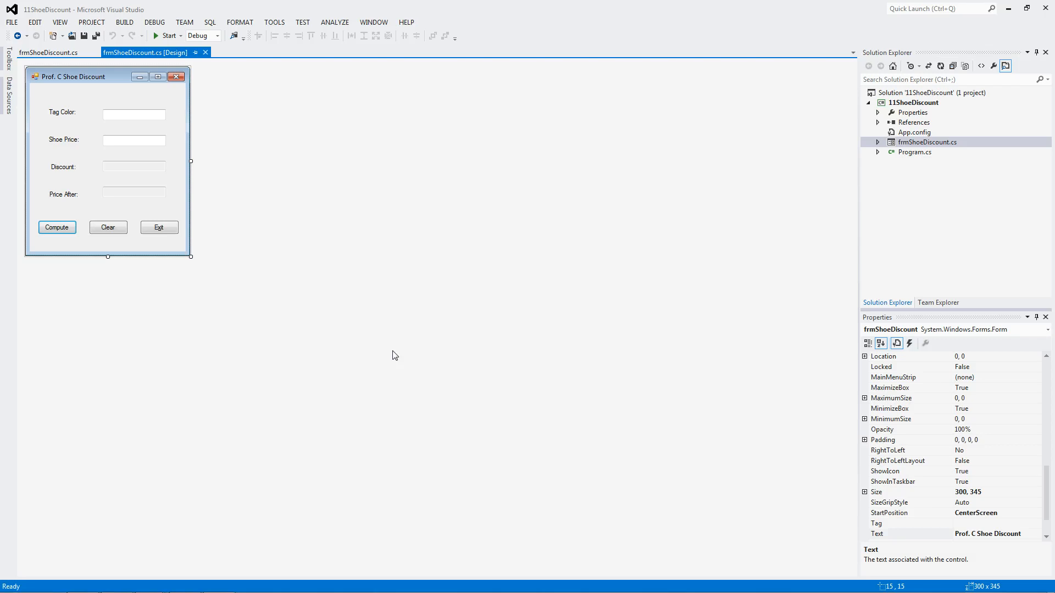
pyautogui.moveTo(85, 79)
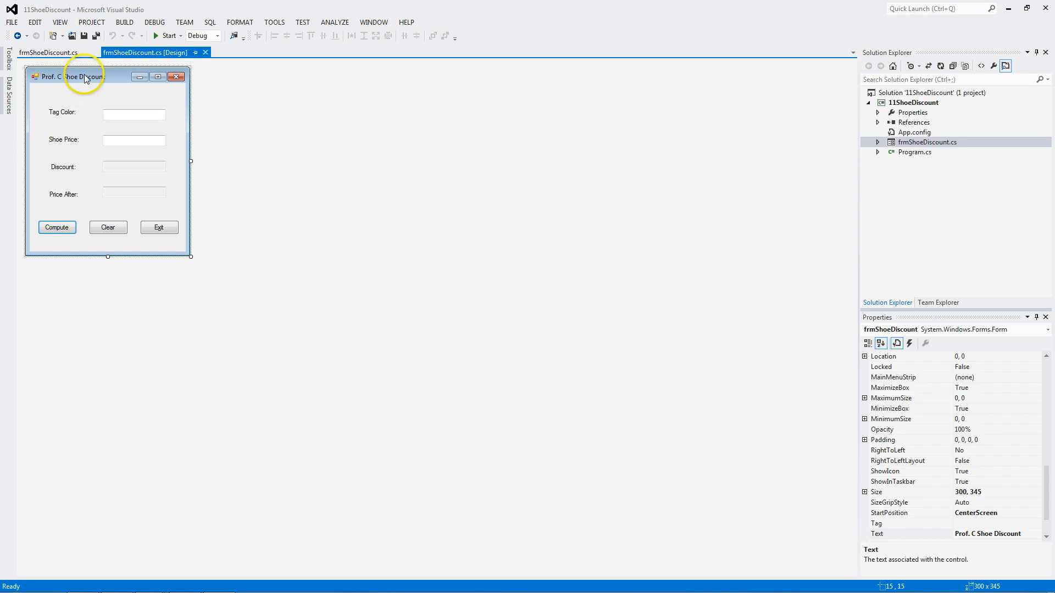
pyautogui.moveTo(1018, 562)
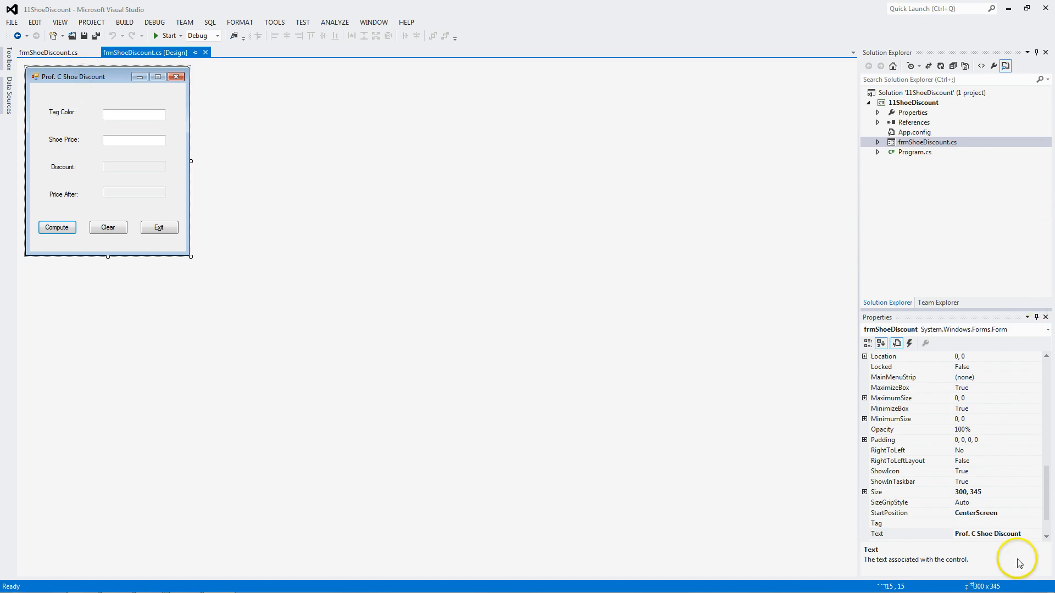
pyautogui.moveTo(1048, 485)
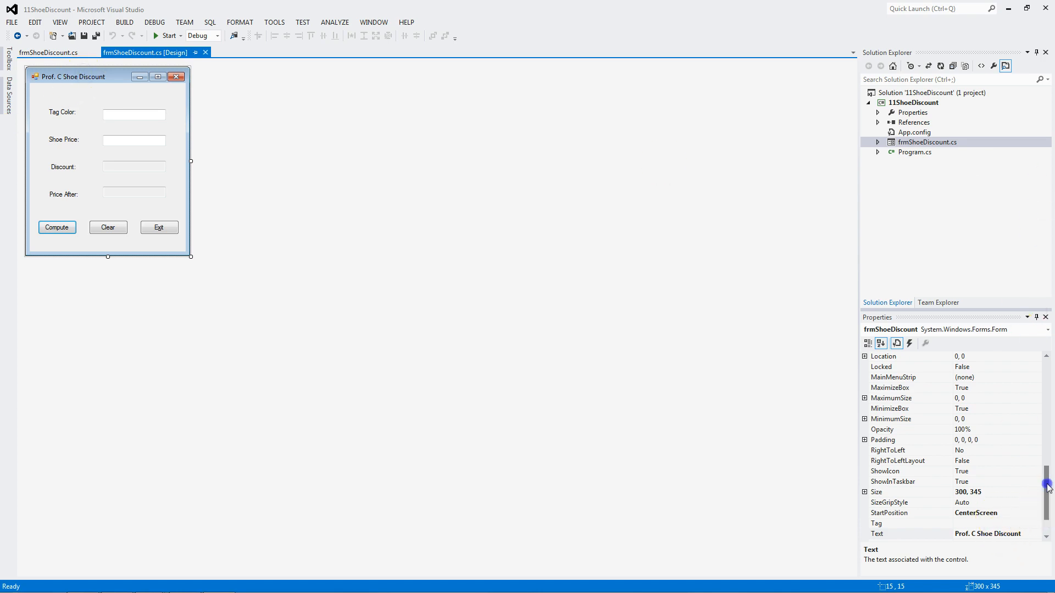
# - Inspect the Discount text box and the form, then scroll through the Exit, Clear and Compute handlers
pyautogui.scroll(3)
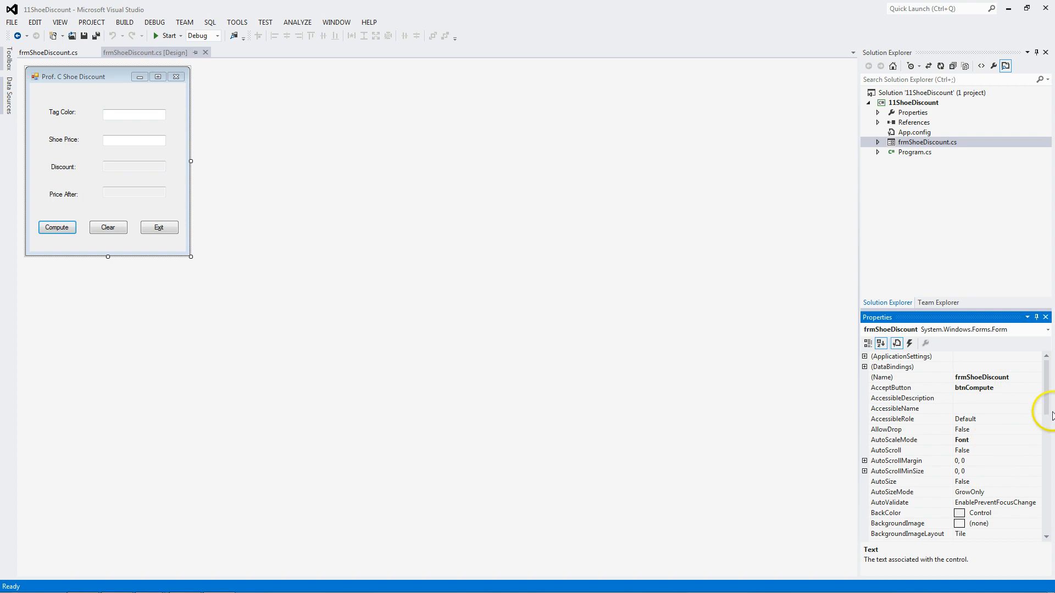
pyautogui.scroll(-3)
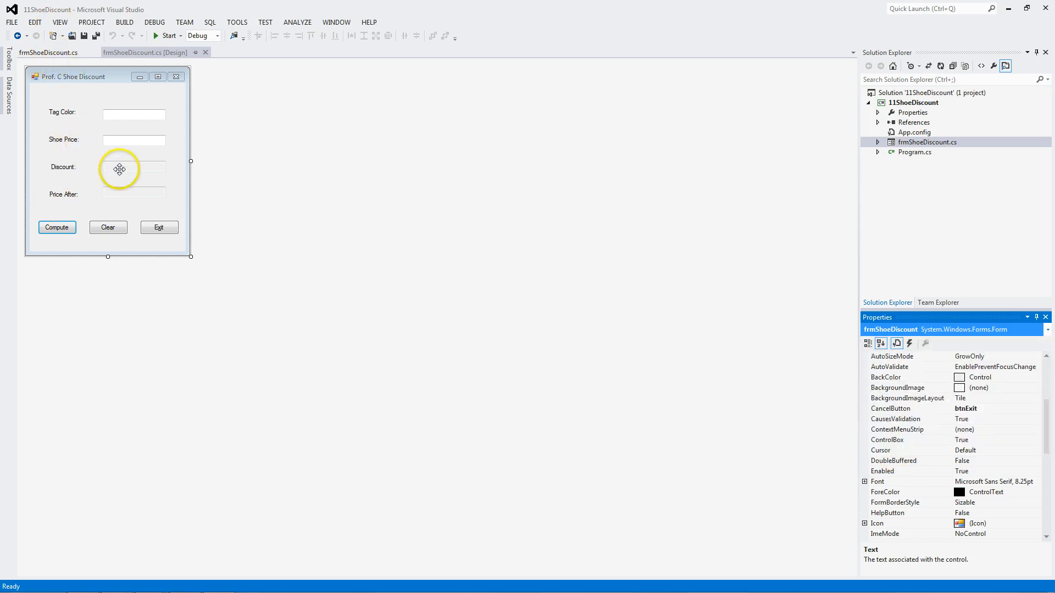
pyautogui.moveTo(124, 204)
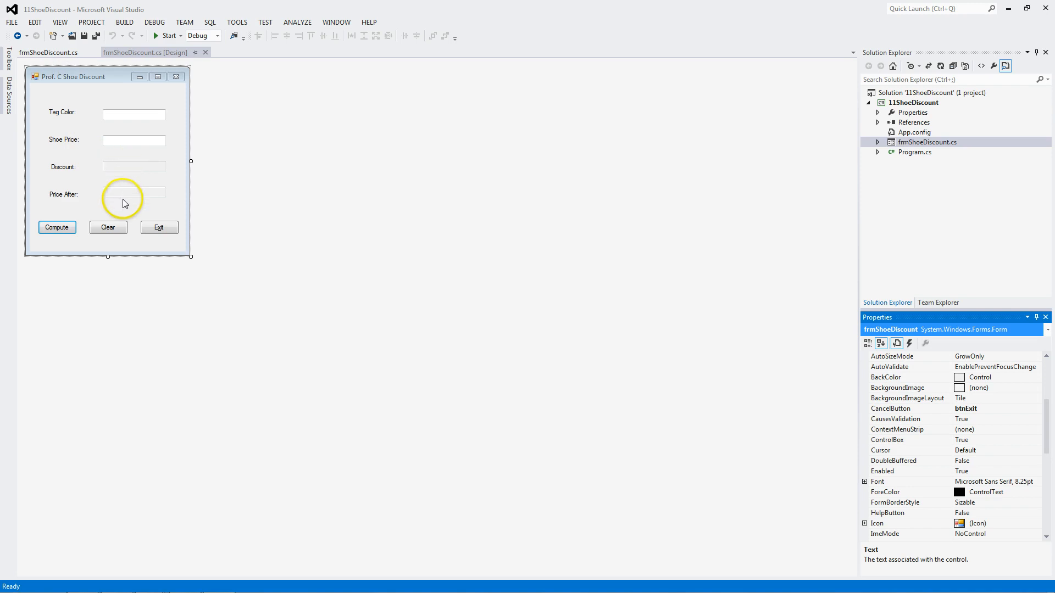
pyautogui.moveTo(133, 163)
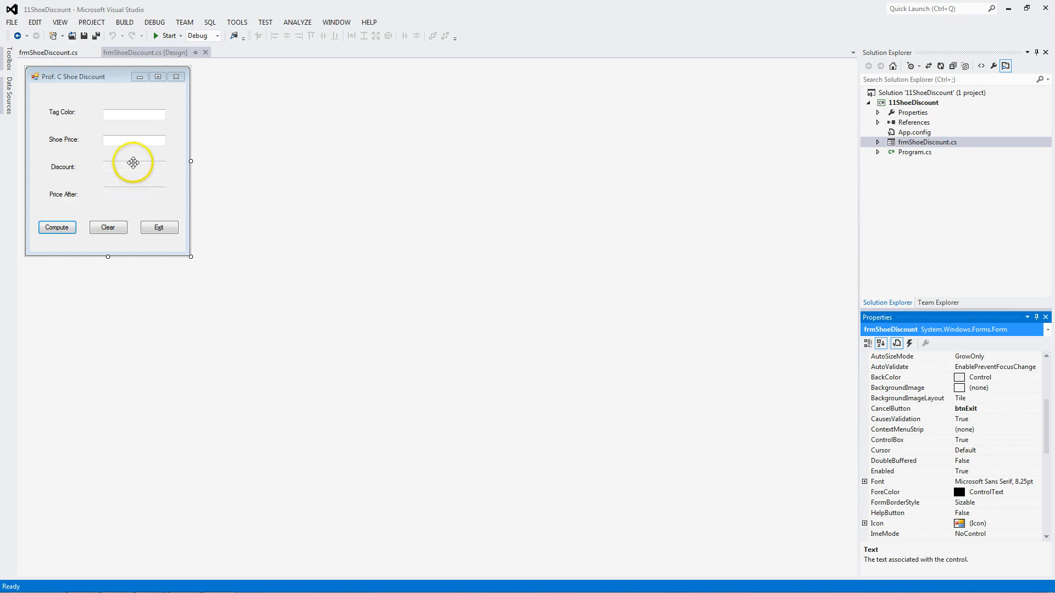
pyautogui.click(133, 167)
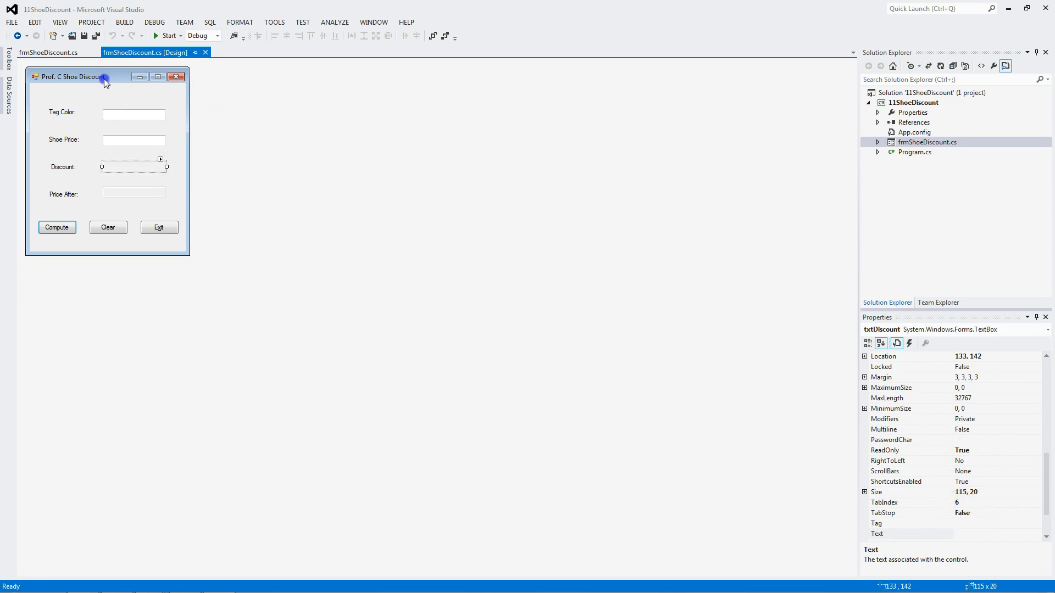
pyautogui.click(60, 22)
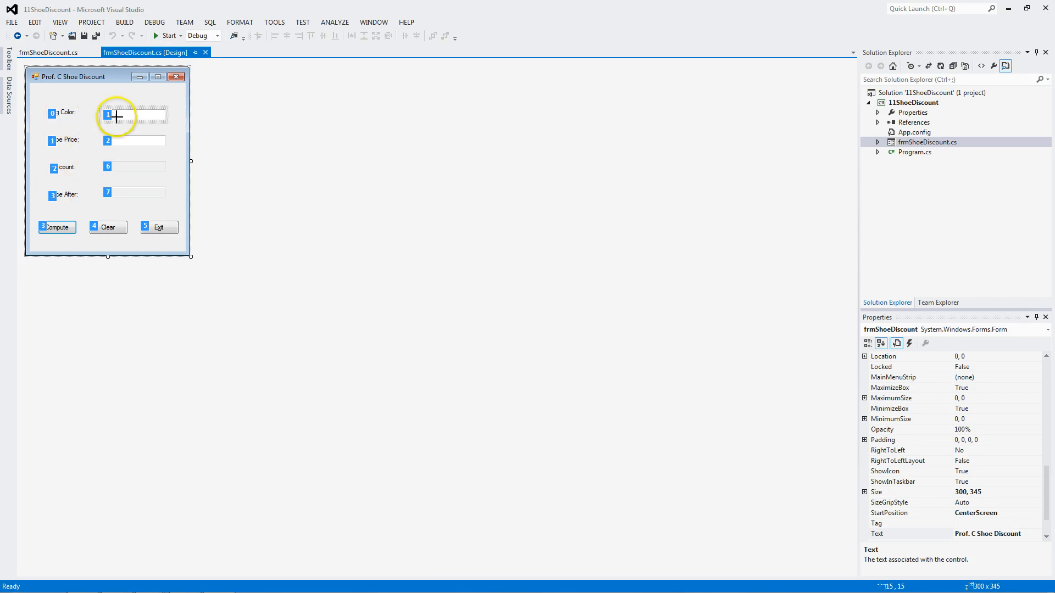
pyautogui.moveTo(116, 194)
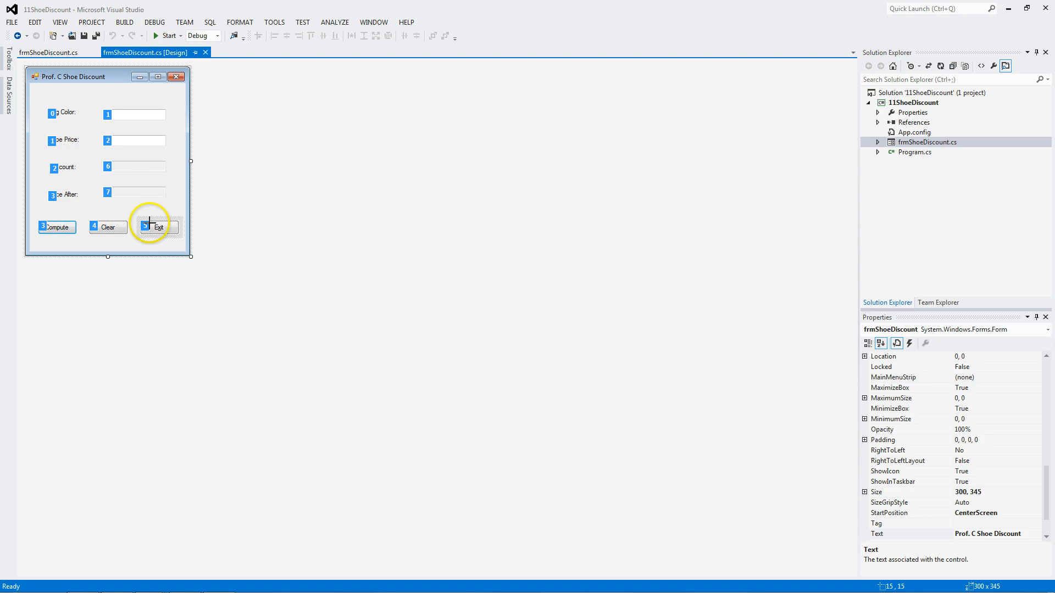
pyautogui.click(59, 22)
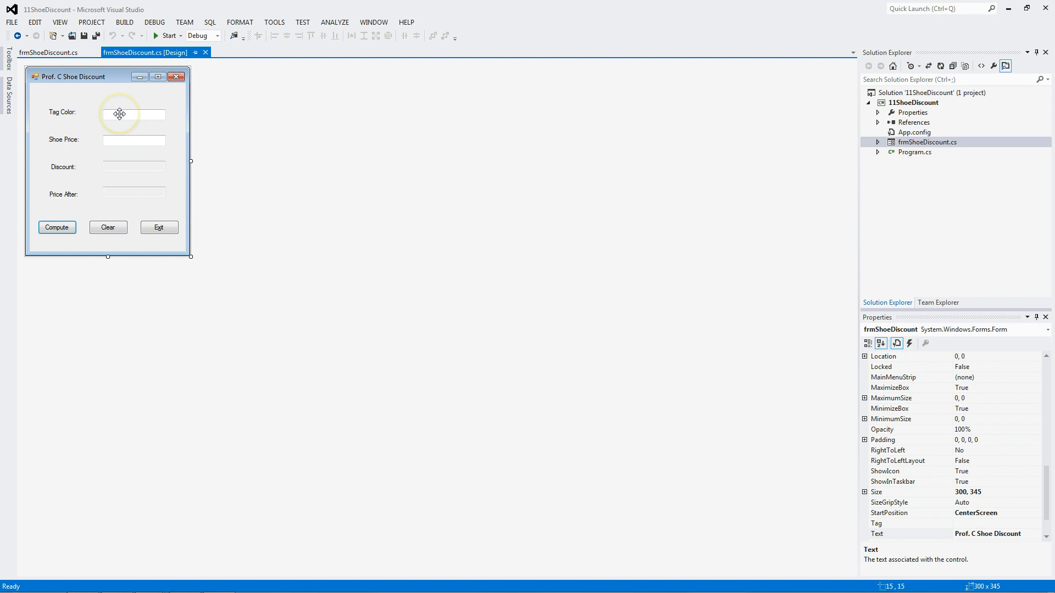
pyautogui.moveTo(115, 136)
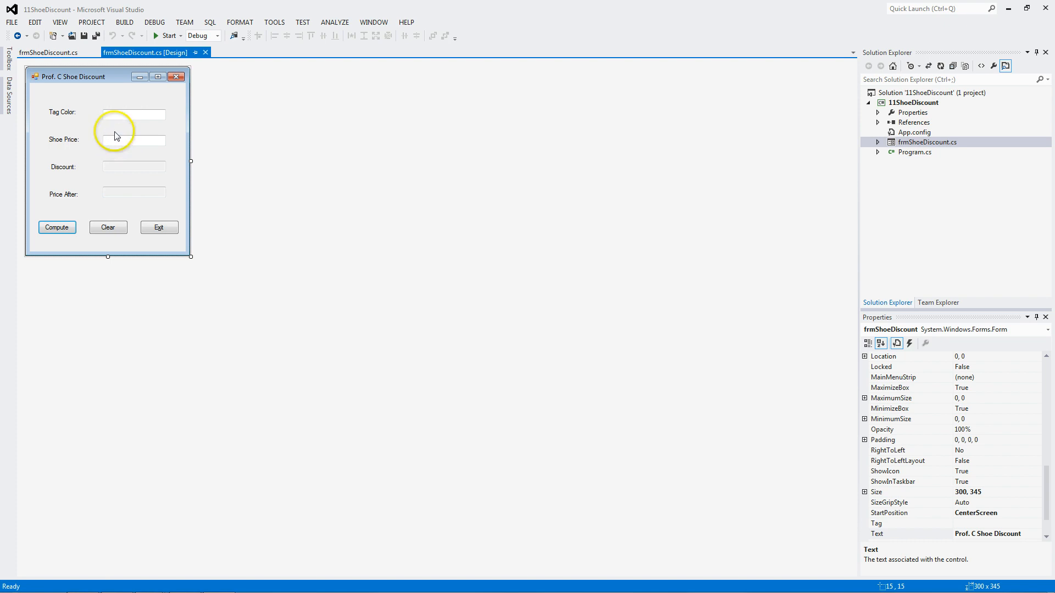
pyautogui.moveTo(130, 163)
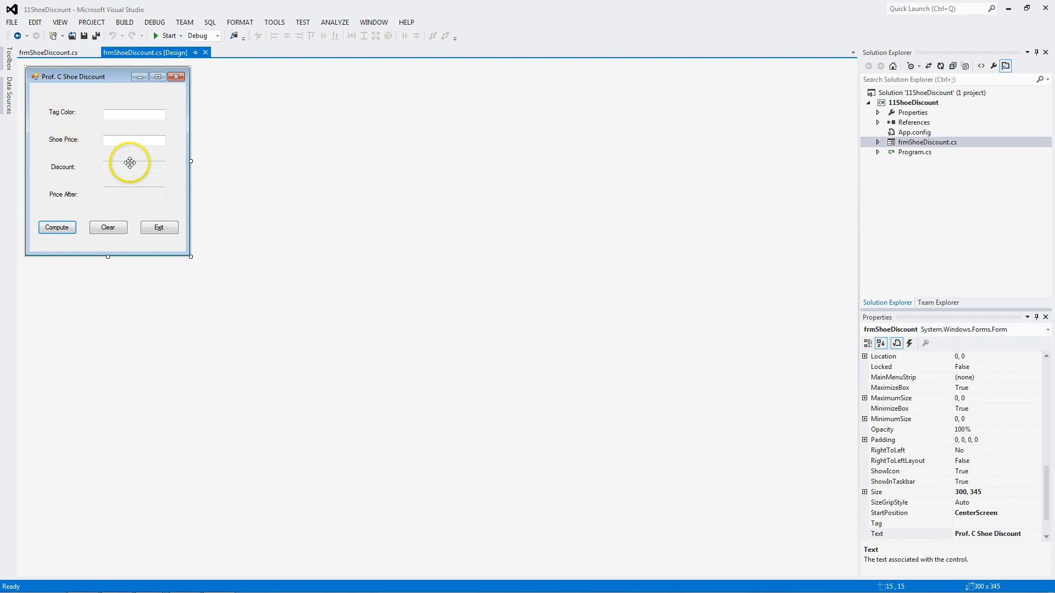
pyautogui.moveTo(114, 226)
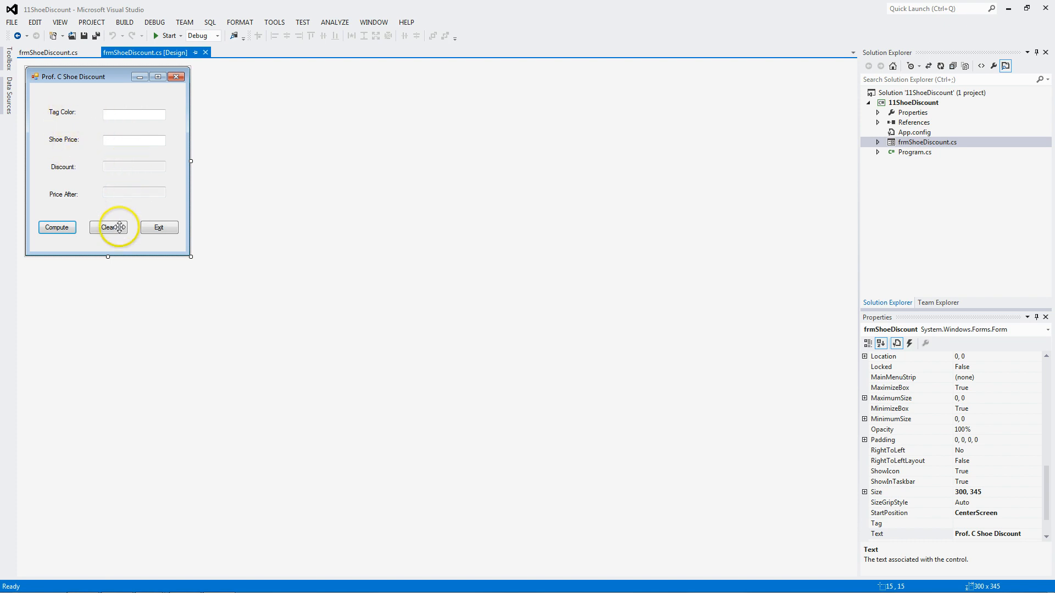
pyautogui.moveTo(157, 226)
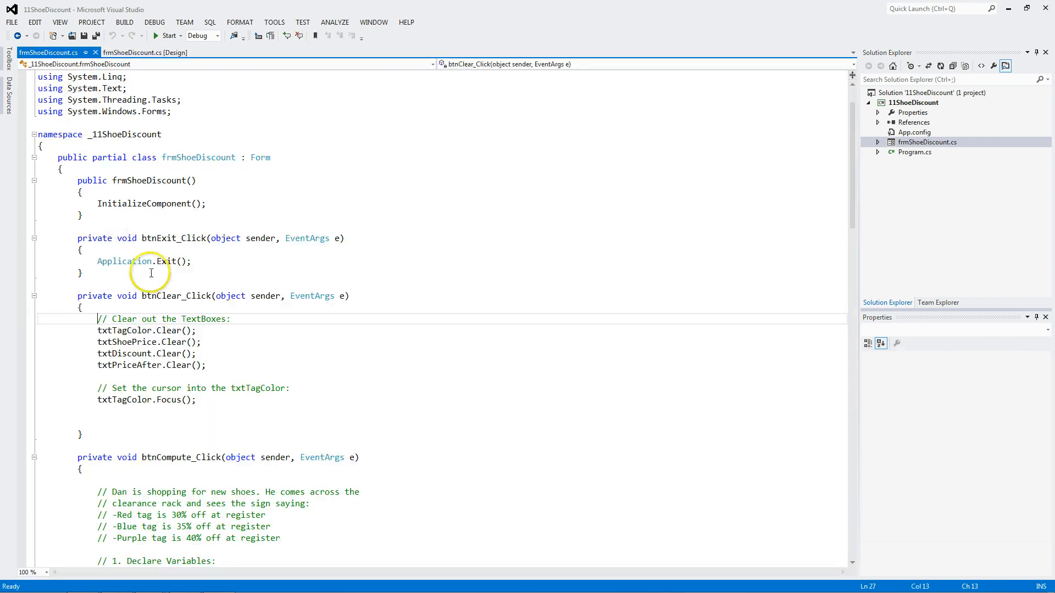
pyautogui.moveTo(114, 371)
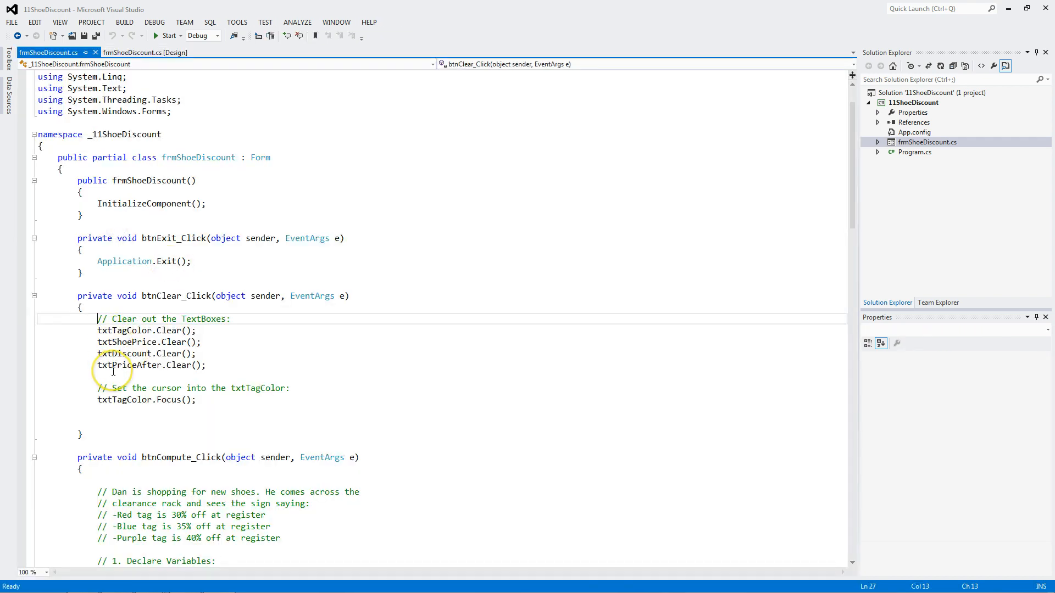
pyautogui.moveTo(124, 400)
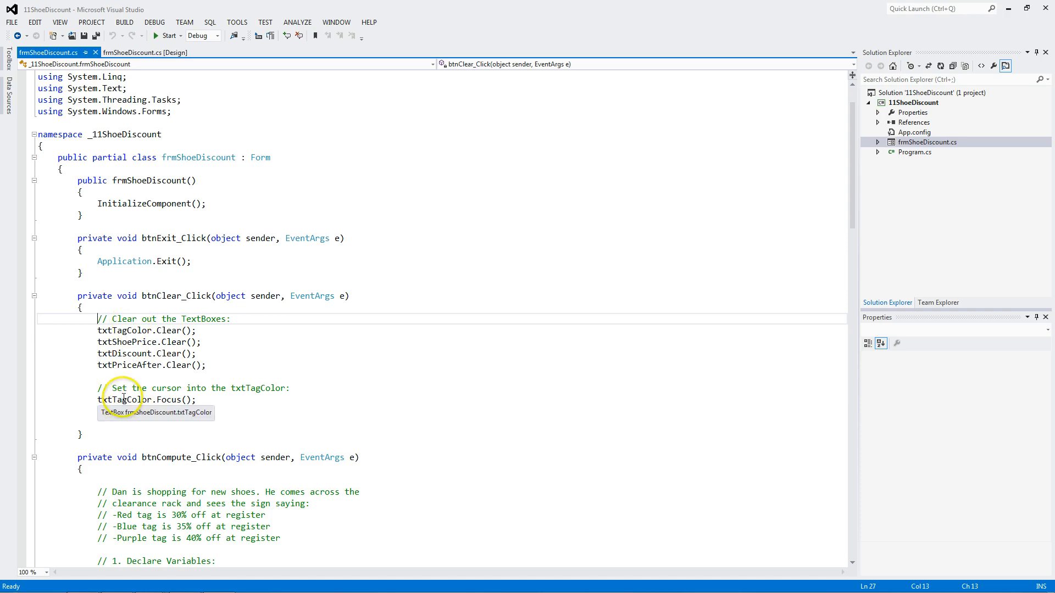
pyautogui.moveTo(134, 353)
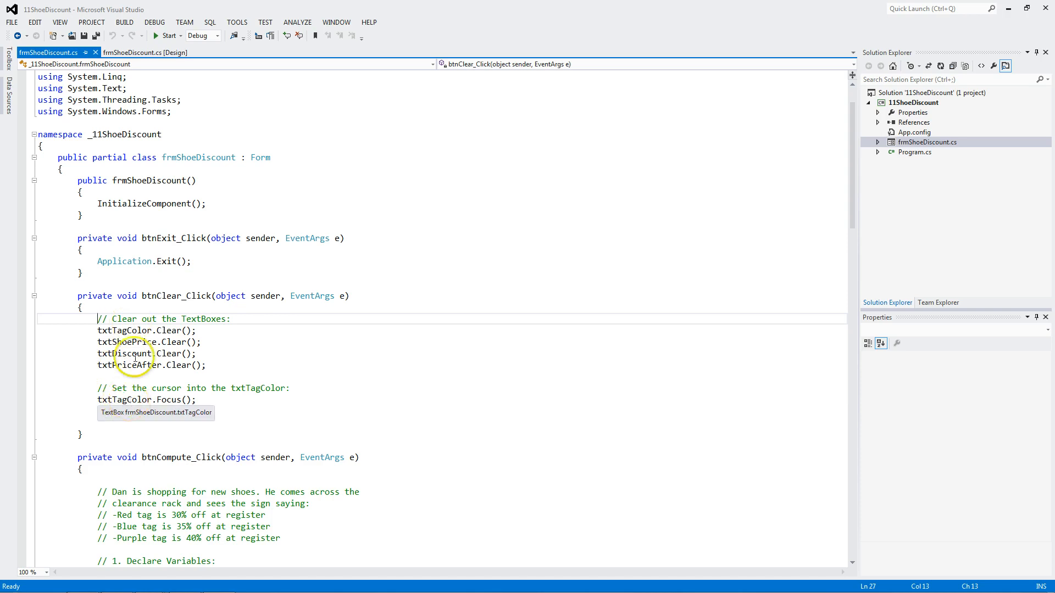
pyautogui.scroll(-3)
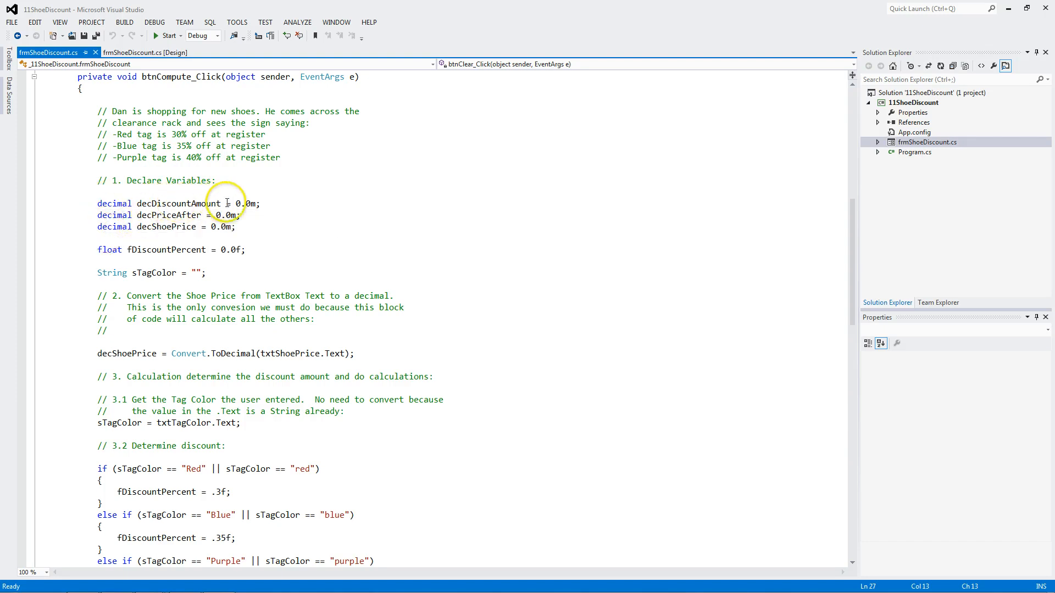
pyautogui.moveTo(142, 229)
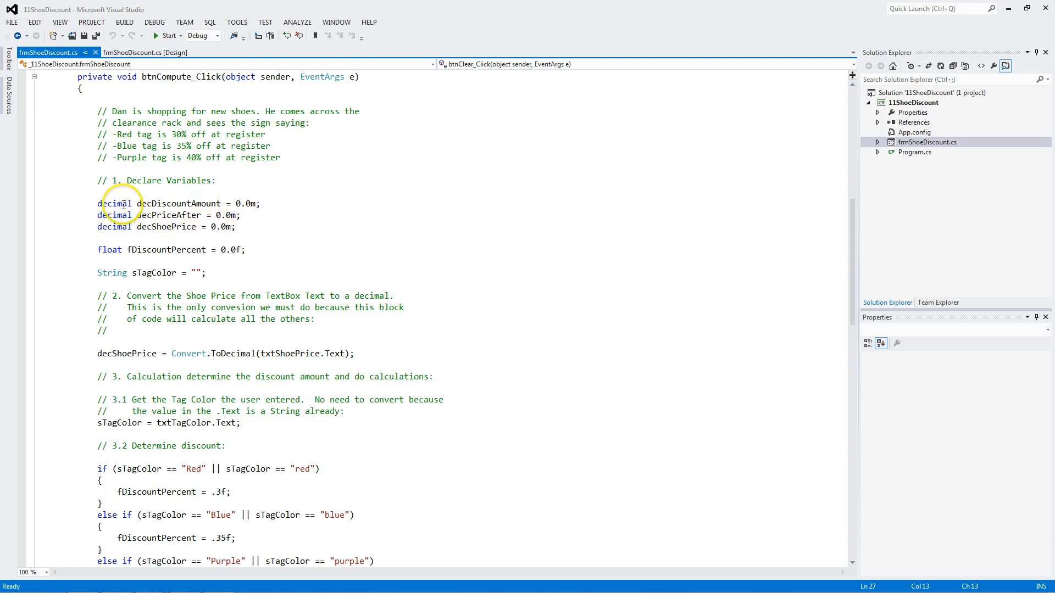
pyautogui.moveTo(256, 204)
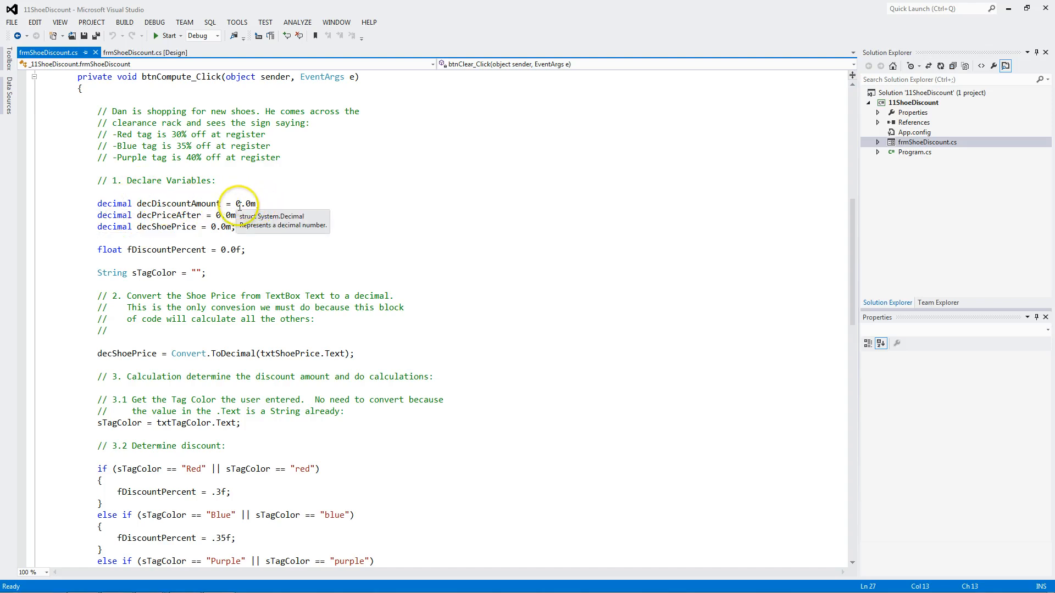
pyautogui.moveTo(145, 203)
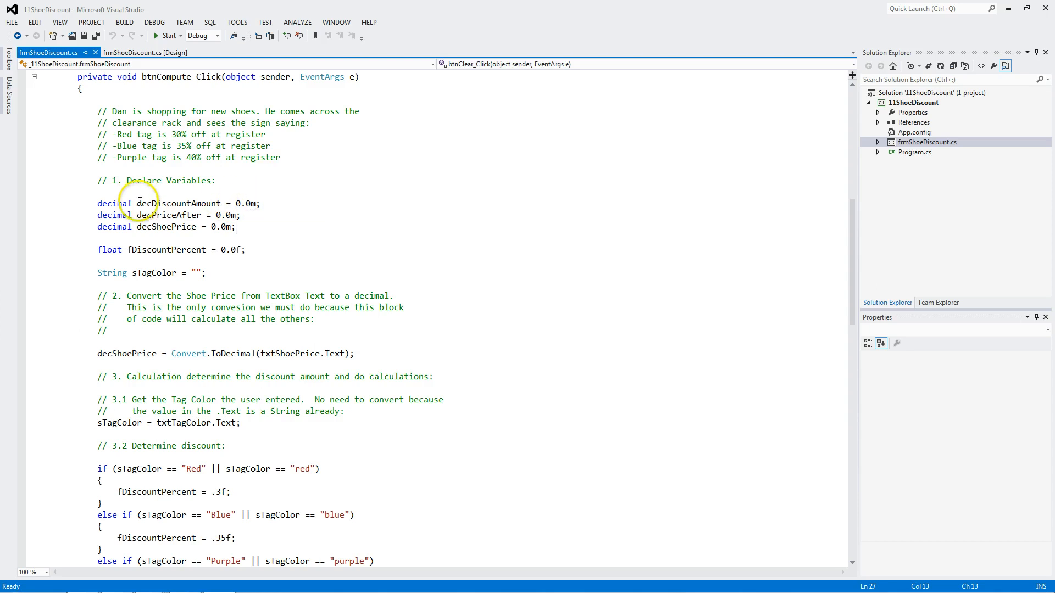
pyautogui.moveTo(109, 250)
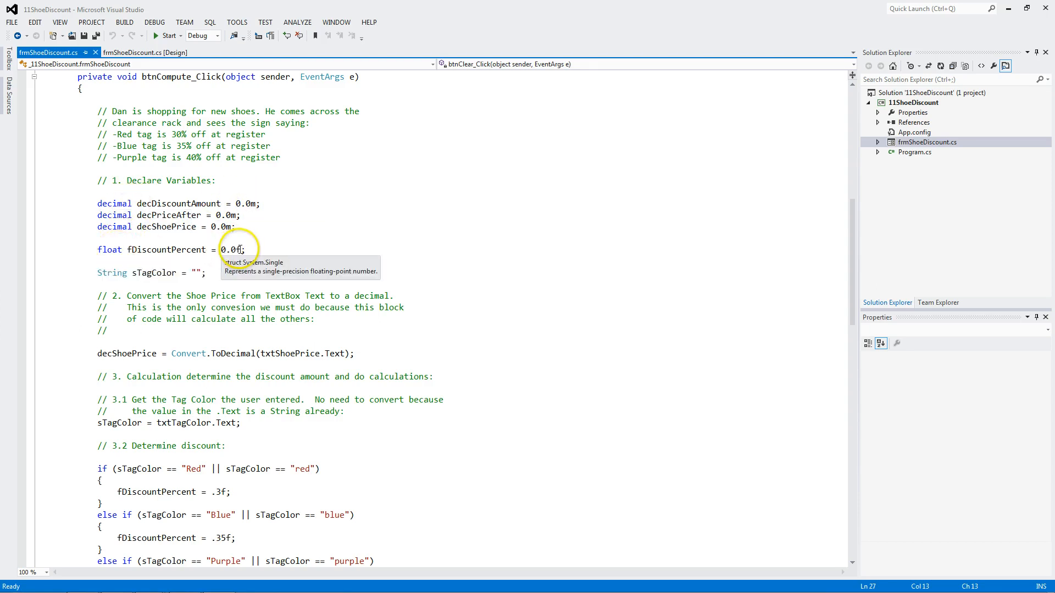
pyautogui.moveTo(188, 257)
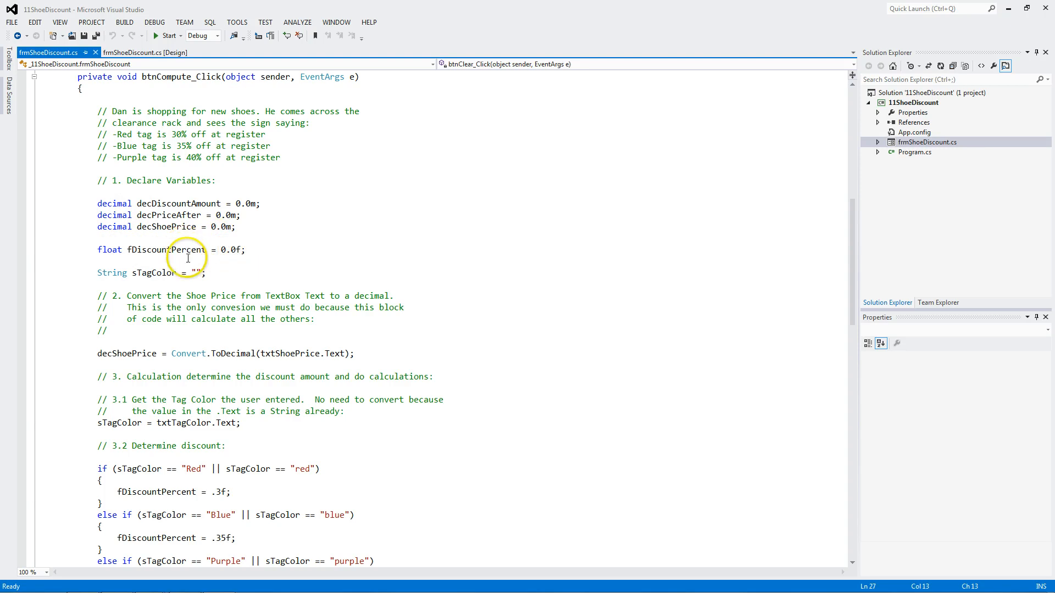
pyautogui.scroll(-3)
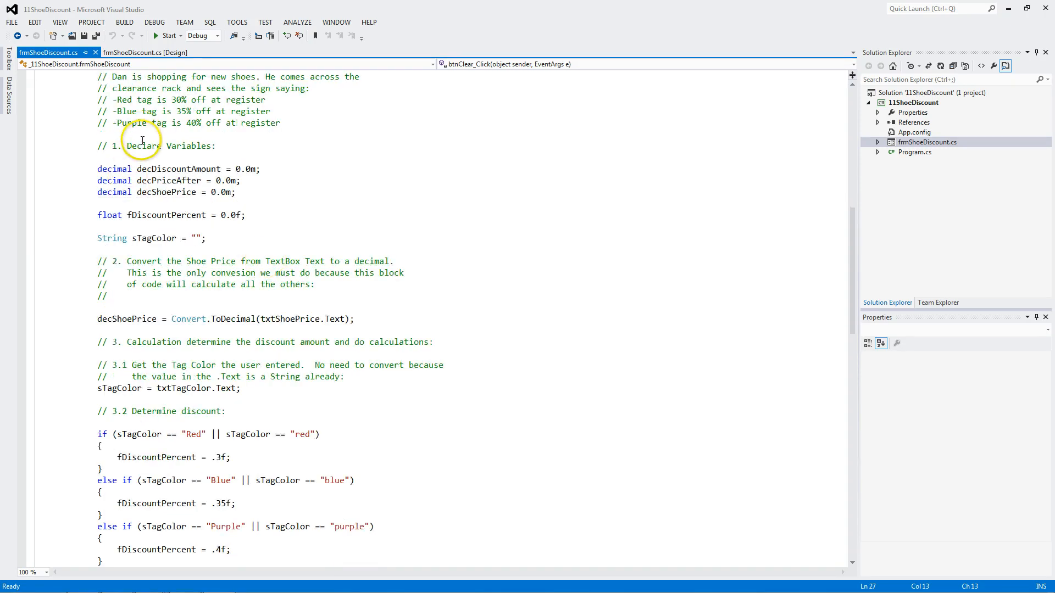
pyautogui.moveTo(149, 342)
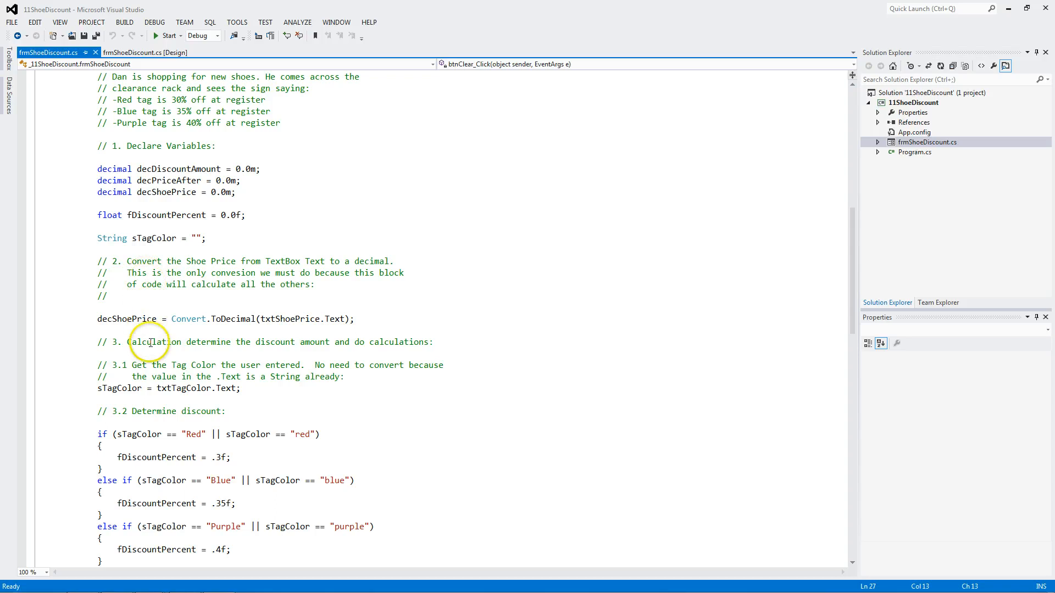
pyautogui.moveTo(226, 310)
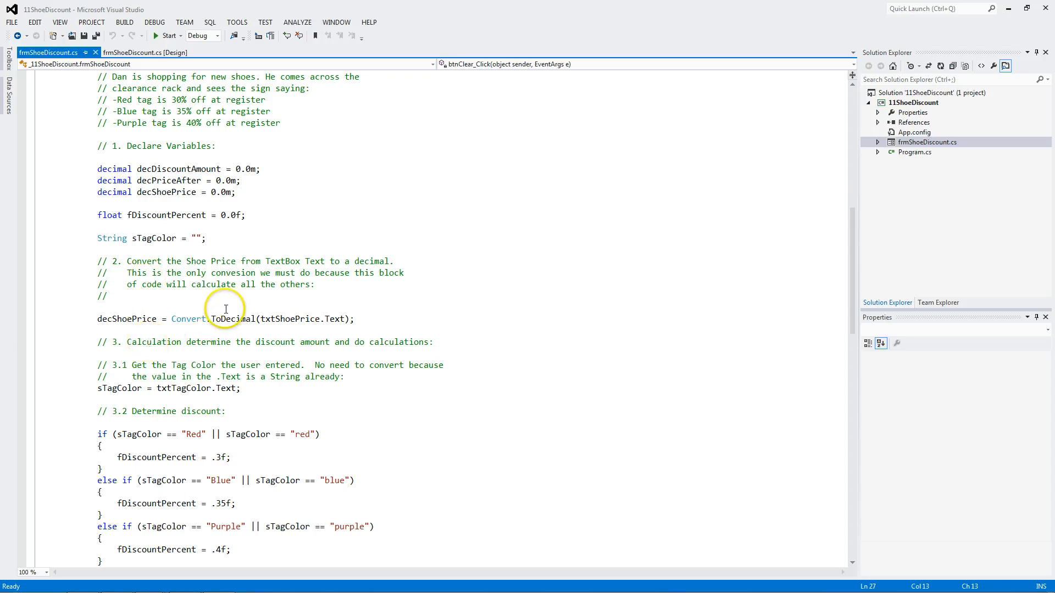
pyautogui.scroll(-3)
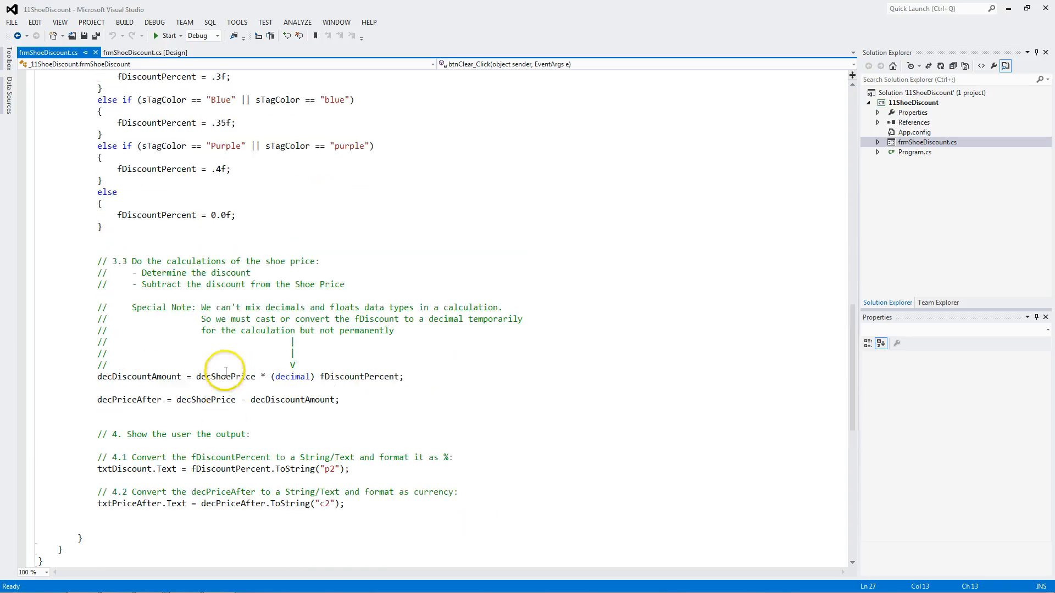
pyautogui.scroll(3)
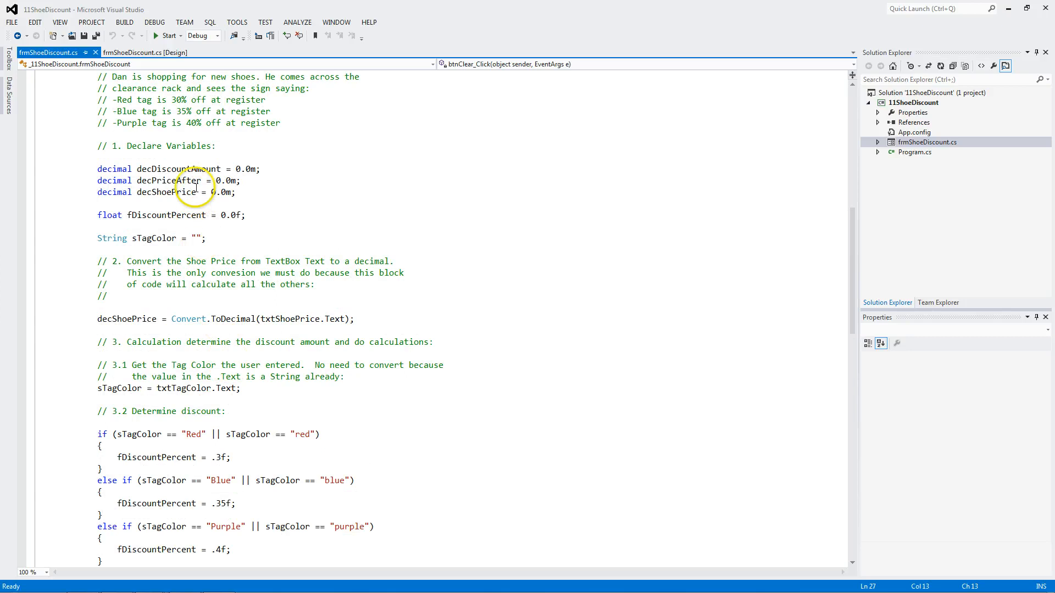
pyautogui.moveTo(98, 319)
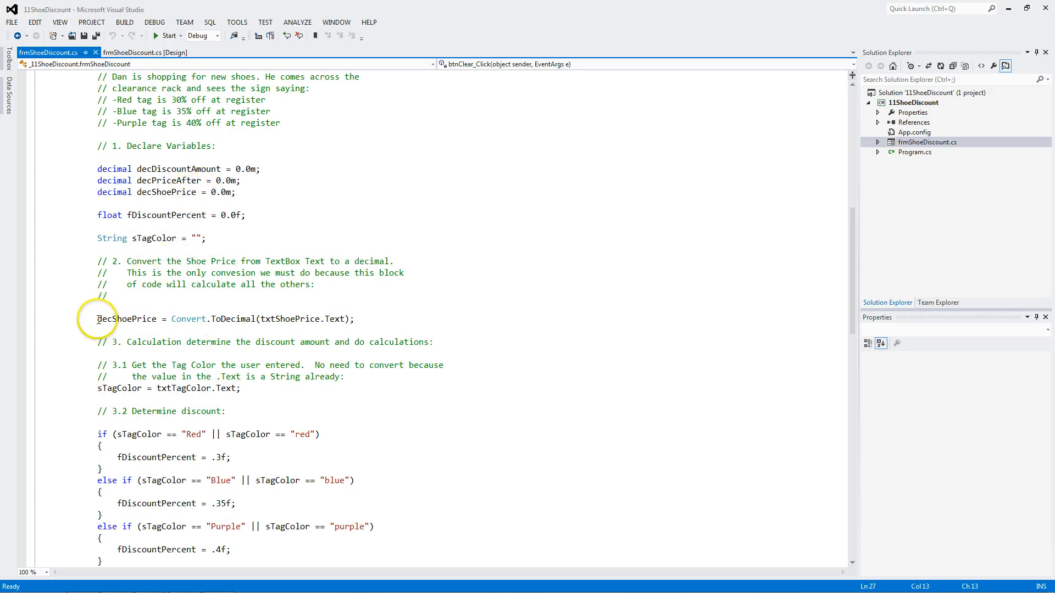
pyautogui.moveTo(126, 319)
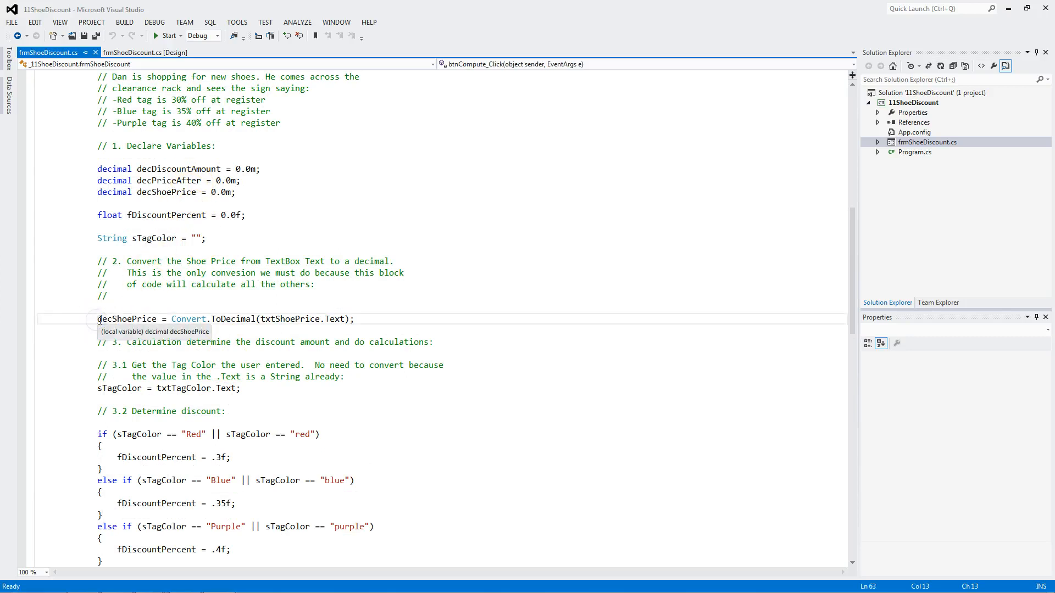
pyautogui.write('decimal')
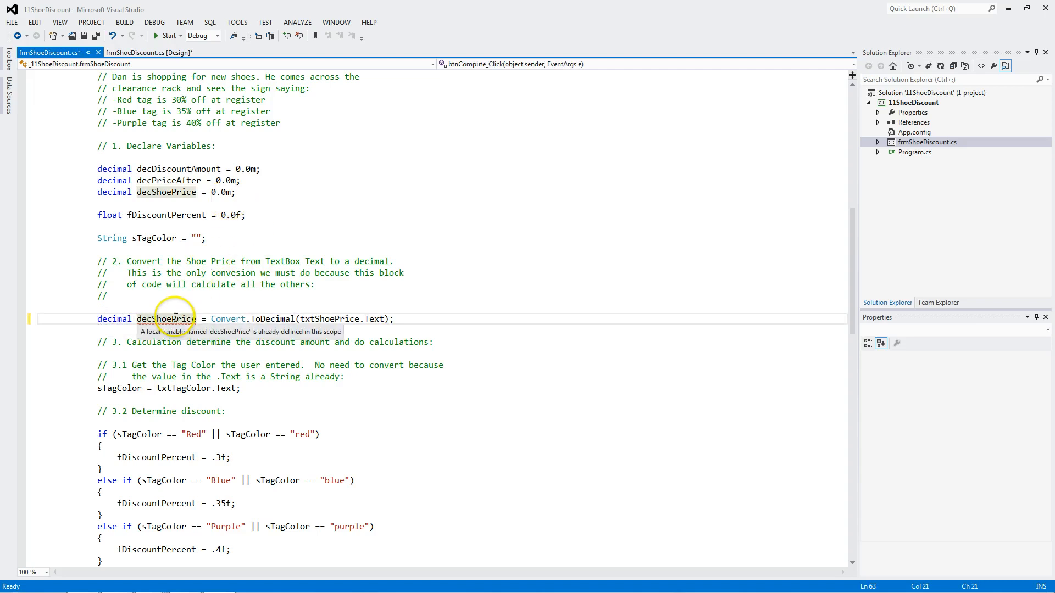
pyautogui.moveTo(171, 299)
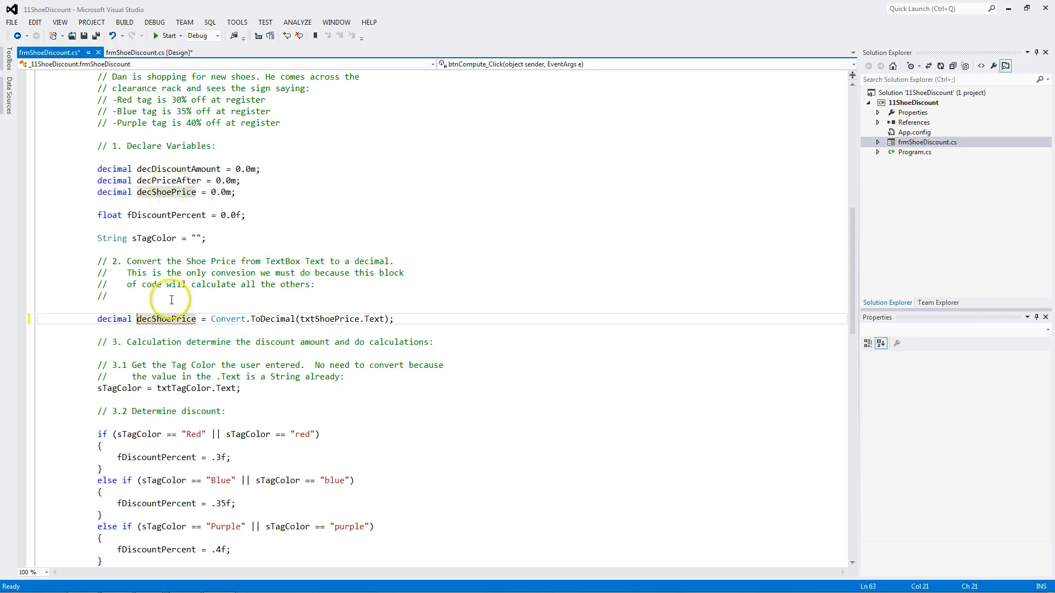
pyautogui.doubleClick(115, 318)
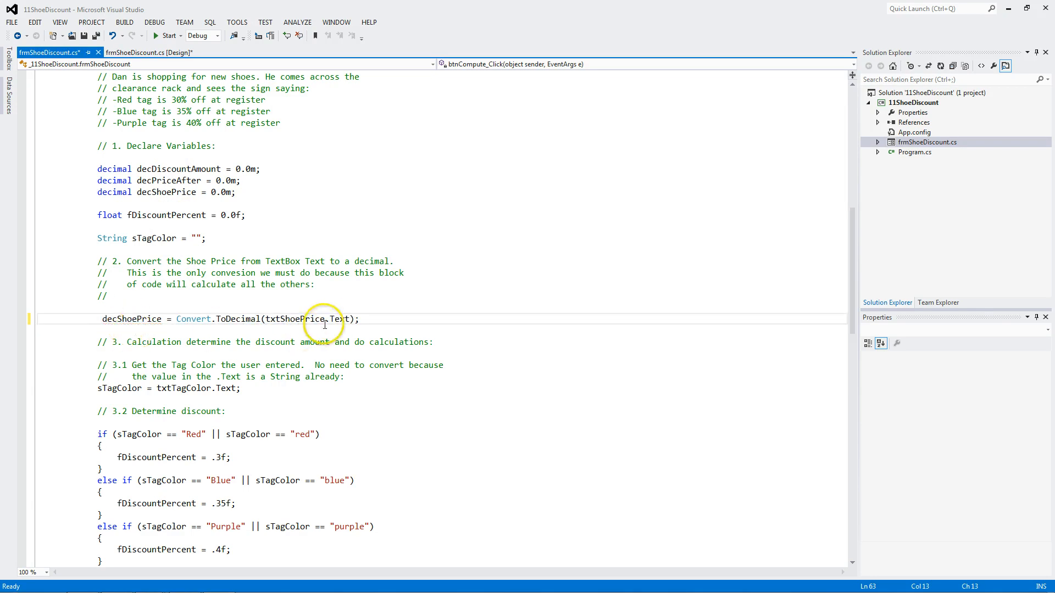
pyautogui.moveTo(342, 319)
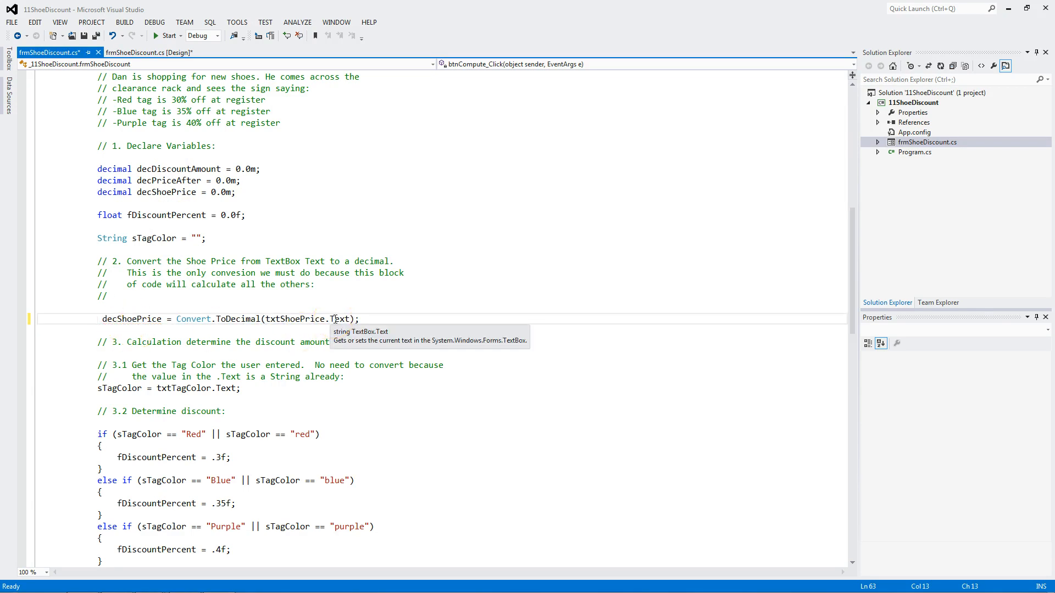
pyautogui.moveTo(239, 296)
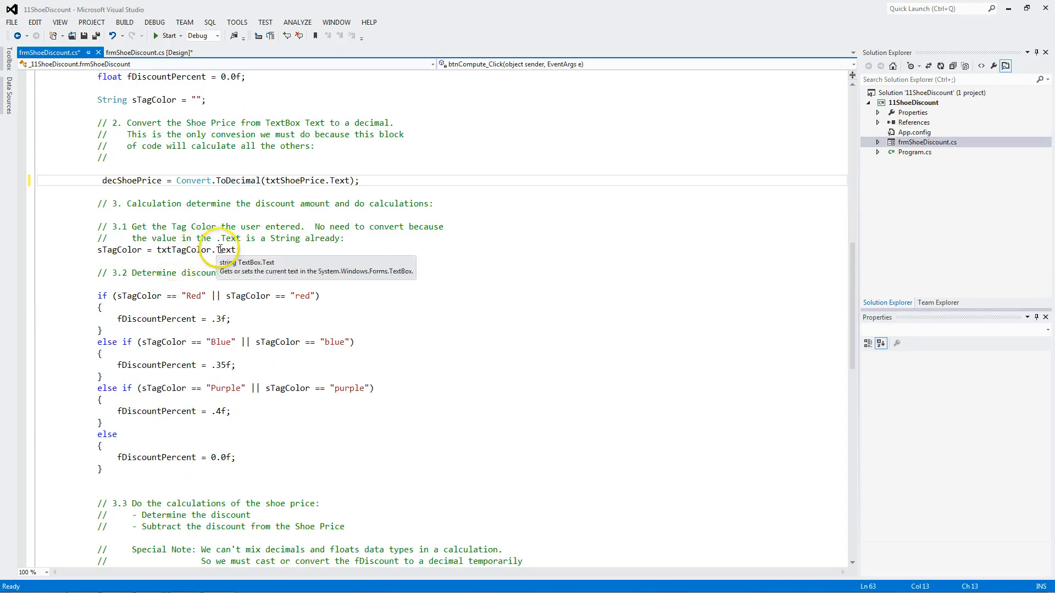
pyautogui.moveTo(120, 250)
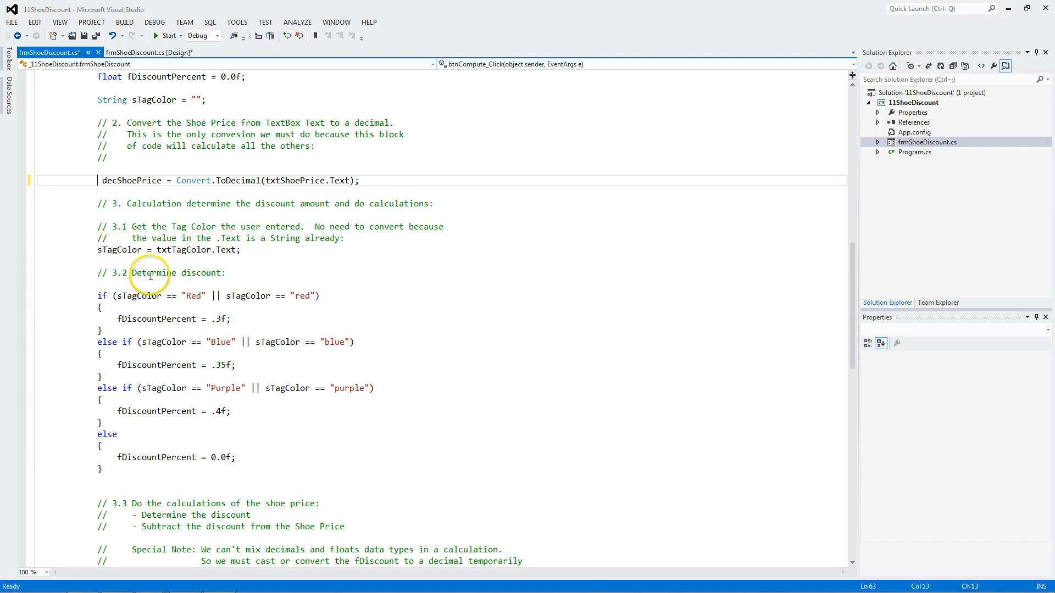
pyautogui.moveTo(127, 296)
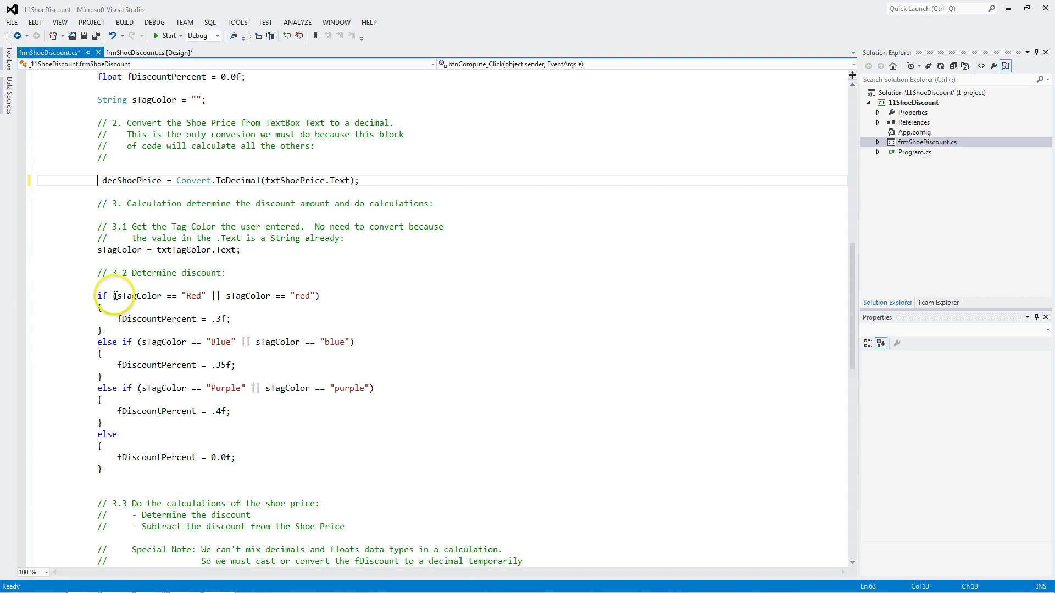
pyautogui.click(115, 296)
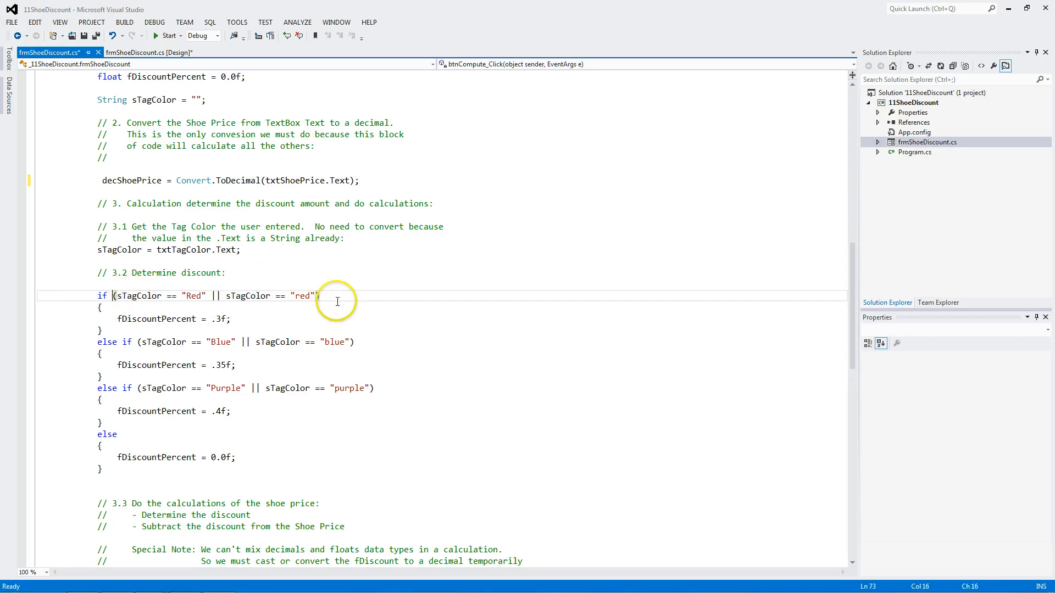
pyautogui.moveTo(190, 251)
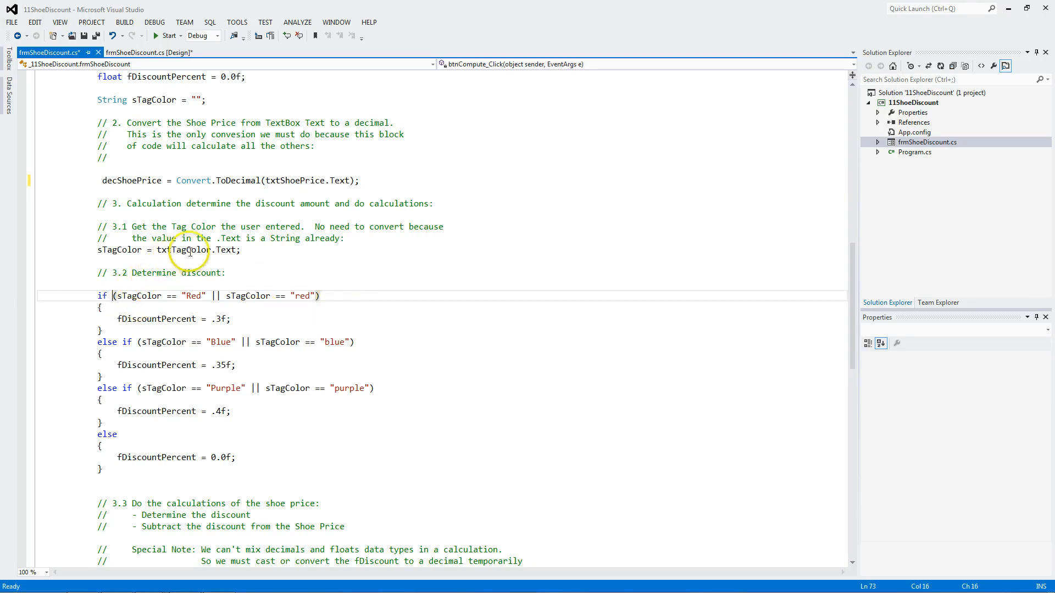
pyautogui.moveTo(118, 250)
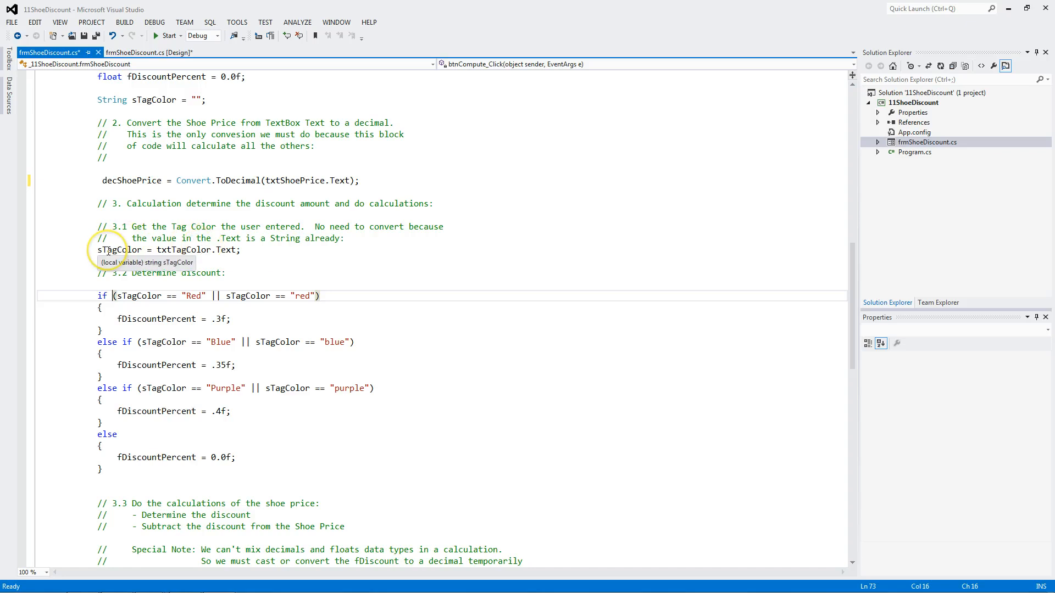
pyautogui.moveTo(130, 295)
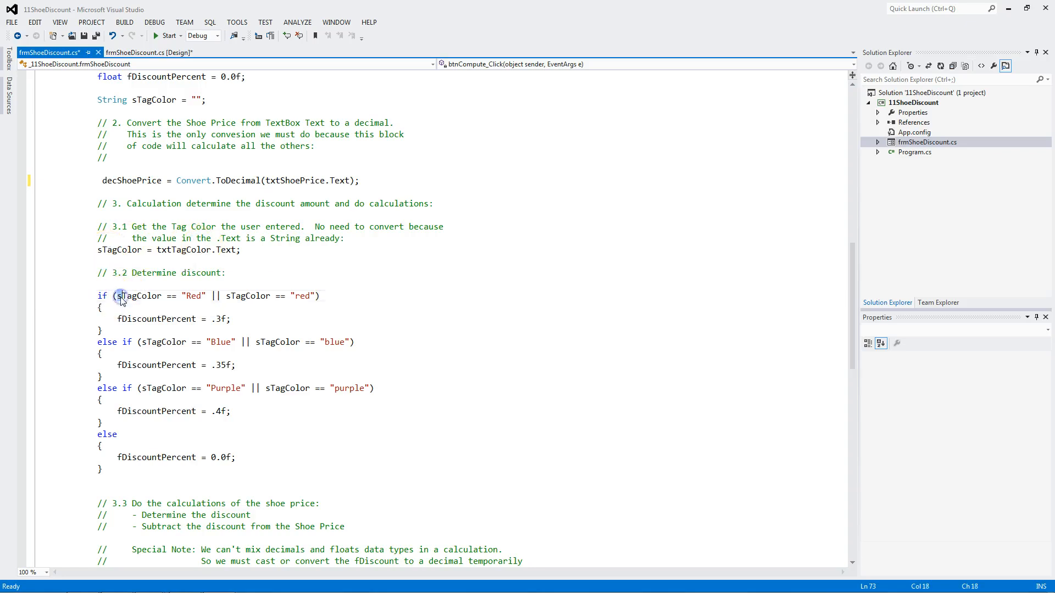
pyautogui.doubleClick(138, 295)
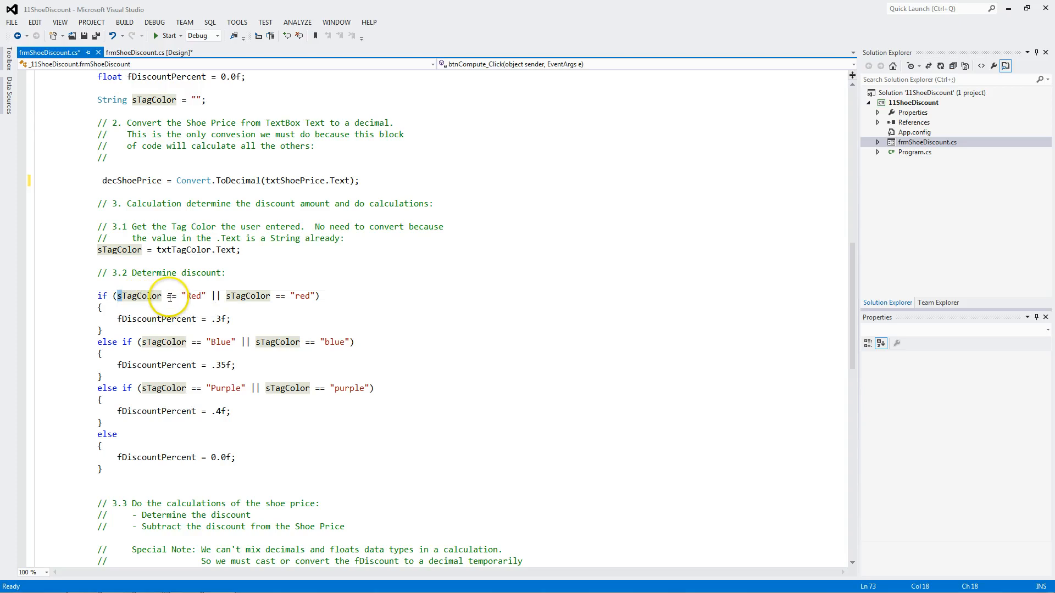
pyautogui.moveTo(149, 249)
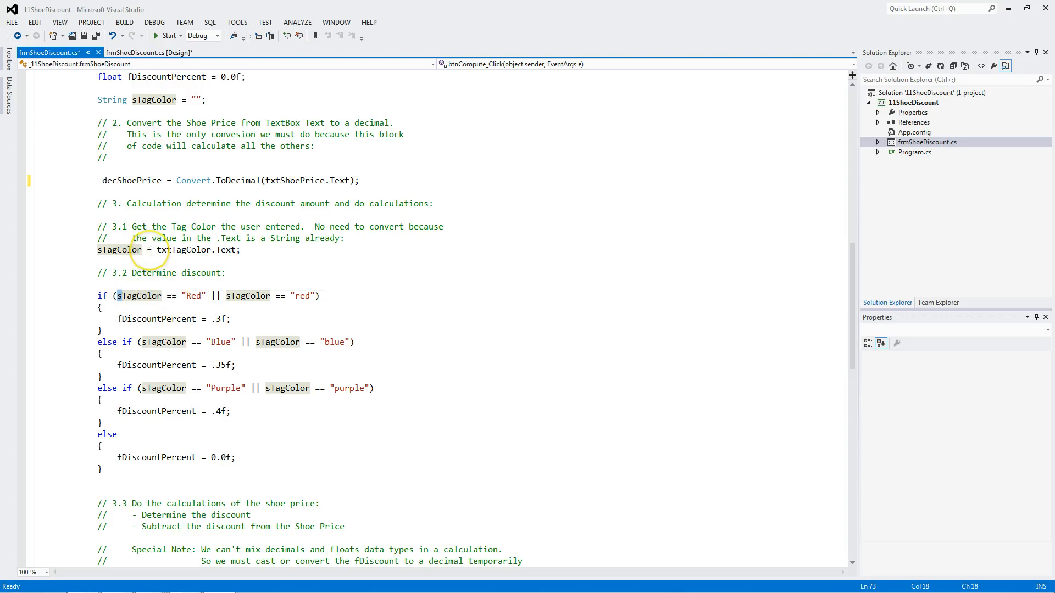
pyautogui.moveTo(181, 294)
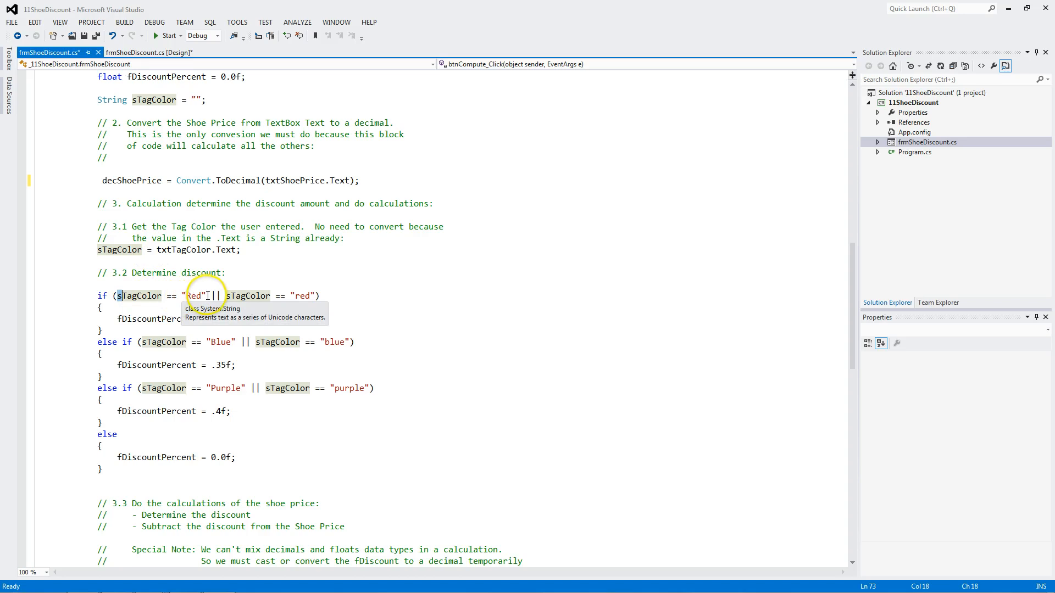
pyautogui.moveTo(250, 295)
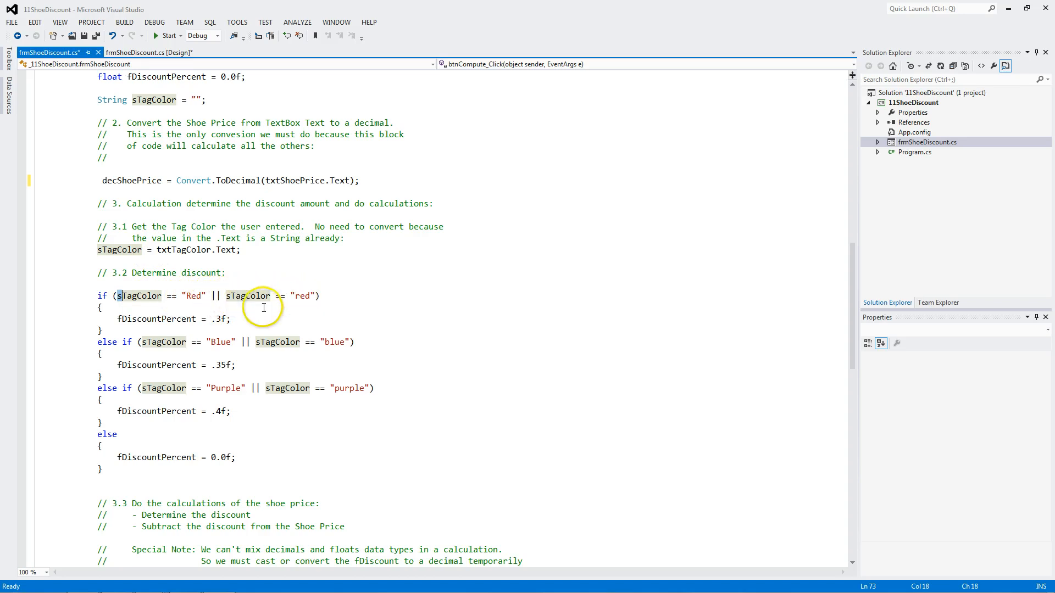
pyautogui.moveTo(238, 321)
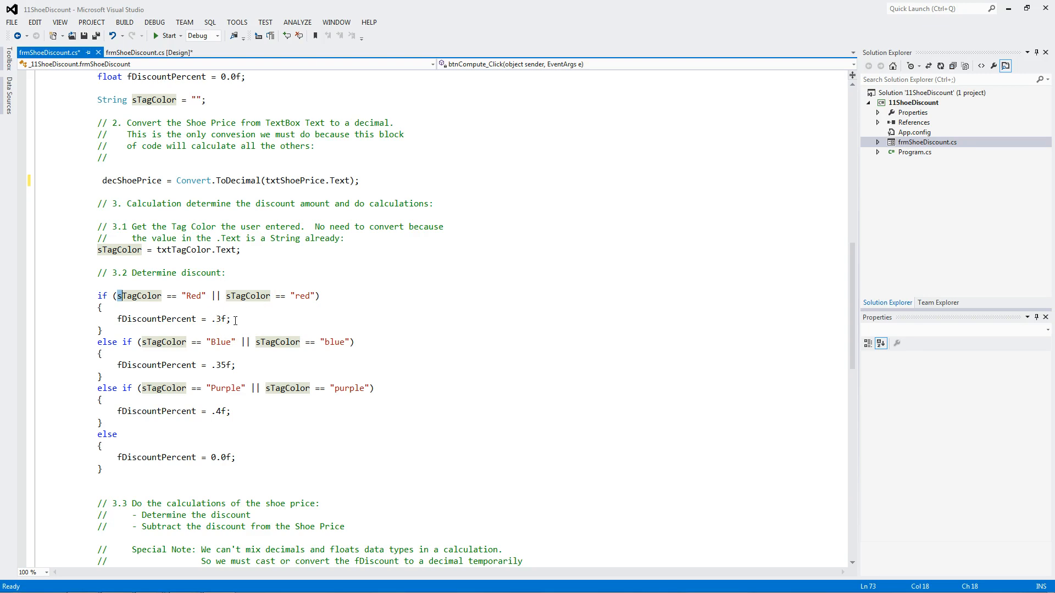
pyautogui.moveTo(156, 319)
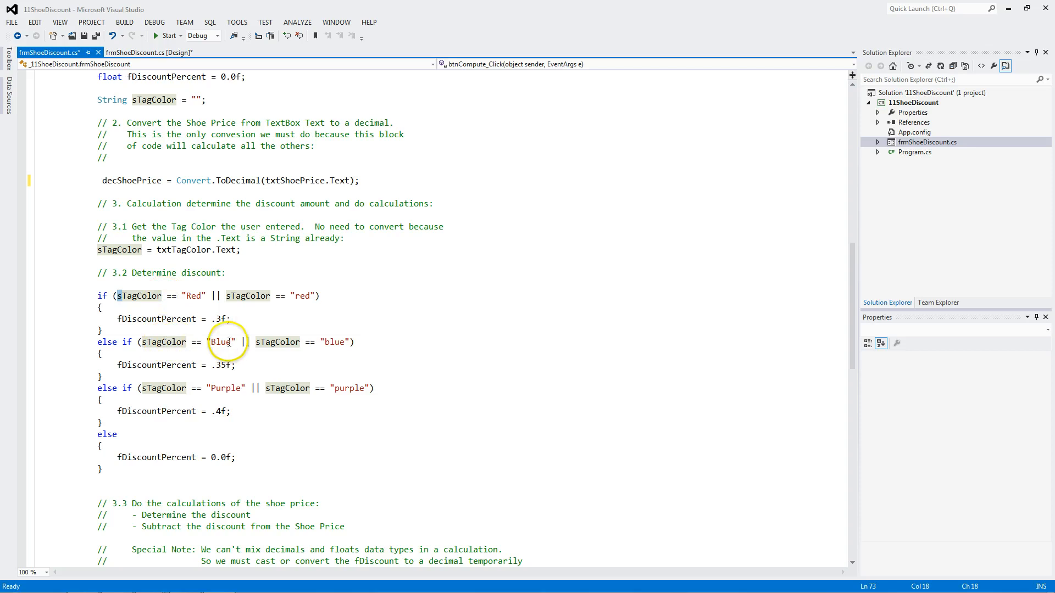
pyautogui.moveTo(276, 341)
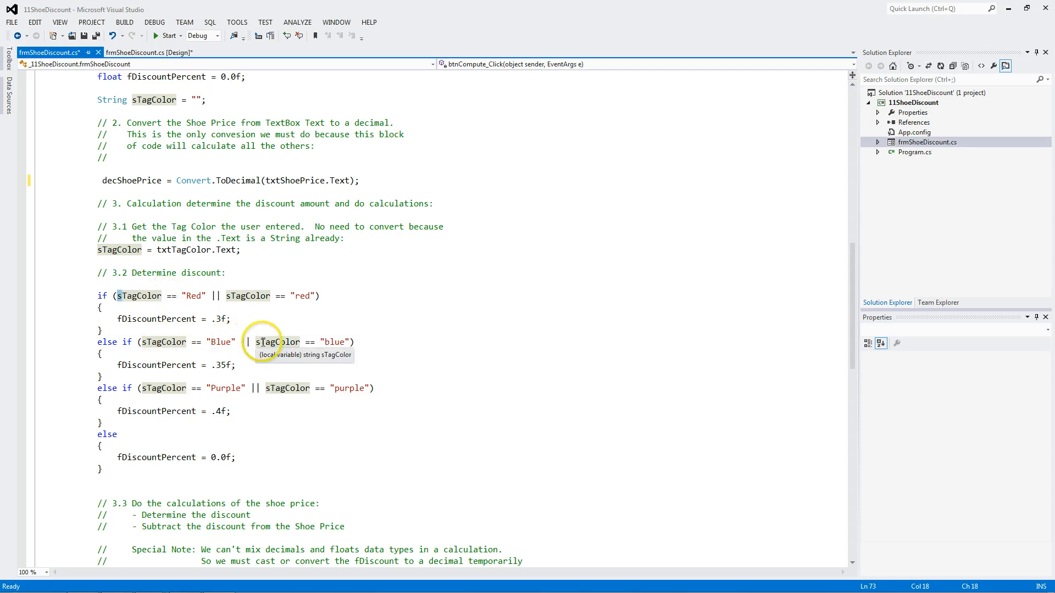
pyautogui.moveTo(142, 364)
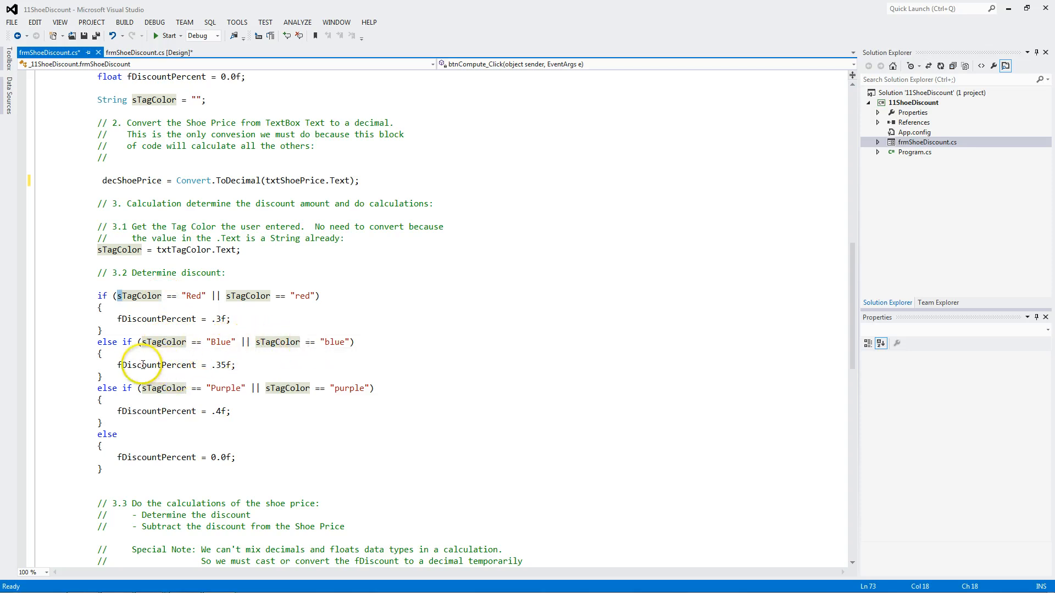
pyautogui.moveTo(163, 388)
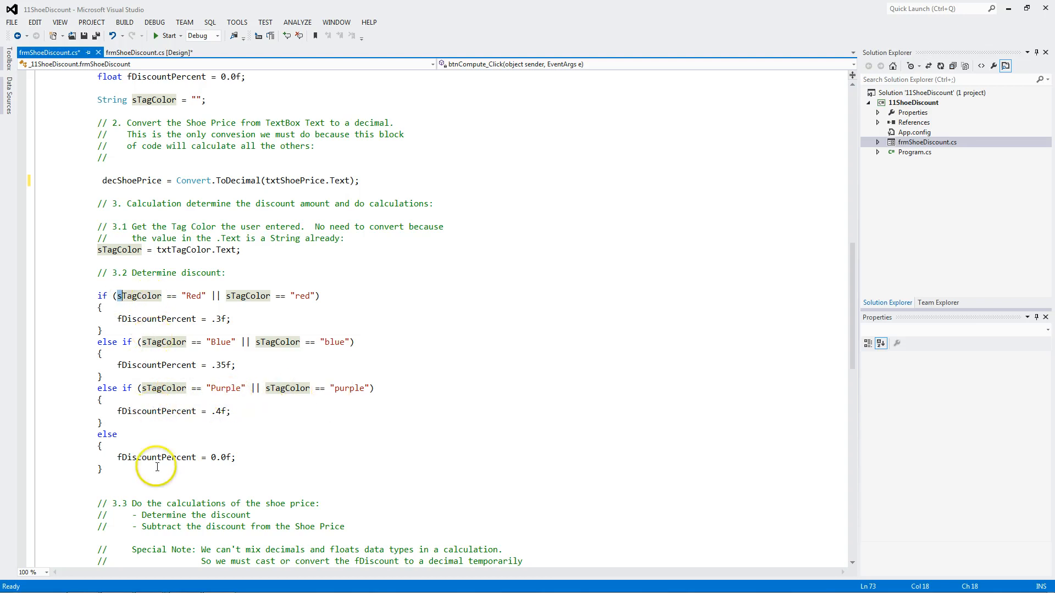
pyautogui.moveTo(156, 467)
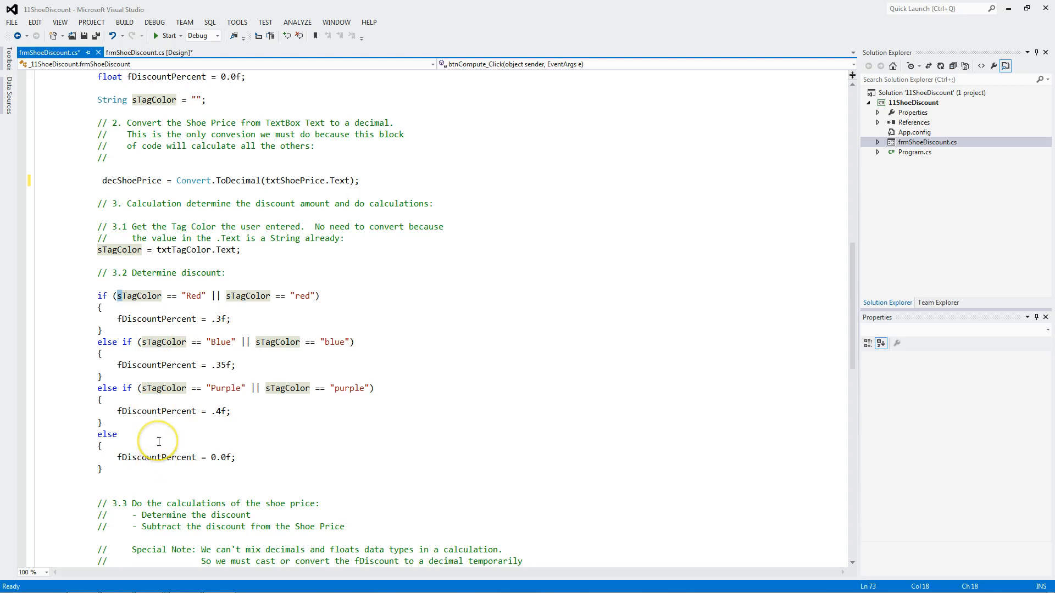
pyautogui.moveTo(161, 388)
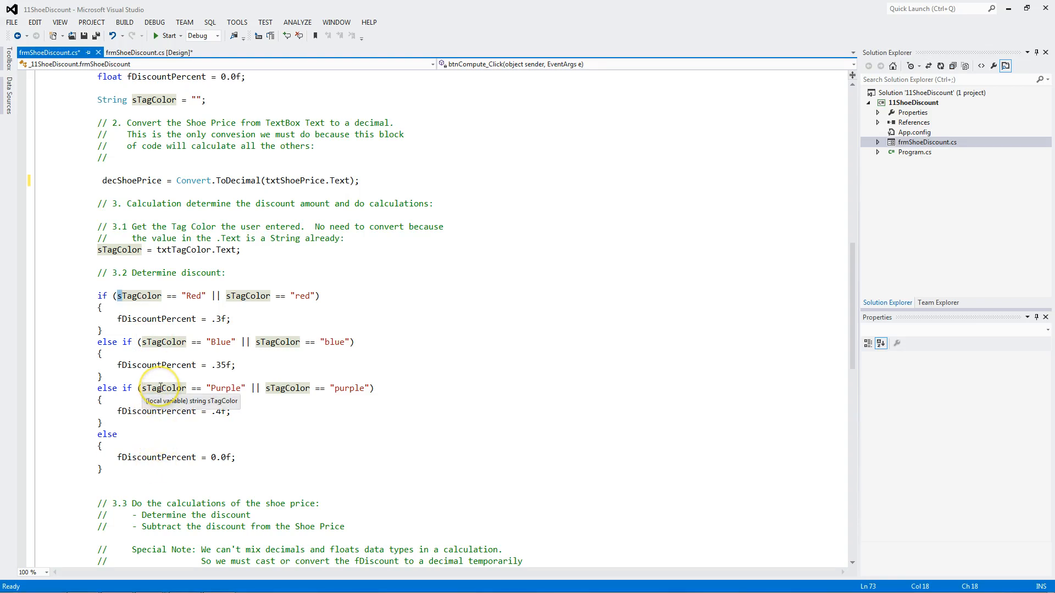
pyautogui.moveTo(205, 380)
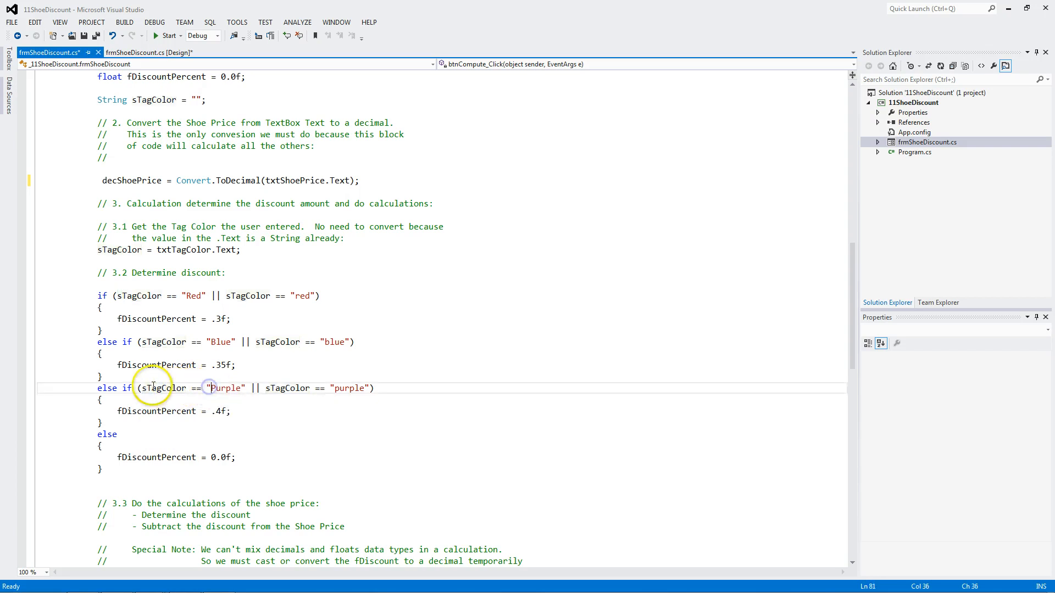
pyautogui.moveTo(158, 387)
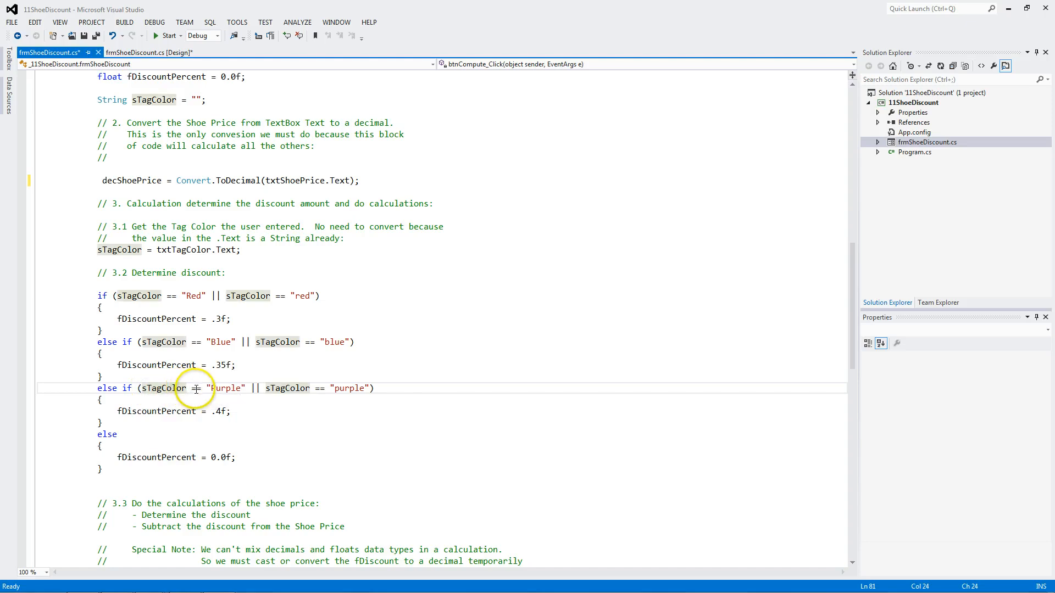
pyautogui.moveTo(168, 388)
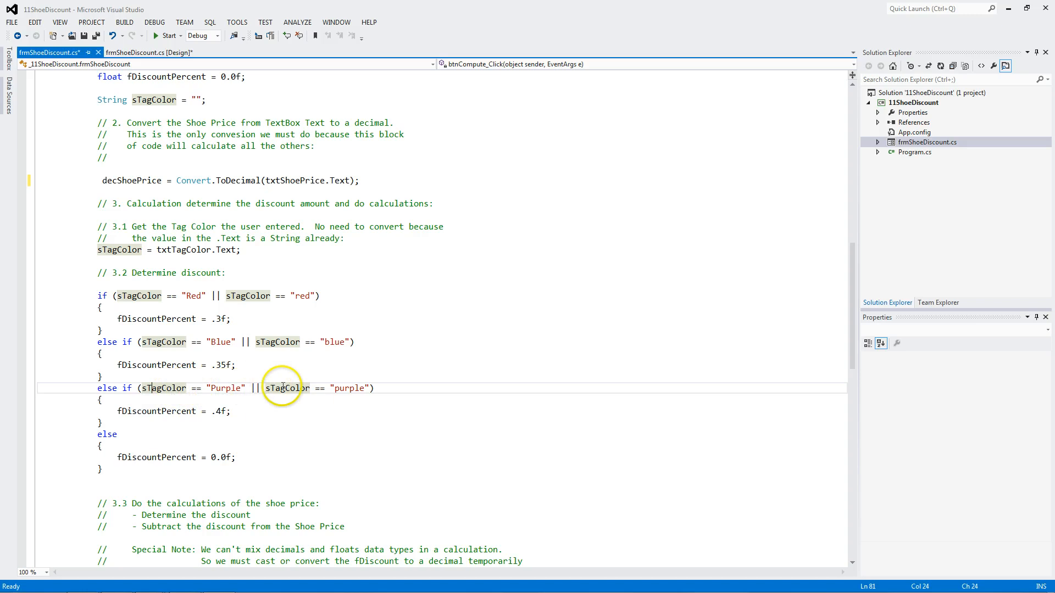
pyautogui.scroll(-3)
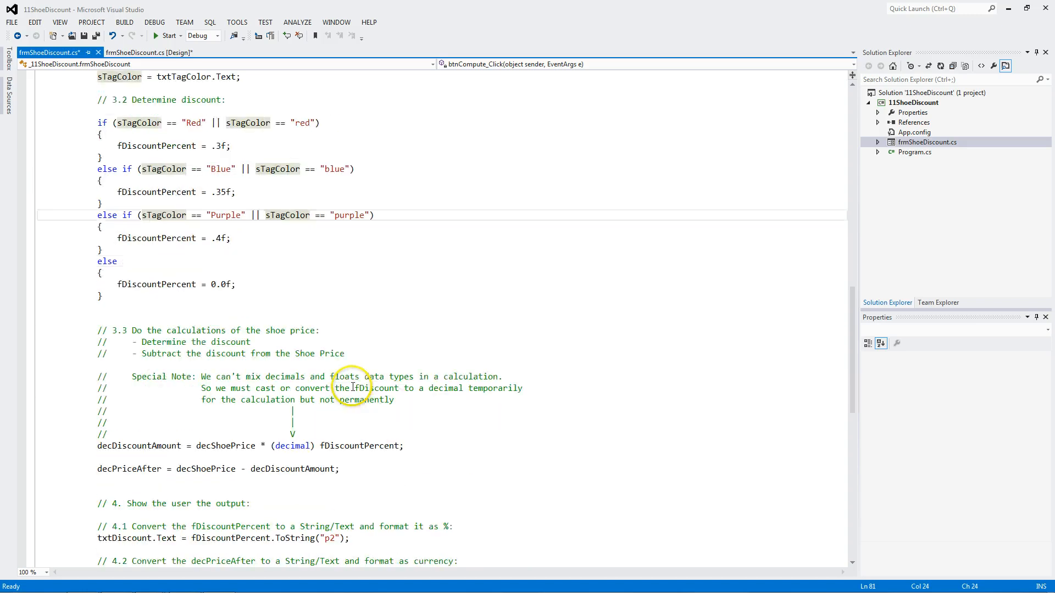
pyautogui.scroll(-3)
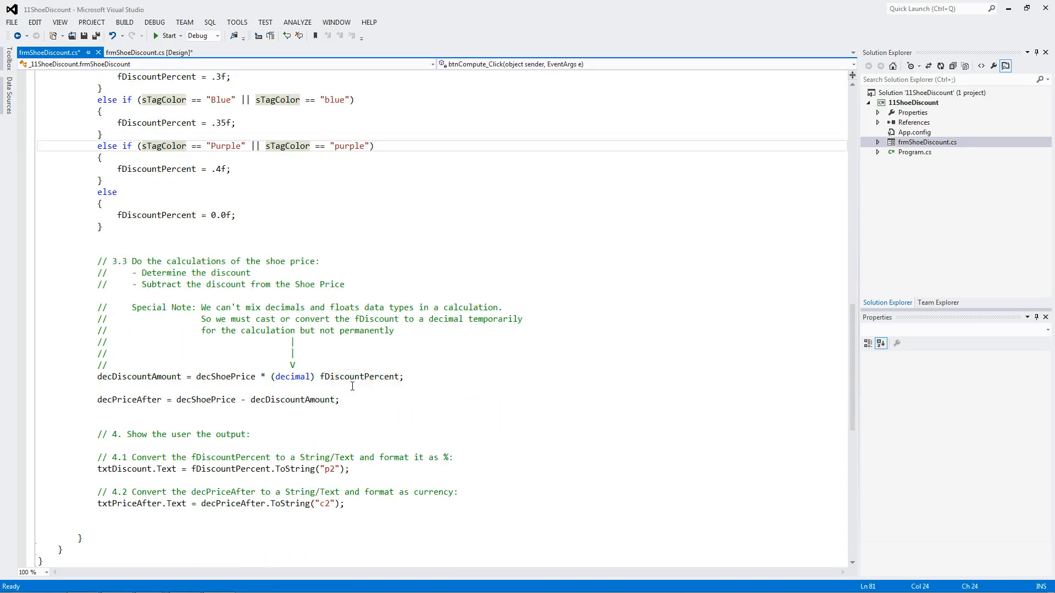
pyautogui.moveTo(361, 375)
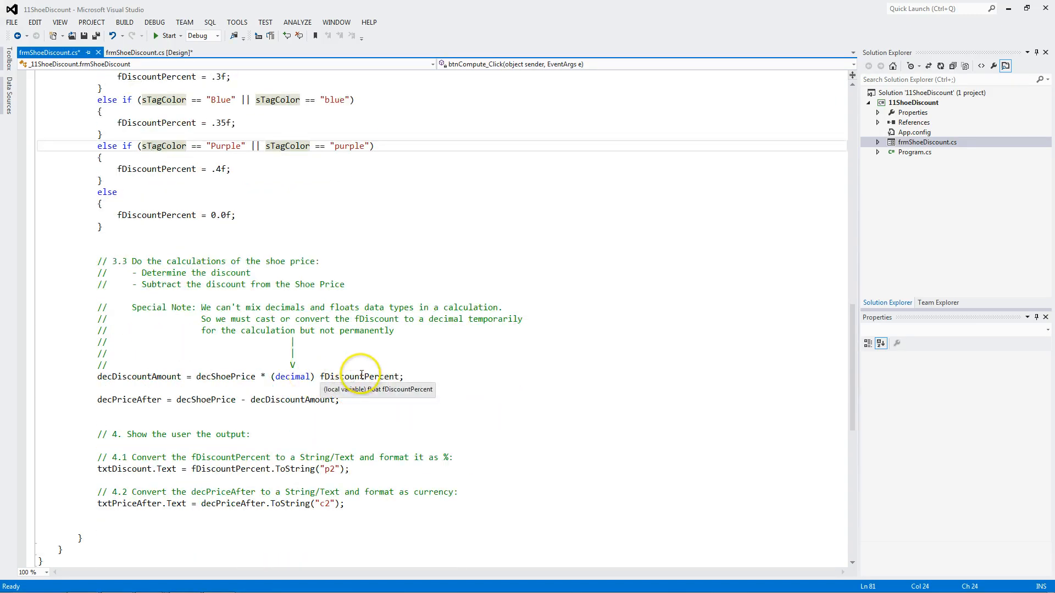
pyautogui.moveTo(333, 391)
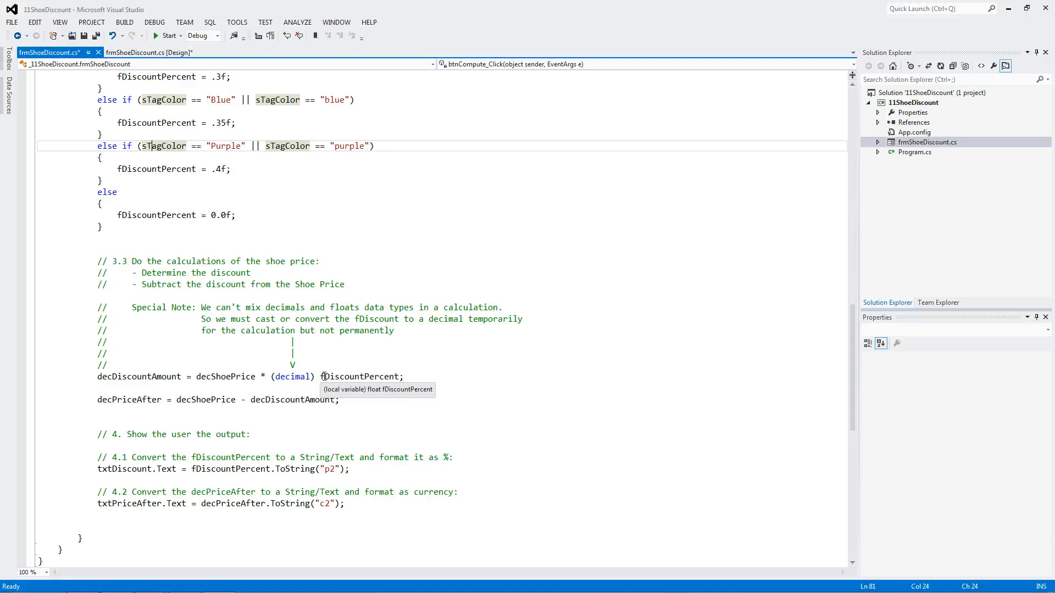
pyautogui.moveTo(225, 376)
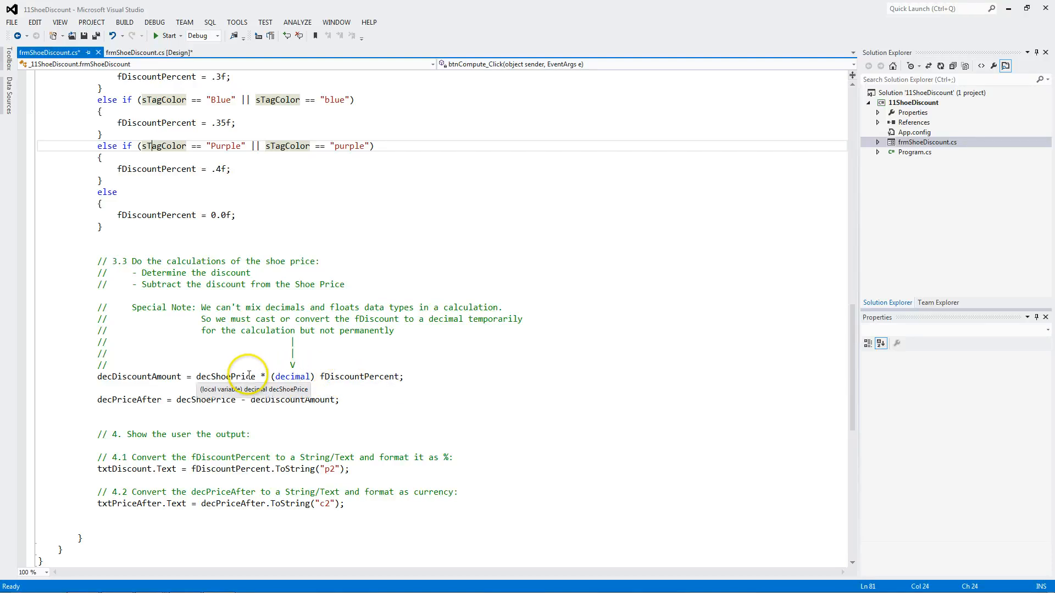
pyautogui.moveTo(299, 377)
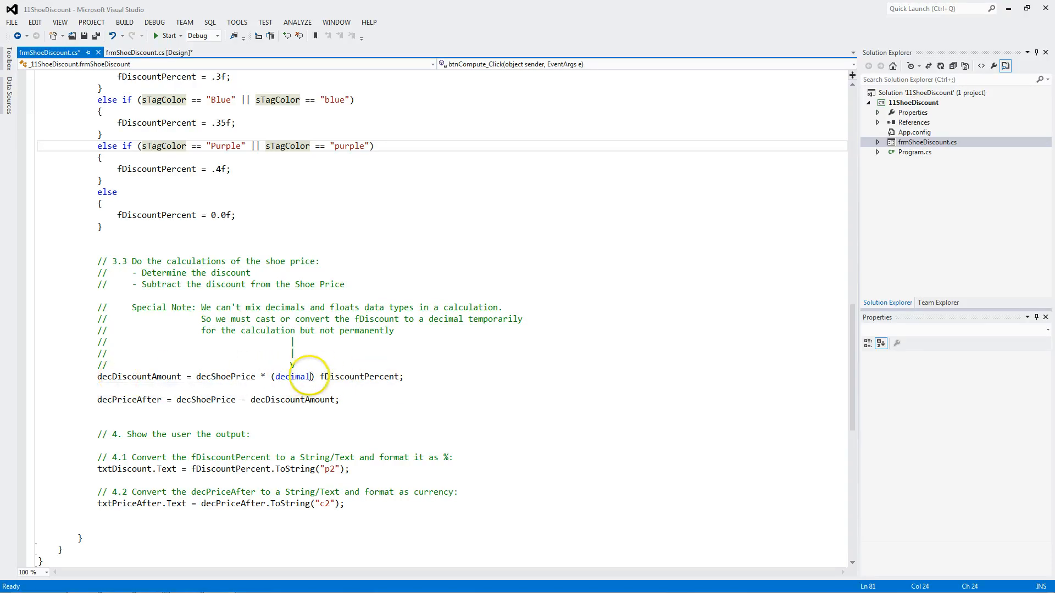
pyautogui.moveTo(367, 376)
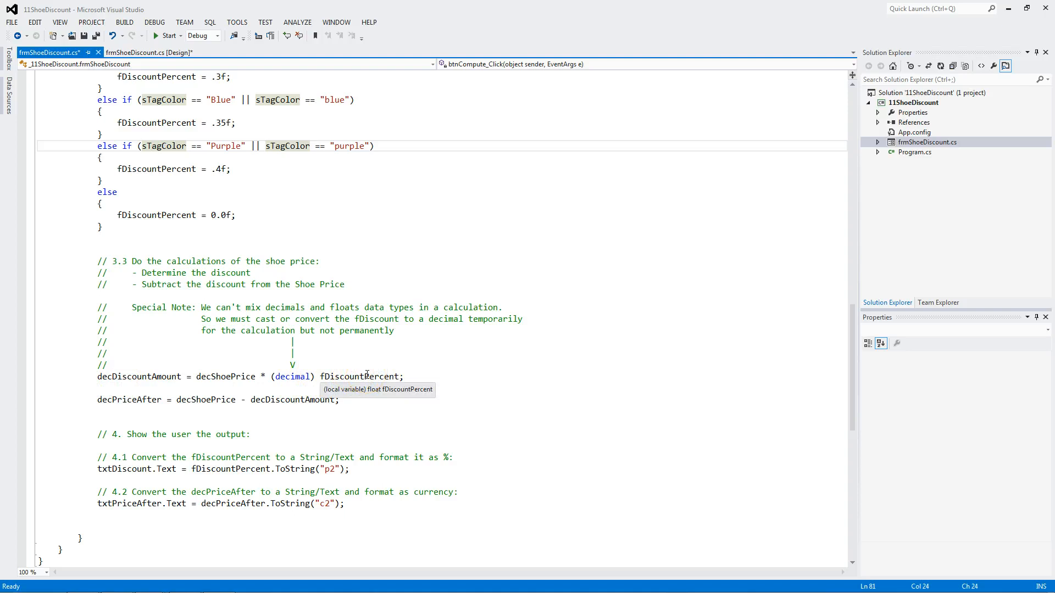
pyautogui.moveTo(463, 363)
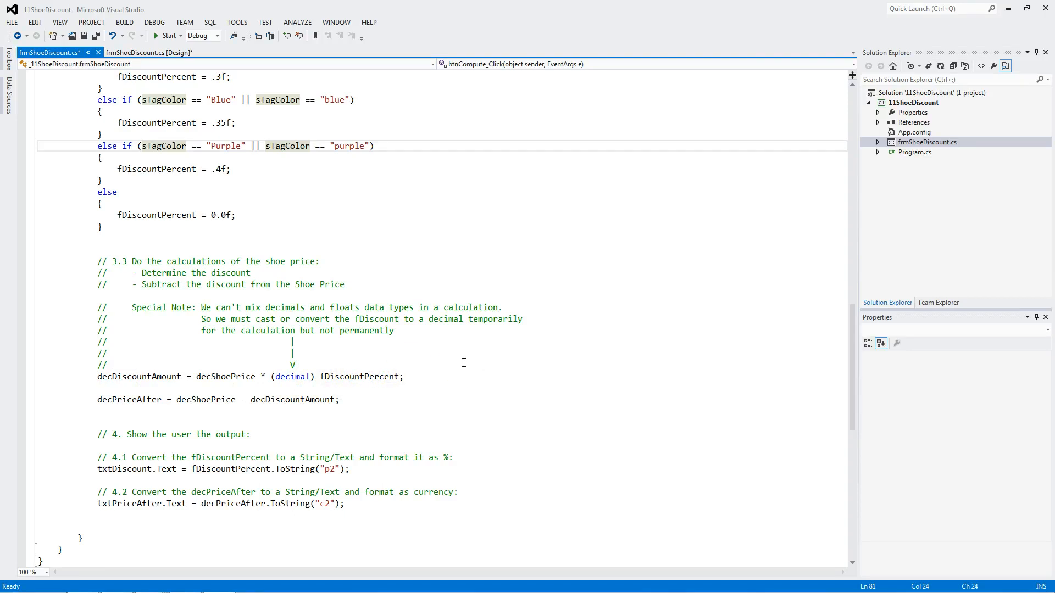
pyautogui.moveTo(389, 372)
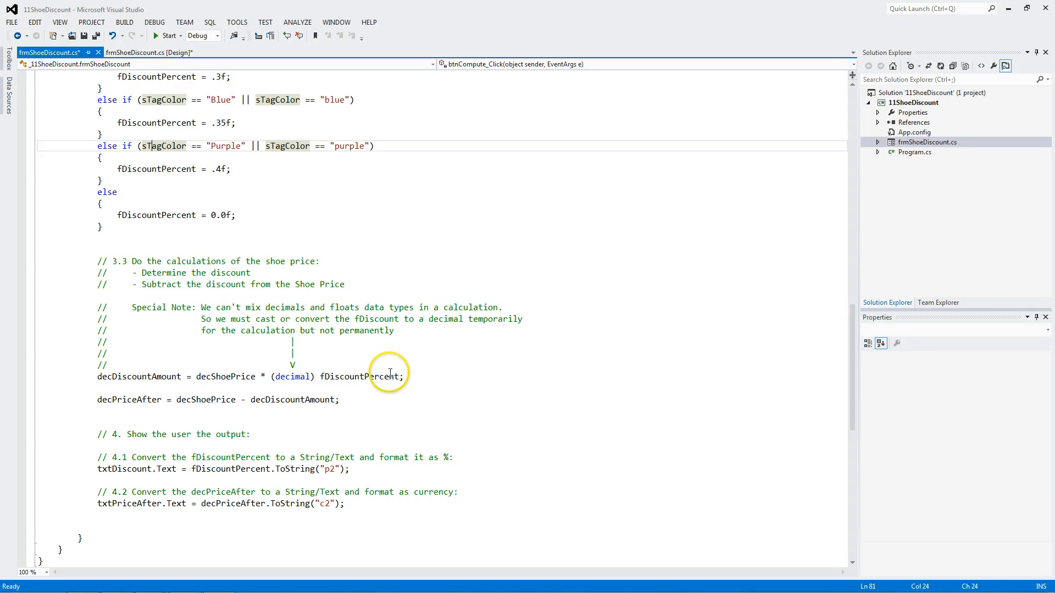
pyautogui.moveTo(292, 377)
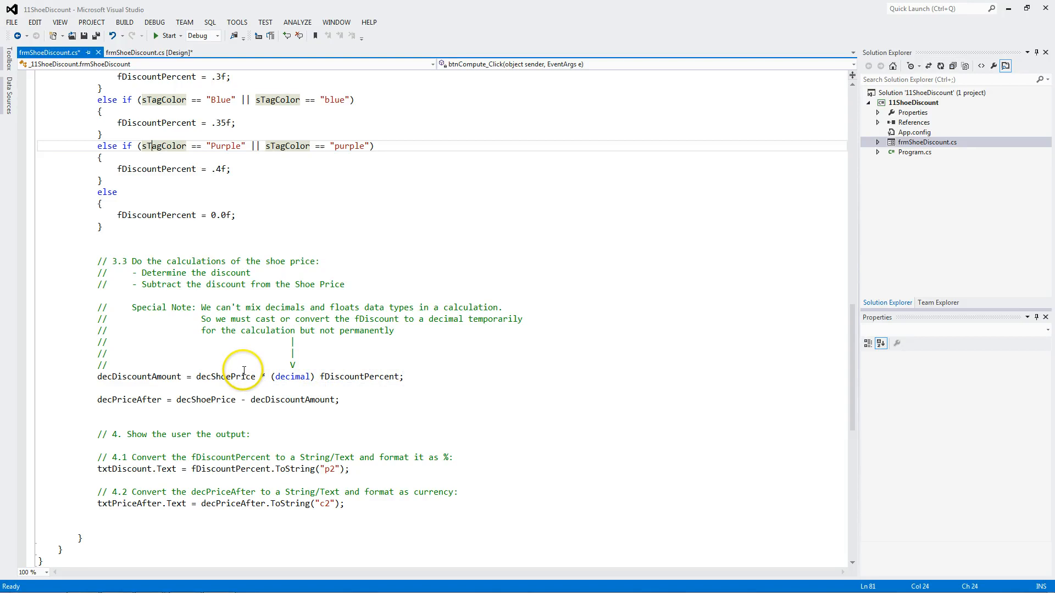
pyautogui.moveTo(226, 377)
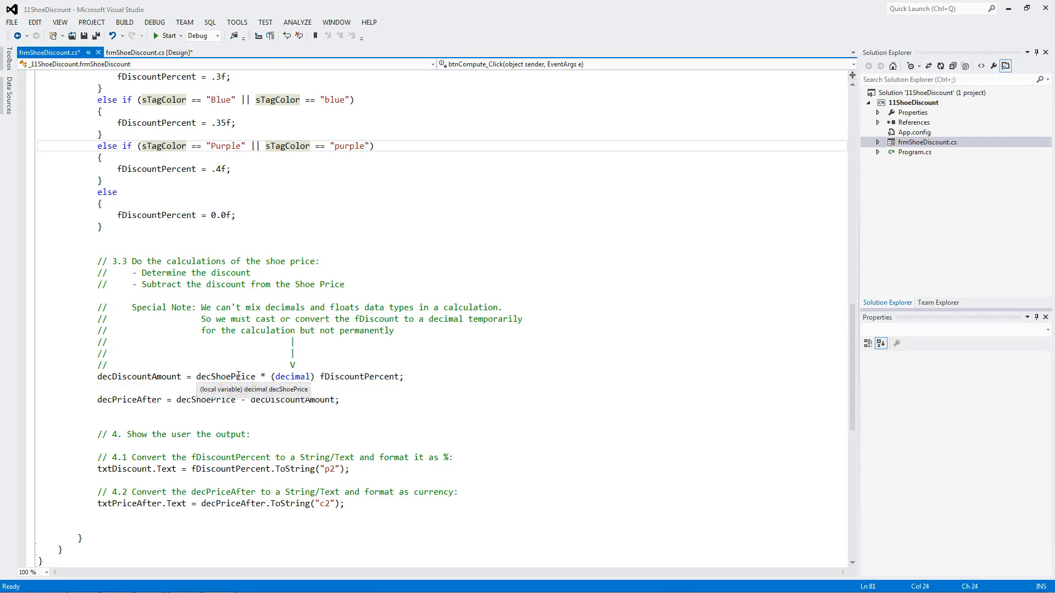
pyautogui.moveTo(154, 373)
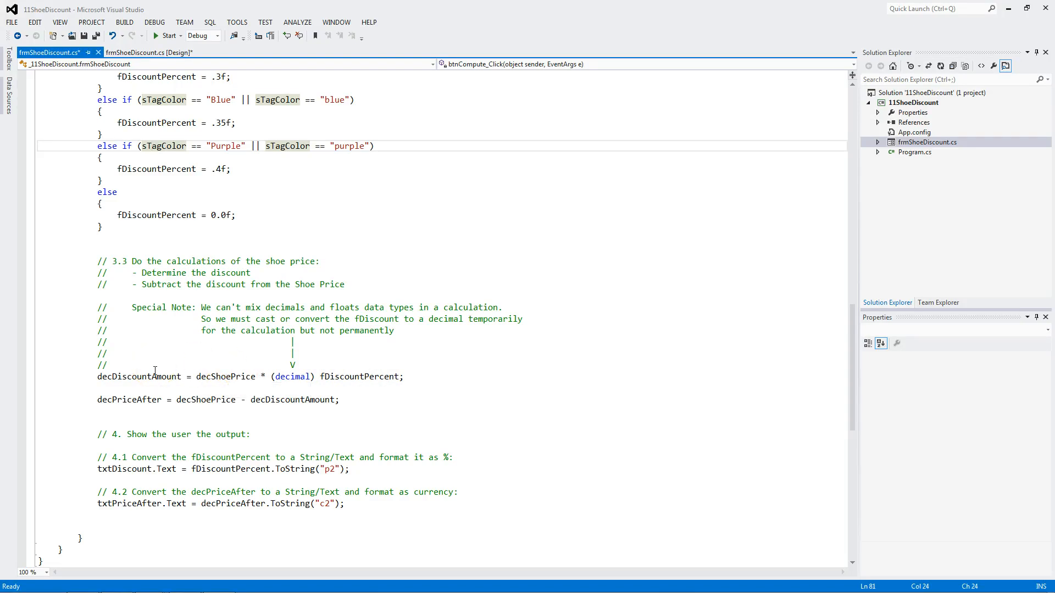
pyautogui.moveTo(289, 376)
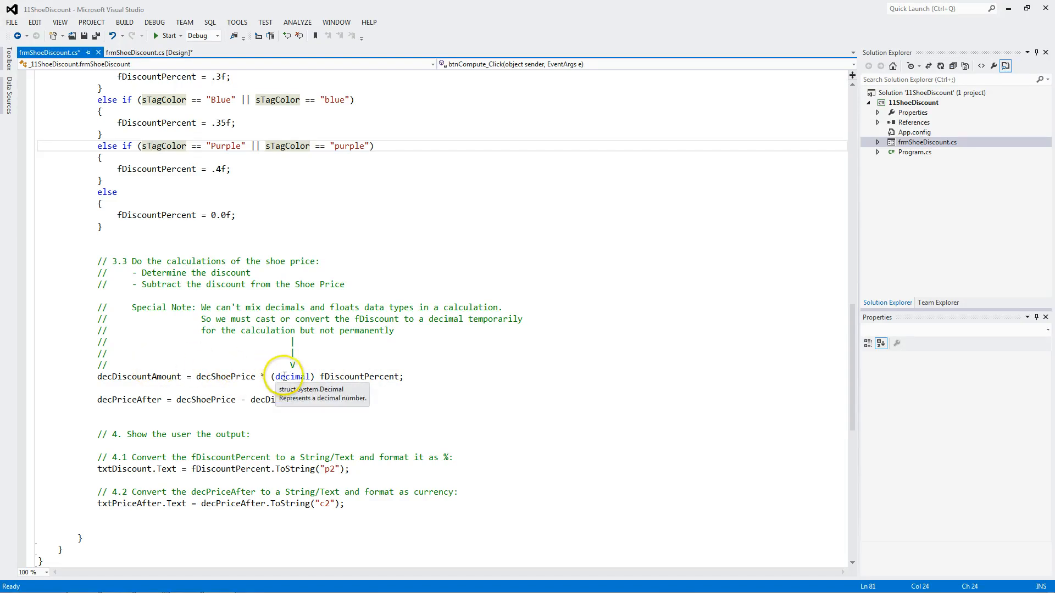
pyautogui.moveTo(342, 376)
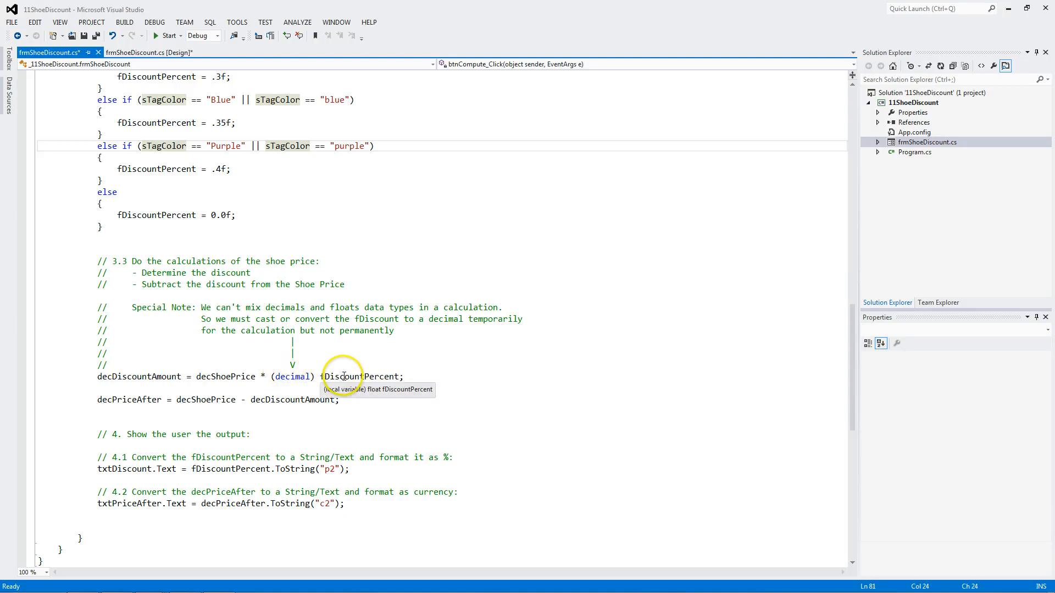
pyautogui.moveTo(165, 395)
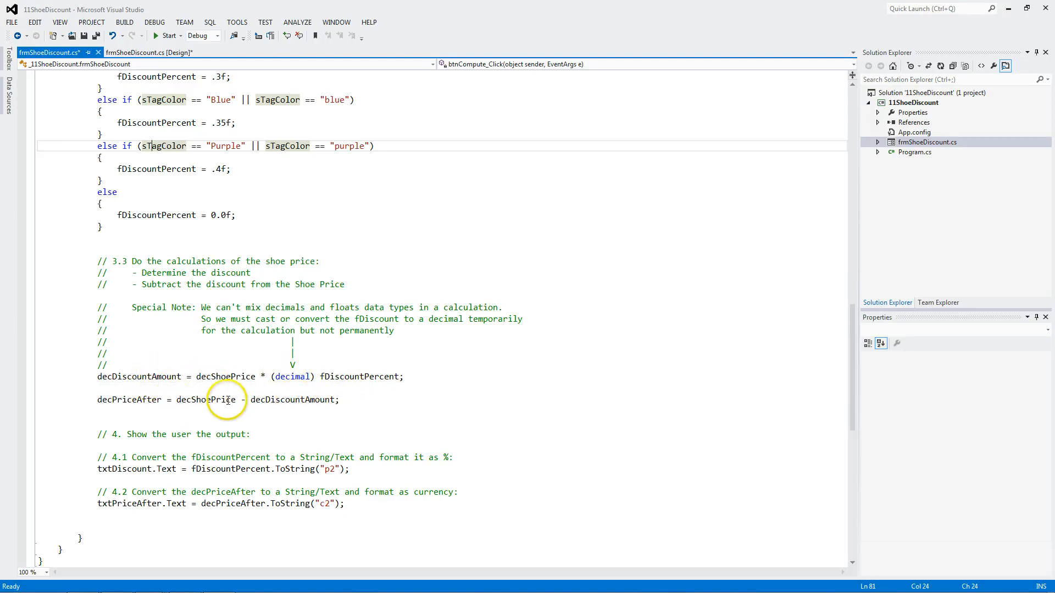
pyautogui.scroll(-3)
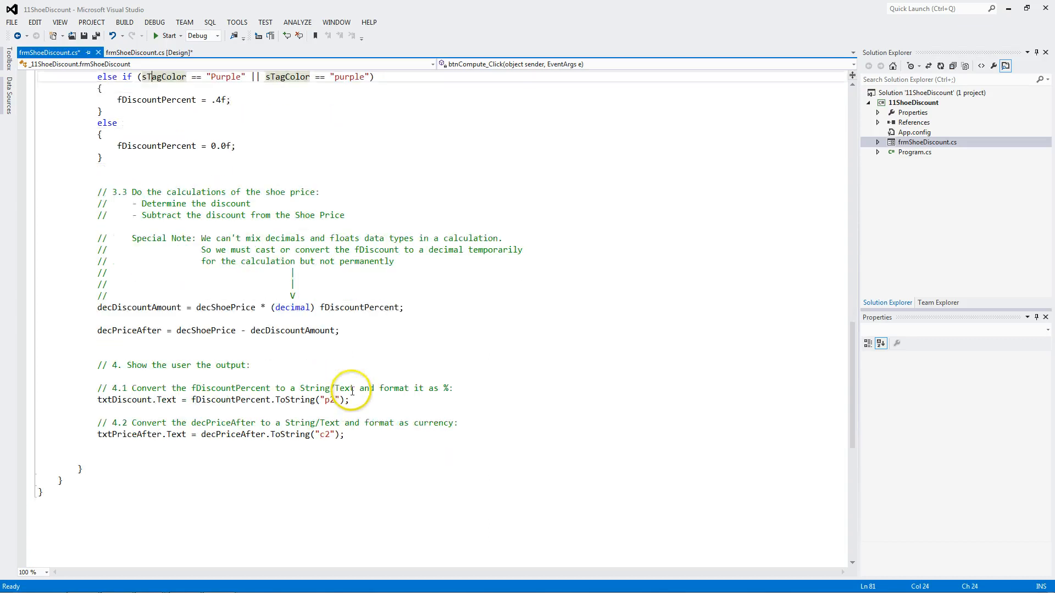
pyautogui.scroll(-3)
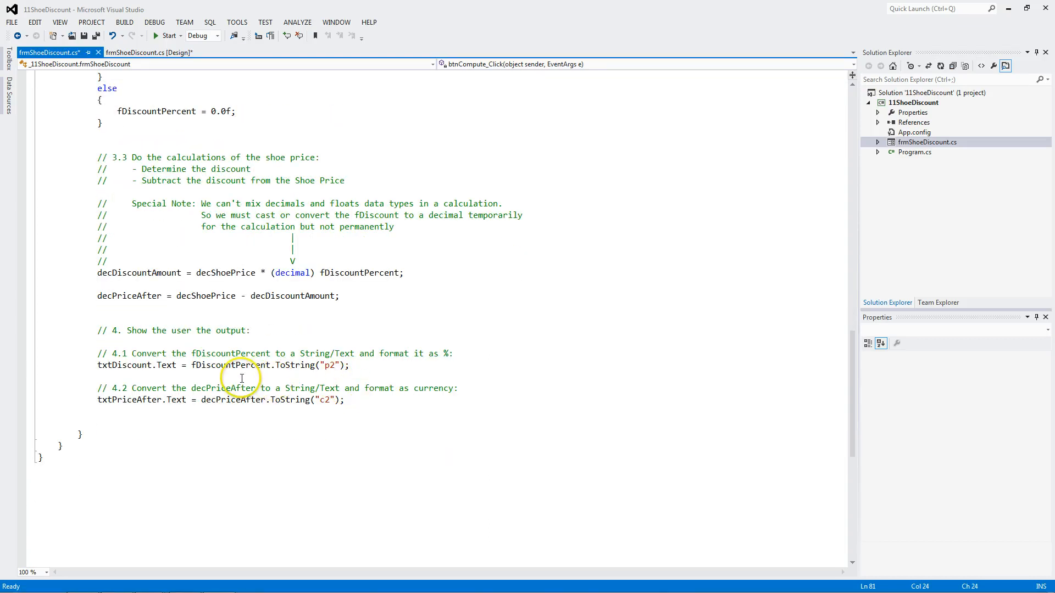
pyautogui.moveTo(228, 365)
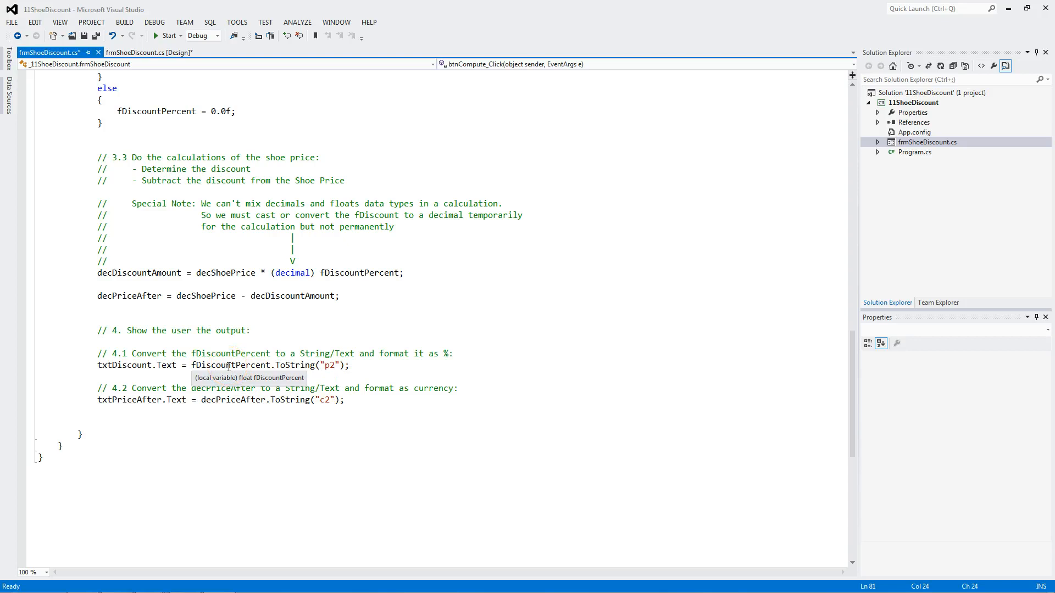
pyautogui.moveTo(284, 365)
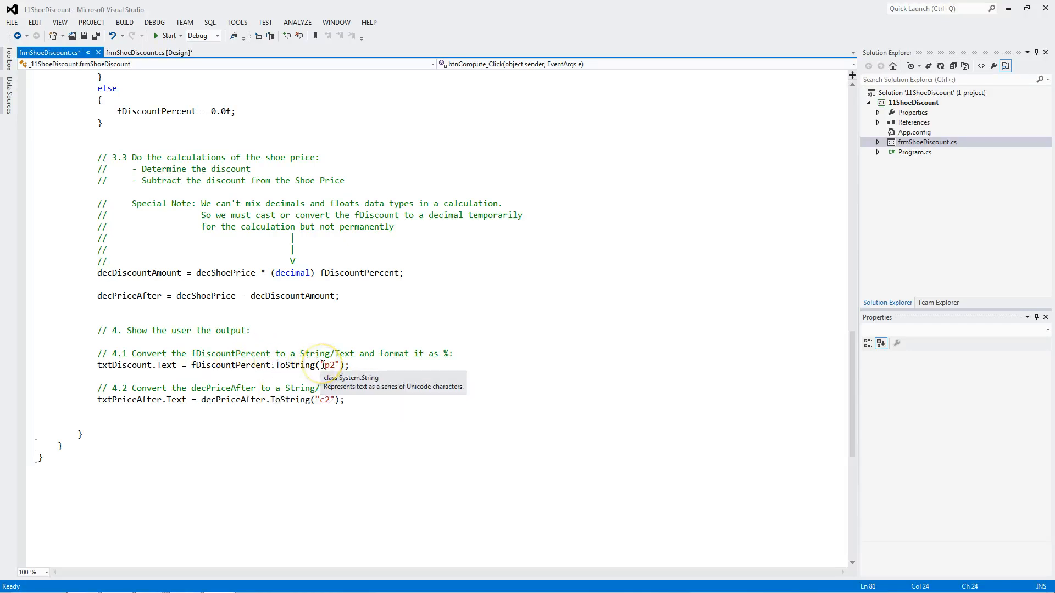
pyautogui.moveTo(180, 365)
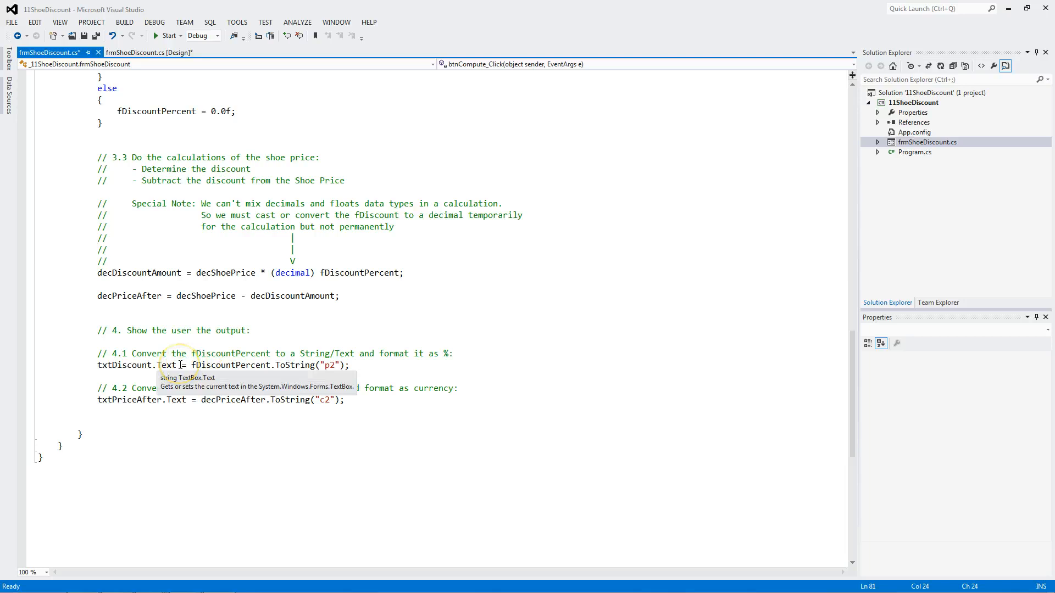
pyautogui.moveTo(260, 399)
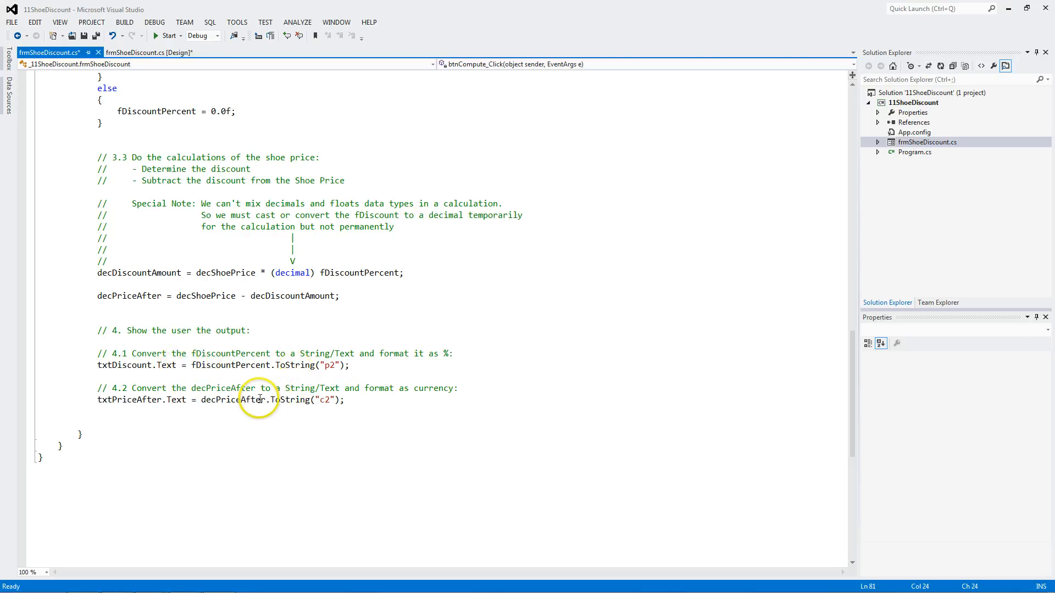
pyautogui.moveTo(260, 400)
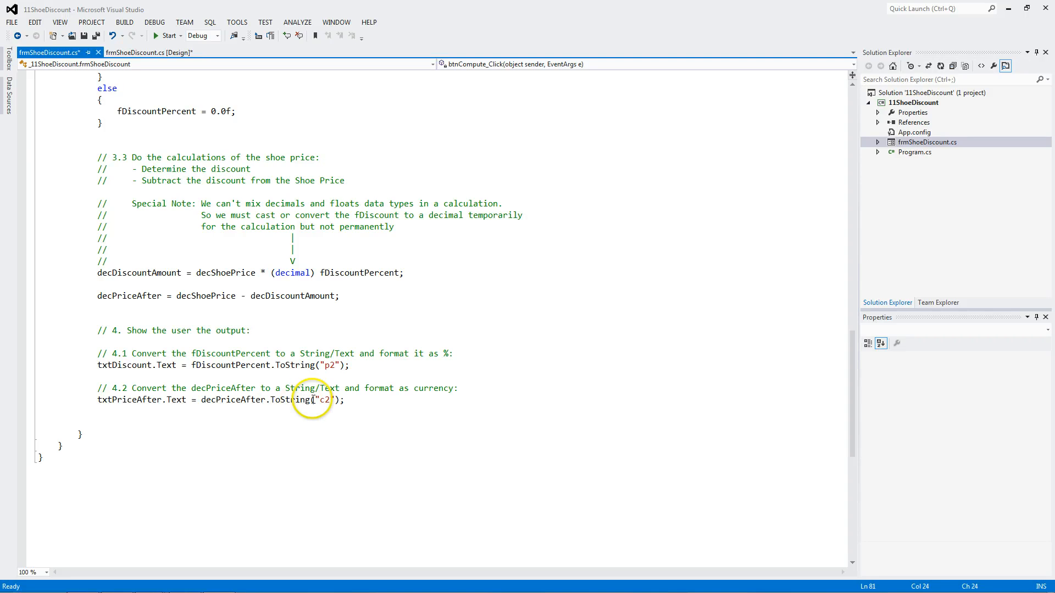
pyautogui.moveTo(327, 400)
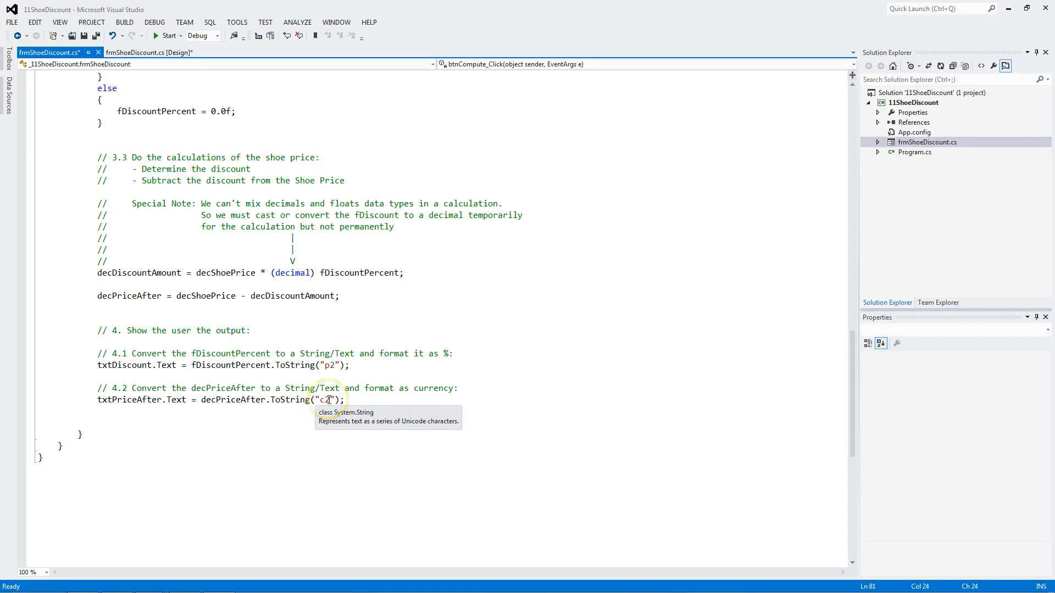
pyautogui.moveTo(181, 402)
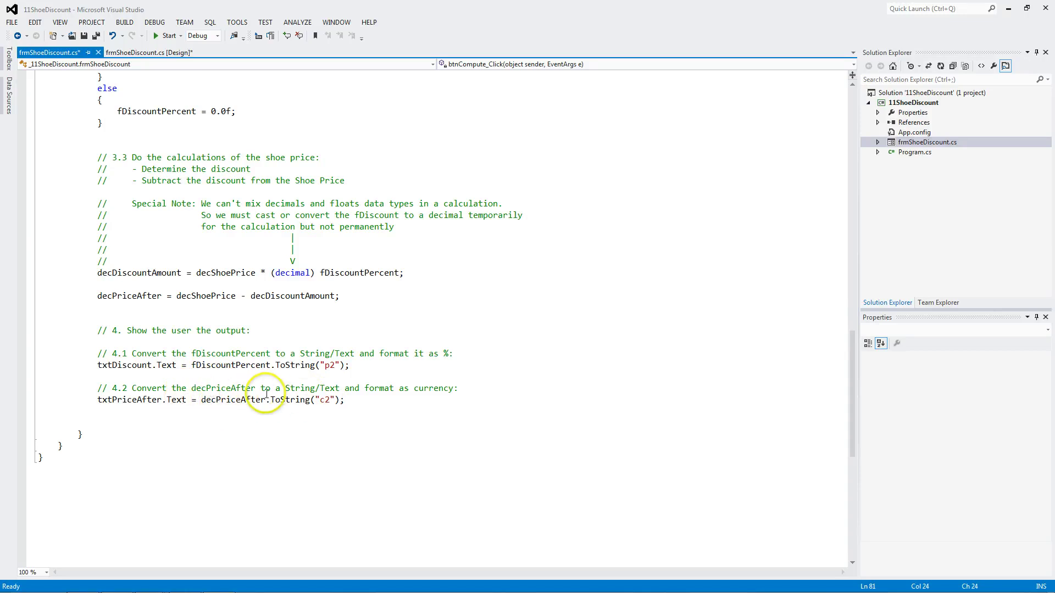
pyautogui.moveTo(173, 400)
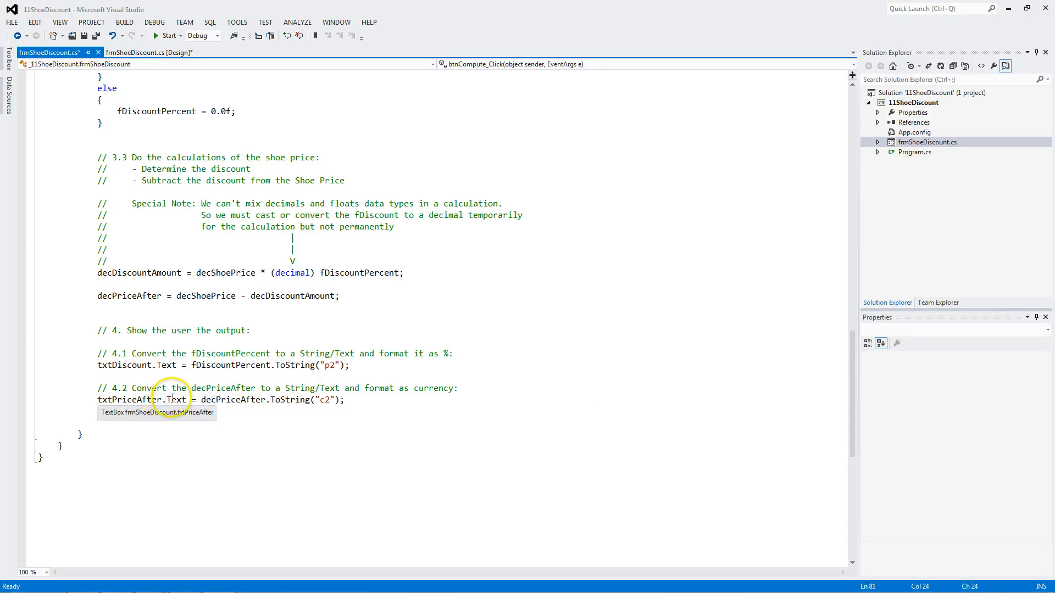
pyautogui.moveTo(276, 390)
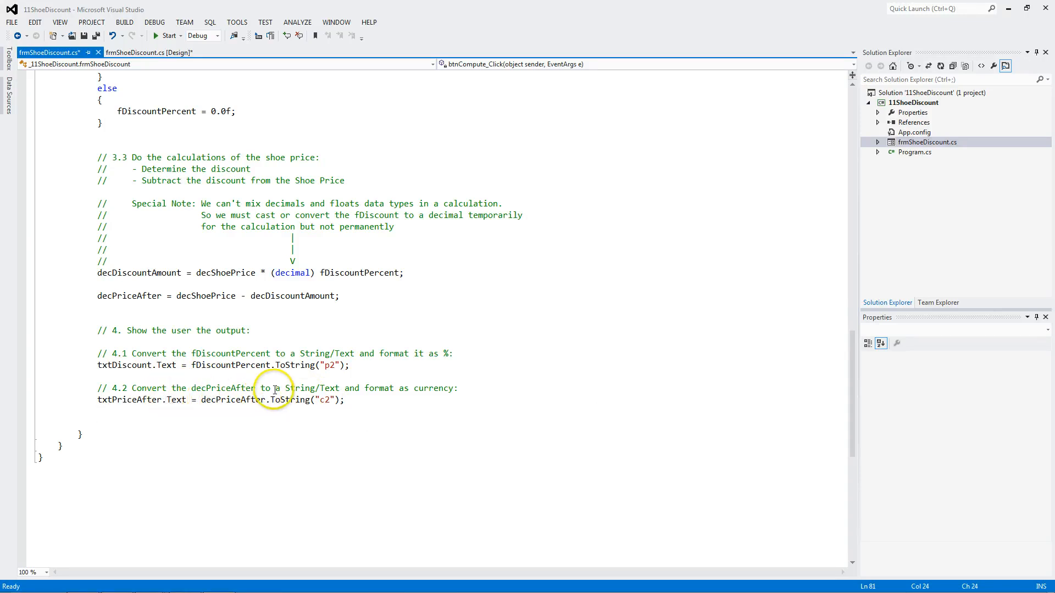
# - Set a breakpoint on the decShoePrice = Convert.ToDecimal line
pyautogui.scroll(3)
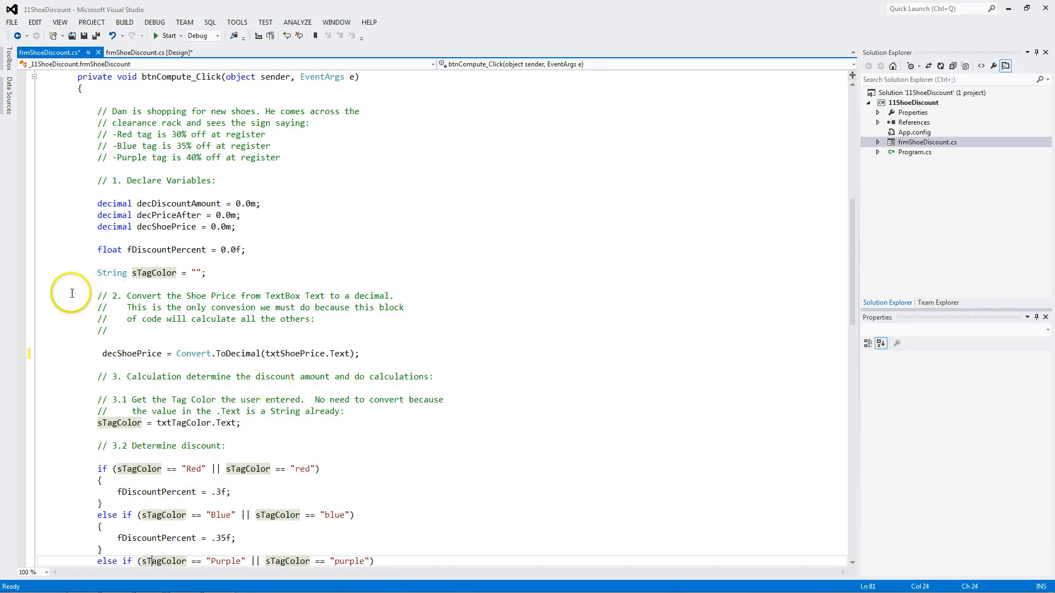
pyautogui.moveTo(28, 358)
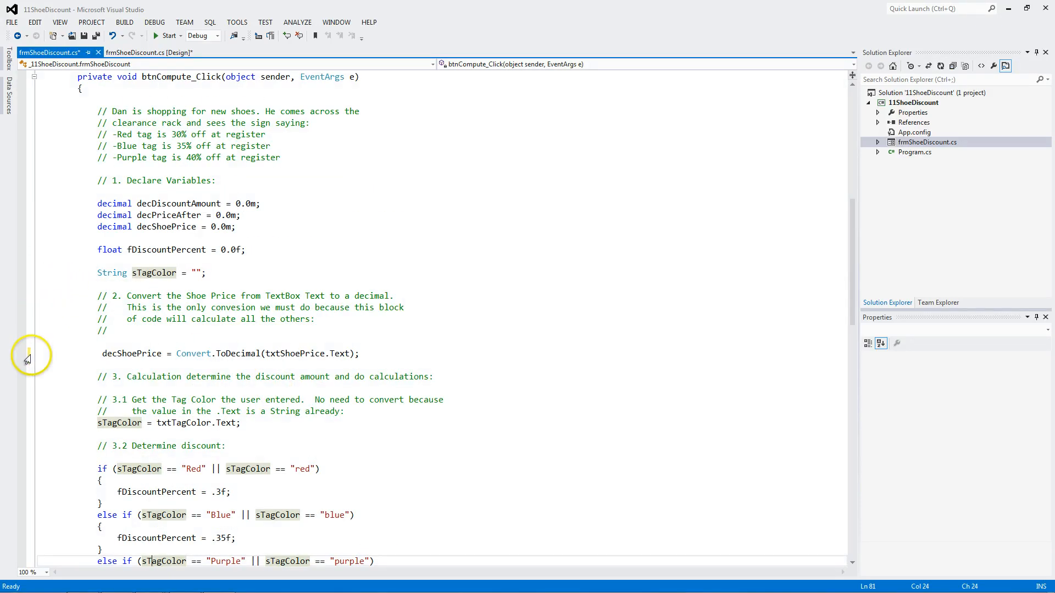
pyautogui.click(22, 353)
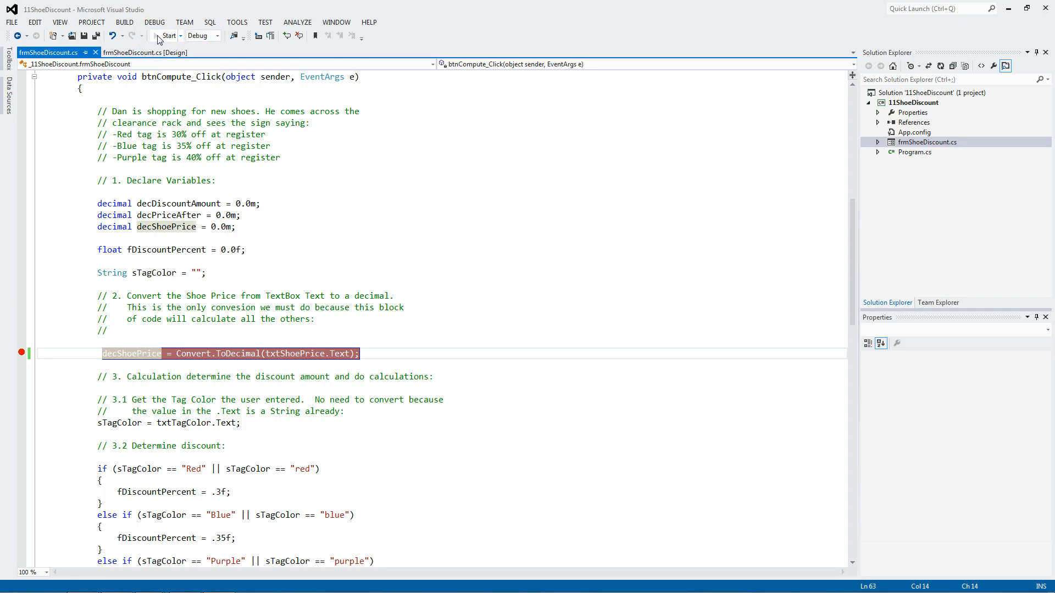
# - Run the Shoe Discount app and enter tag colour Blue with shoe price 100
pyautogui.click(167, 35)
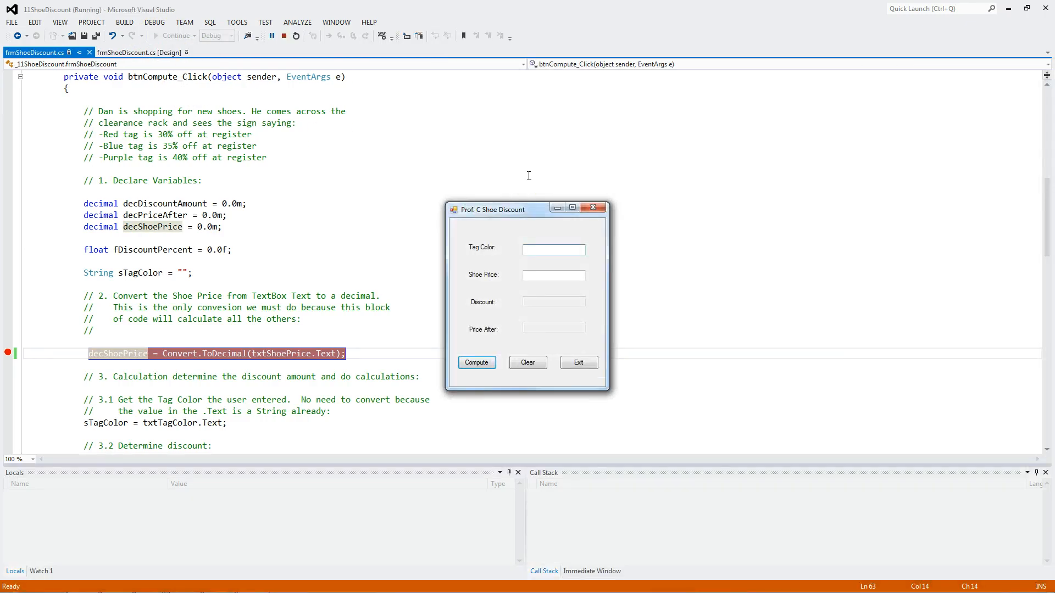
pyautogui.write('Blue')
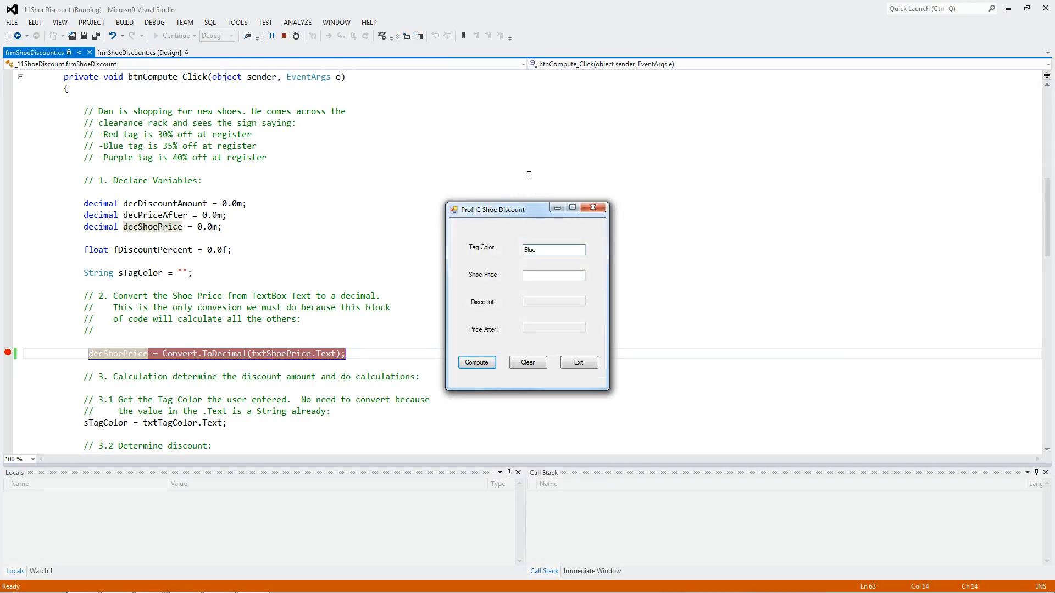
pyautogui.write('100')
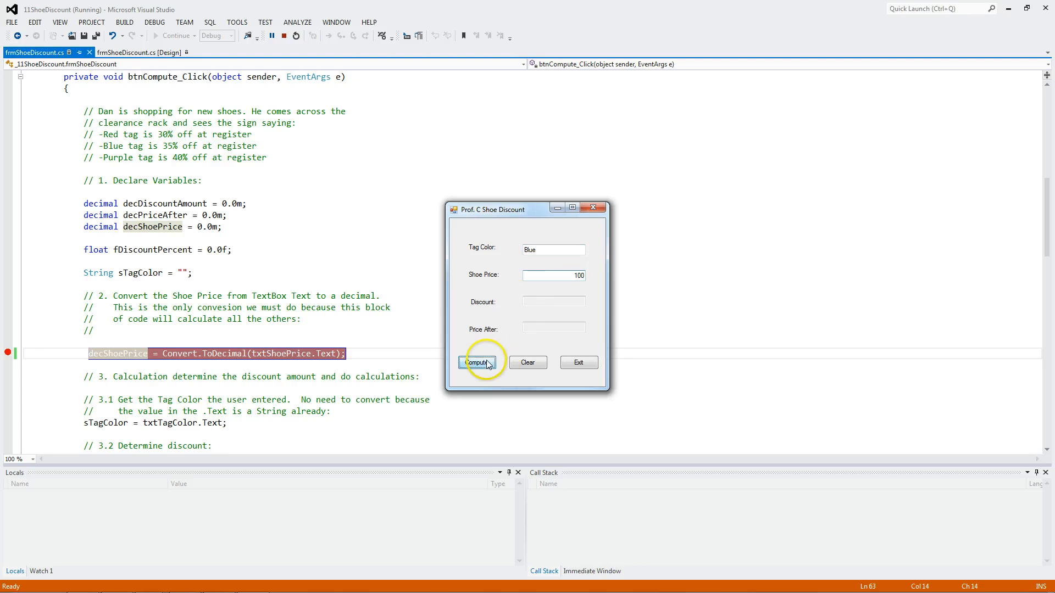
# - Compute for Blue at 100 and step through the handler to its end, reaching discount 35 and price 65
pyautogui.click(477, 363)
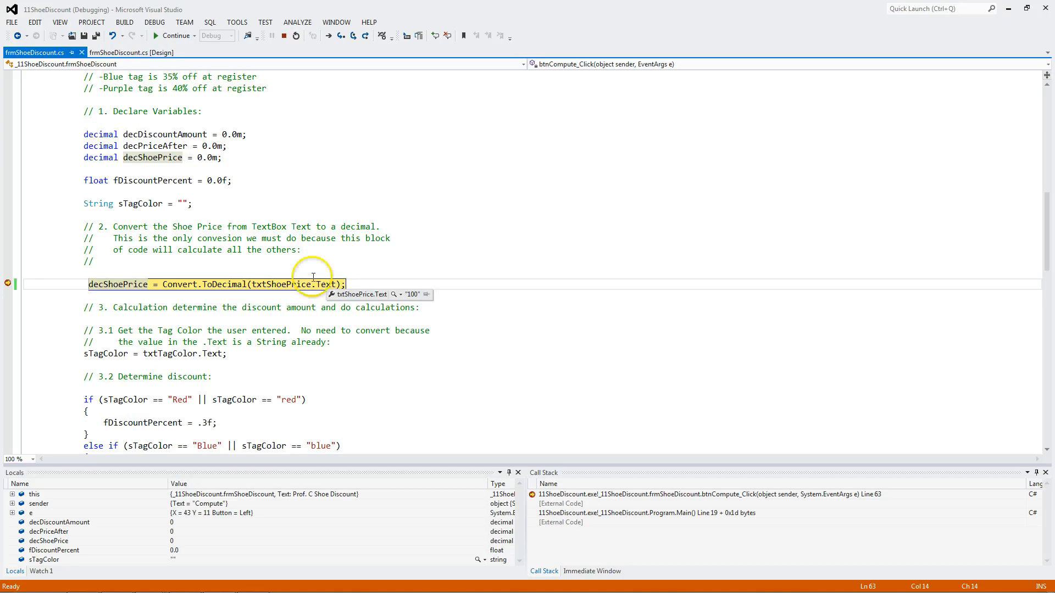
pyautogui.moveTo(187, 270)
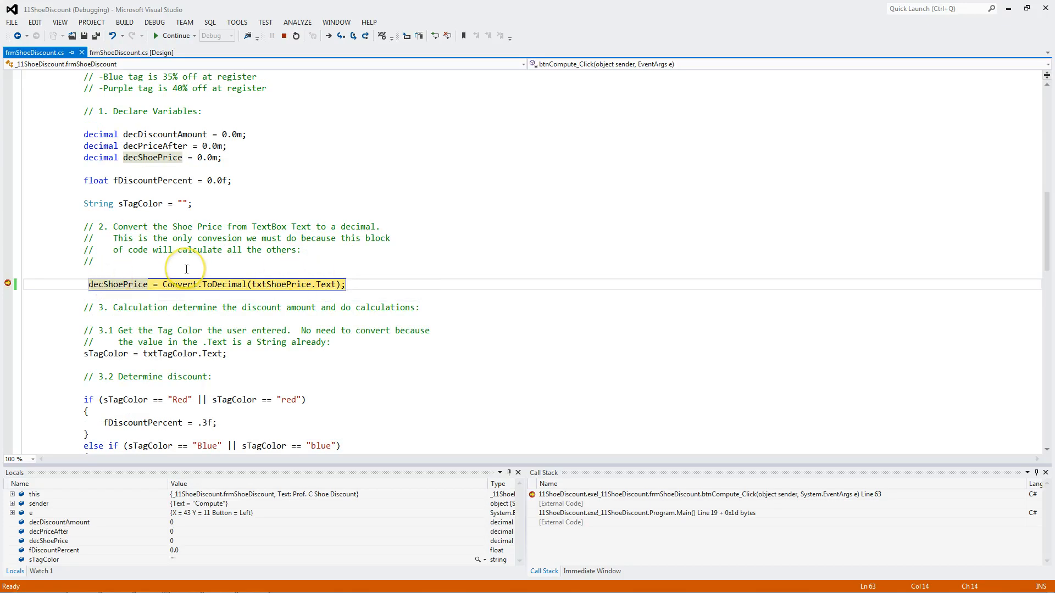
pyautogui.press('F10')
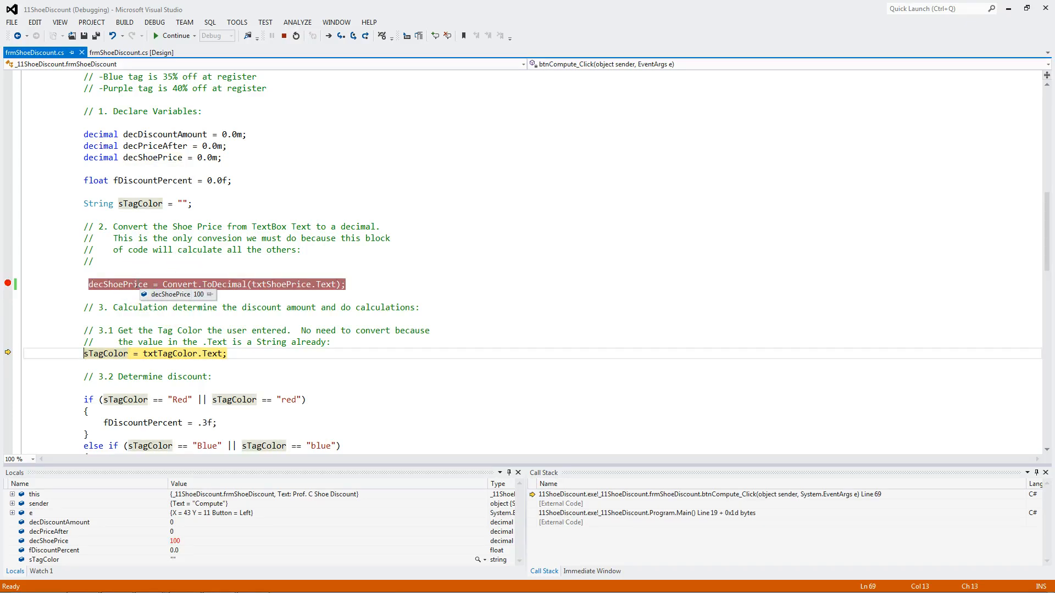
pyautogui.moveTo(313, 284)
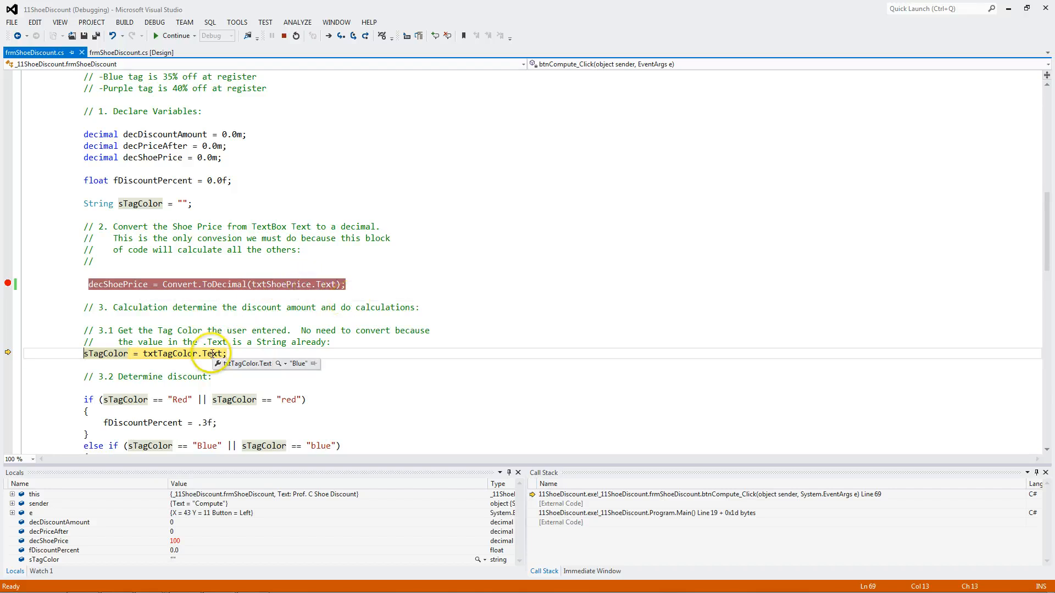
pyautogui.press('F10')
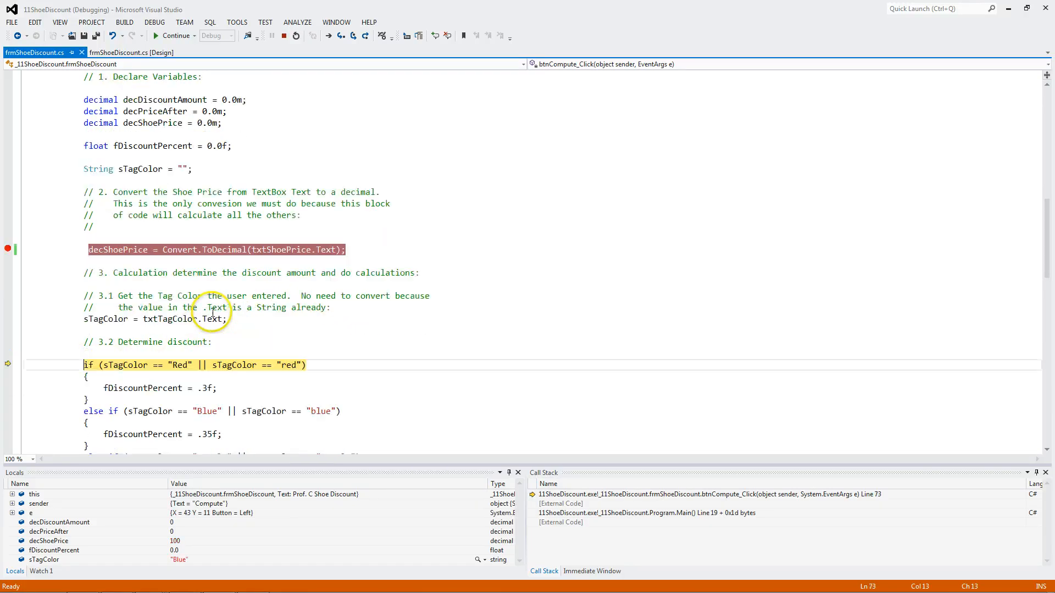
pyautogui.scroll(-3)
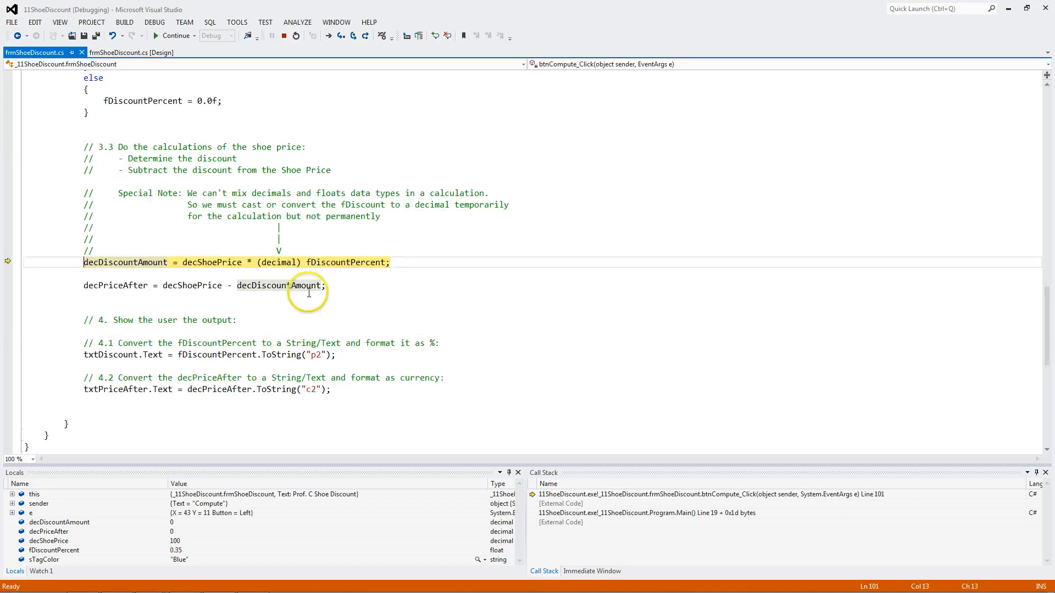
pyautogui.moveTo(336, 262)
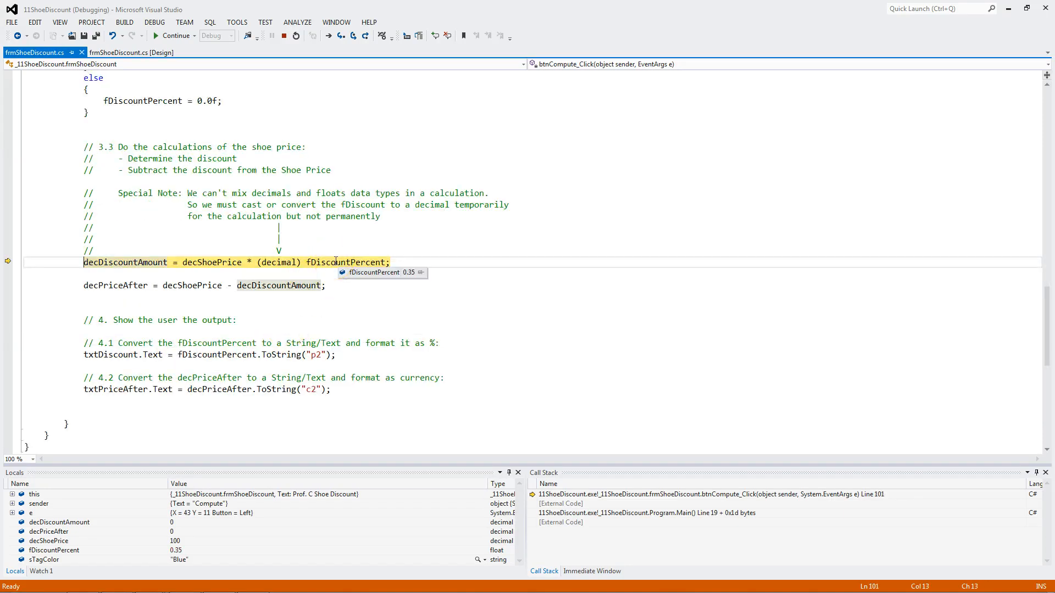
pyautogui.moveTo(276, 263)
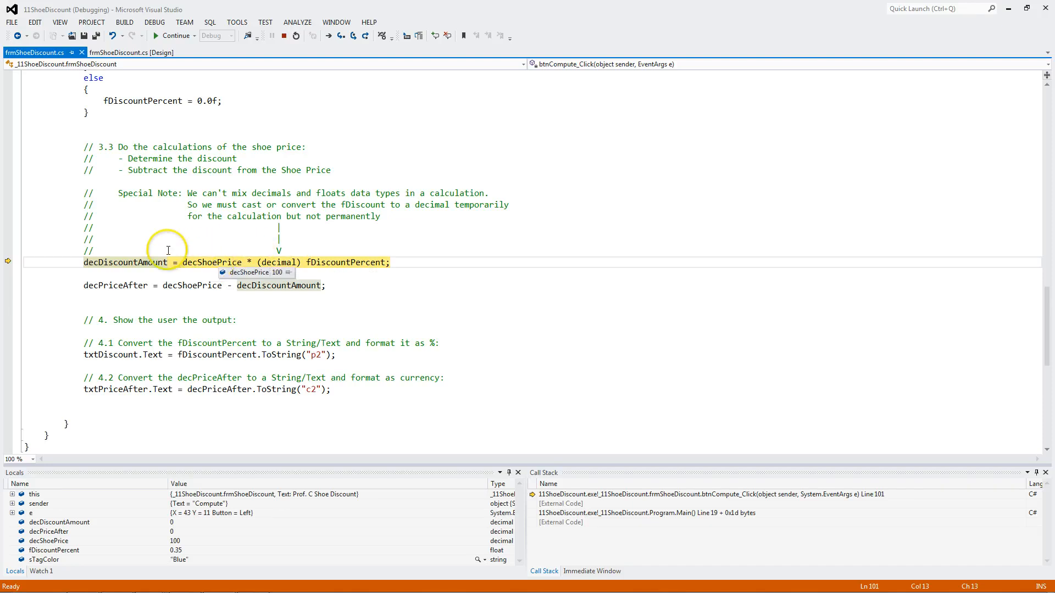
pyautogui.press('F10')
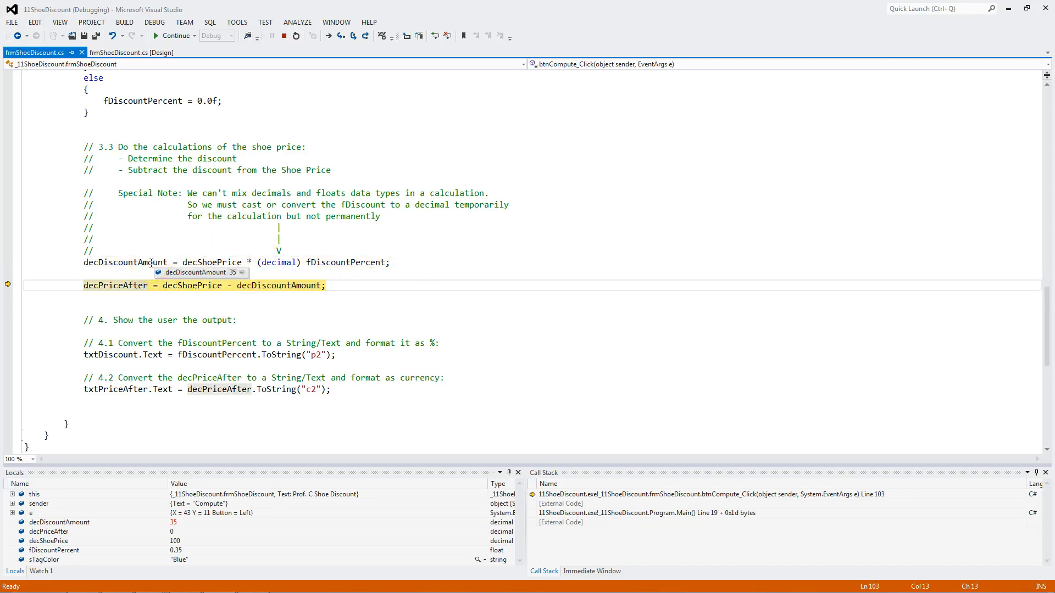
pyautogui.moveTo(211, 285)
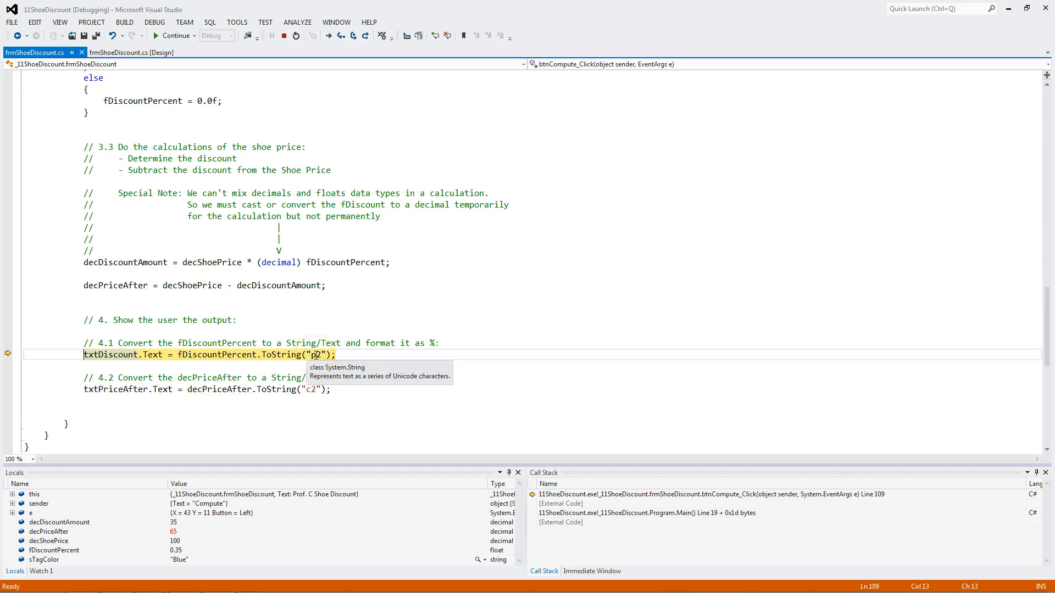
pyautogui.press('F10')
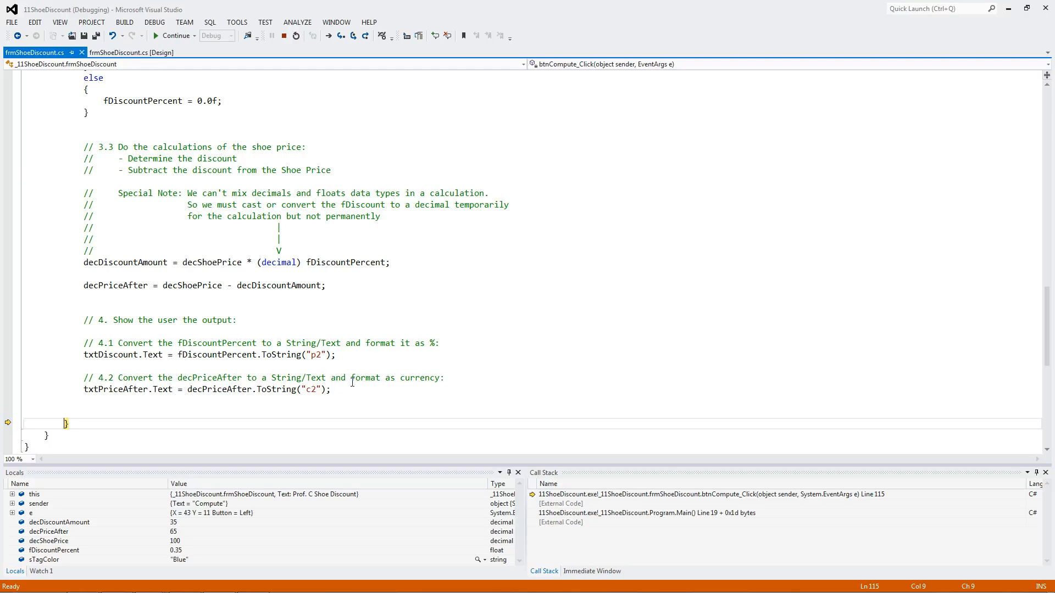
# - Continue to show 35.00 % and $65.00 on the form, then change the tag colour to Red
pyautogui.click(174, 36)
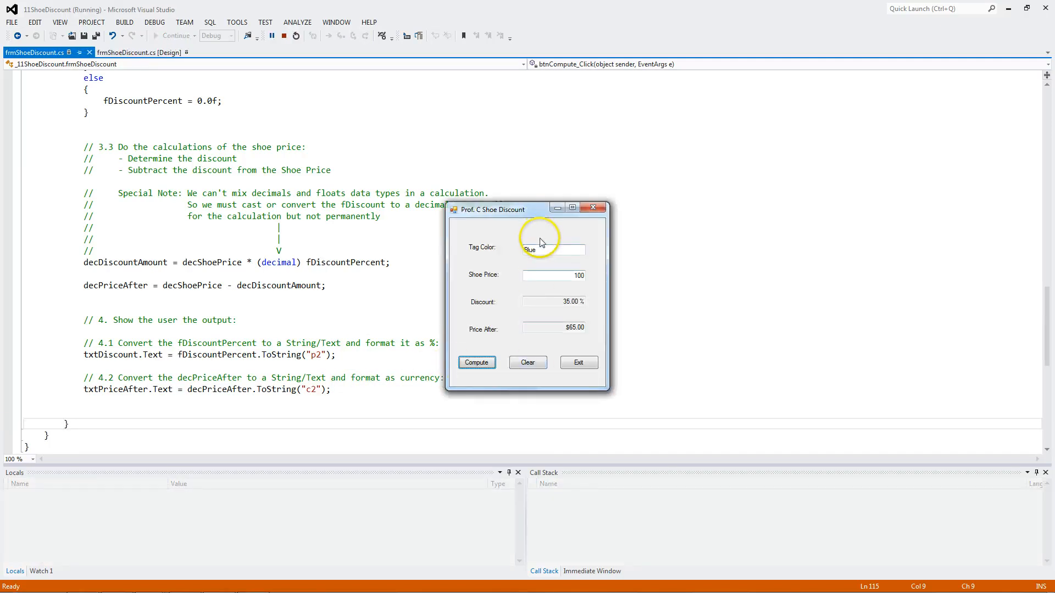
pyautogui.moveTo(571, 303)
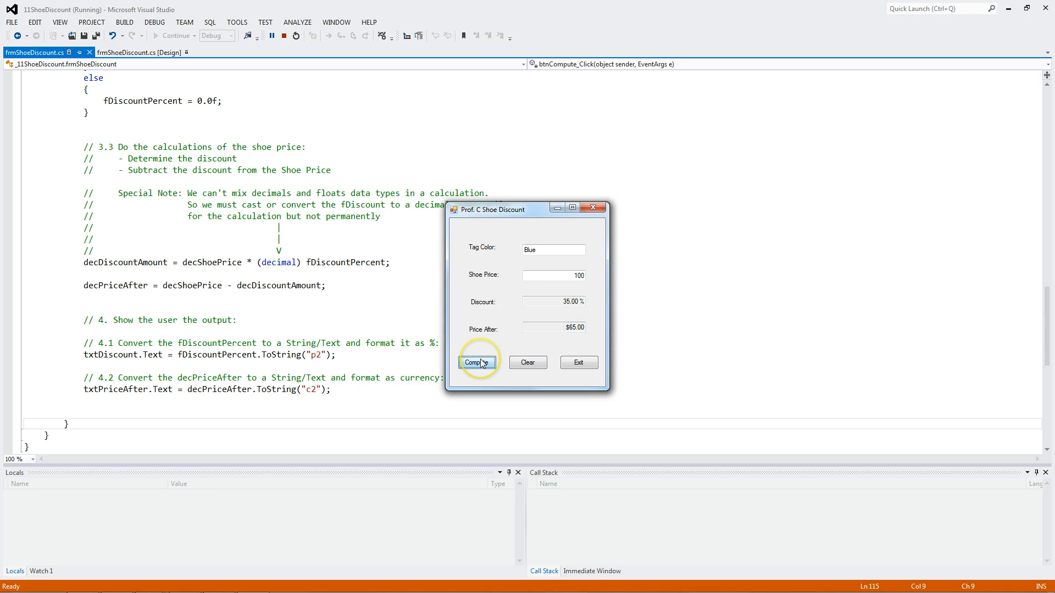
pyautogui.moveTo(541, 262)
pyautogui.write('T')
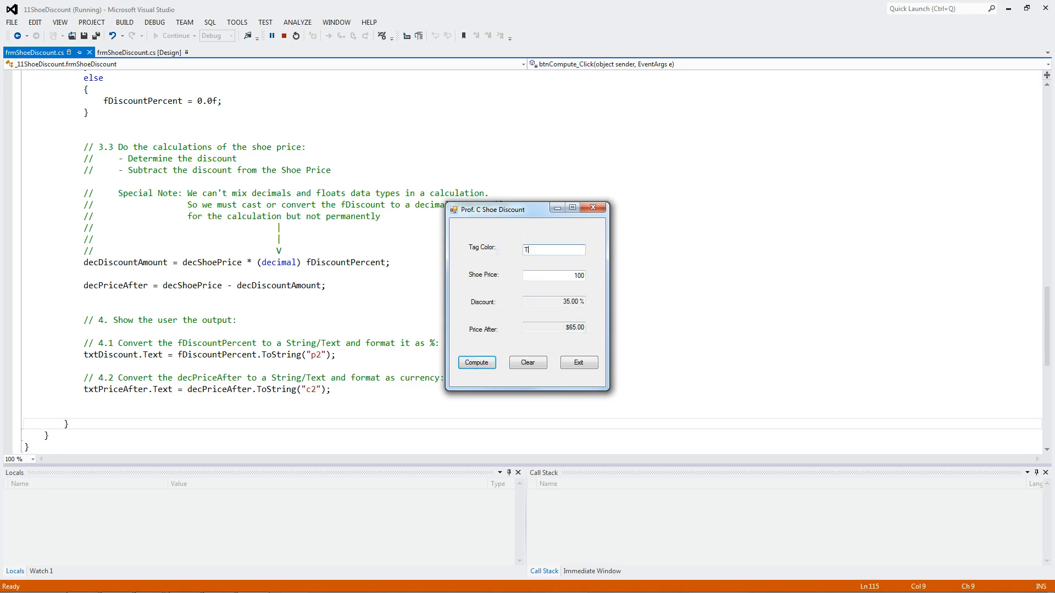
pyautogui.write('Red')
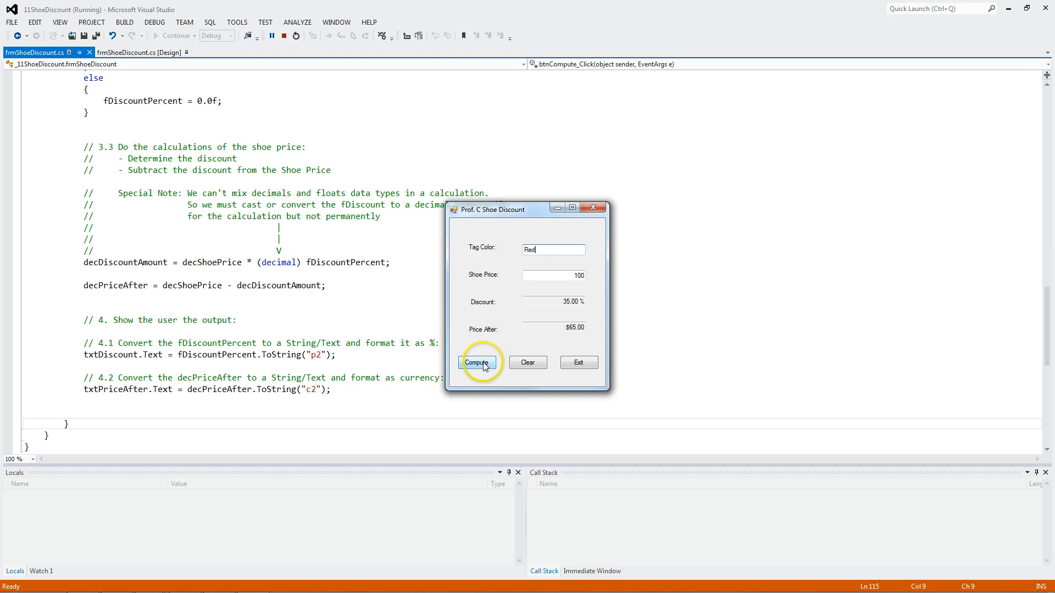
# - Compute and step through for Red, showing 30.00 % and $70.00, then enter Gold as the tag colour
pyautogui.click(476, 363)
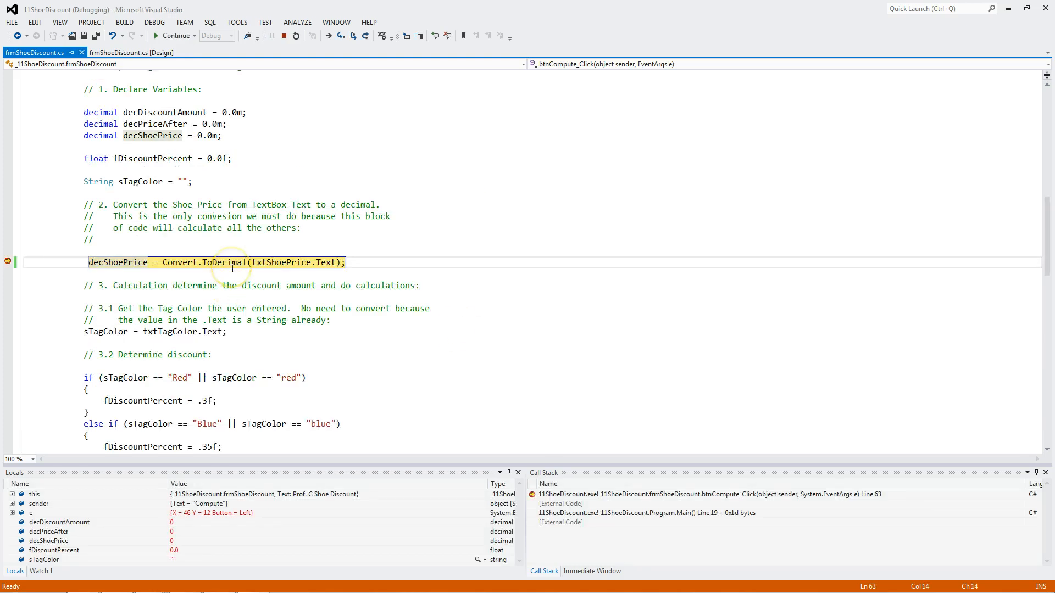
pyautogui.press('F10')
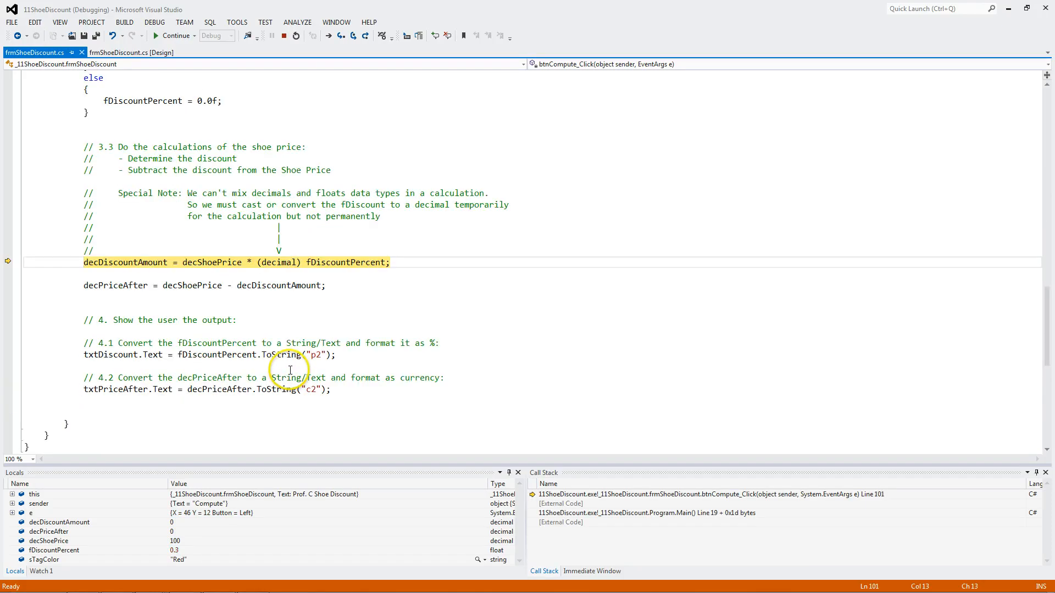
pyautogui.press('F10')
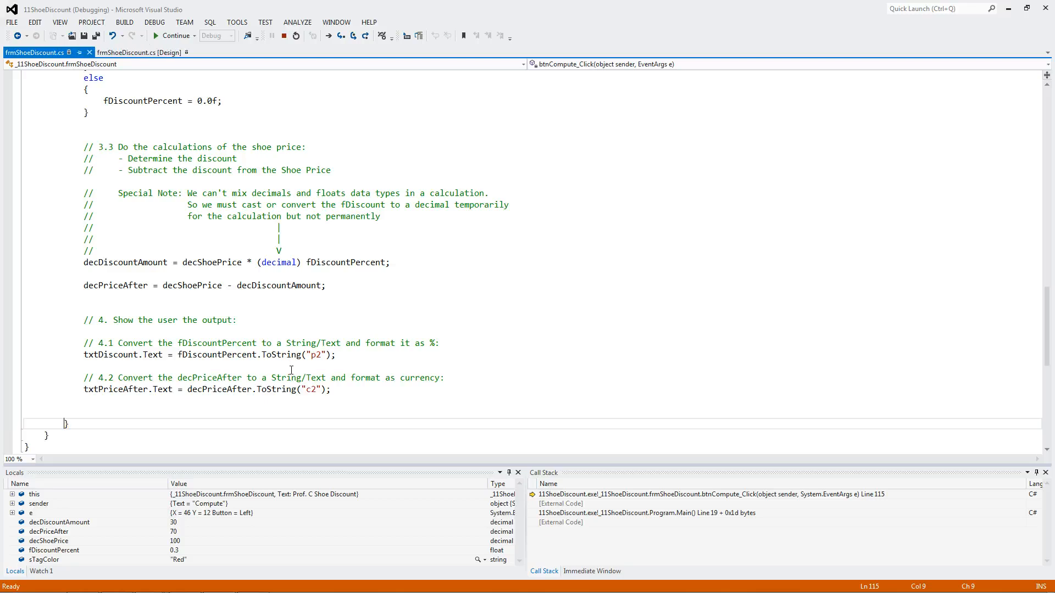
pyautogui.click(176, 35)
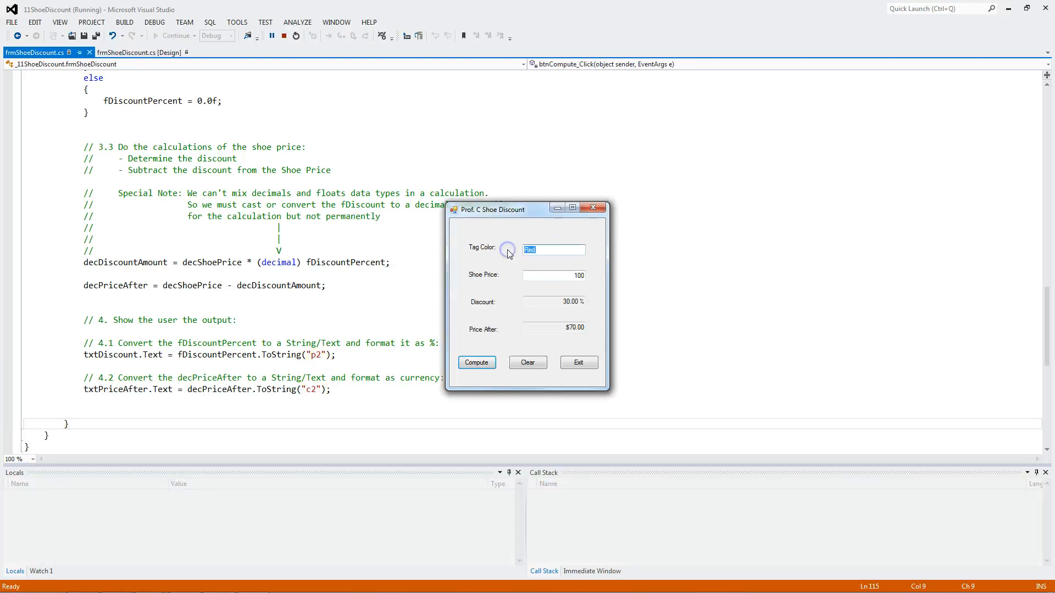
pyautogui.write('Gold')
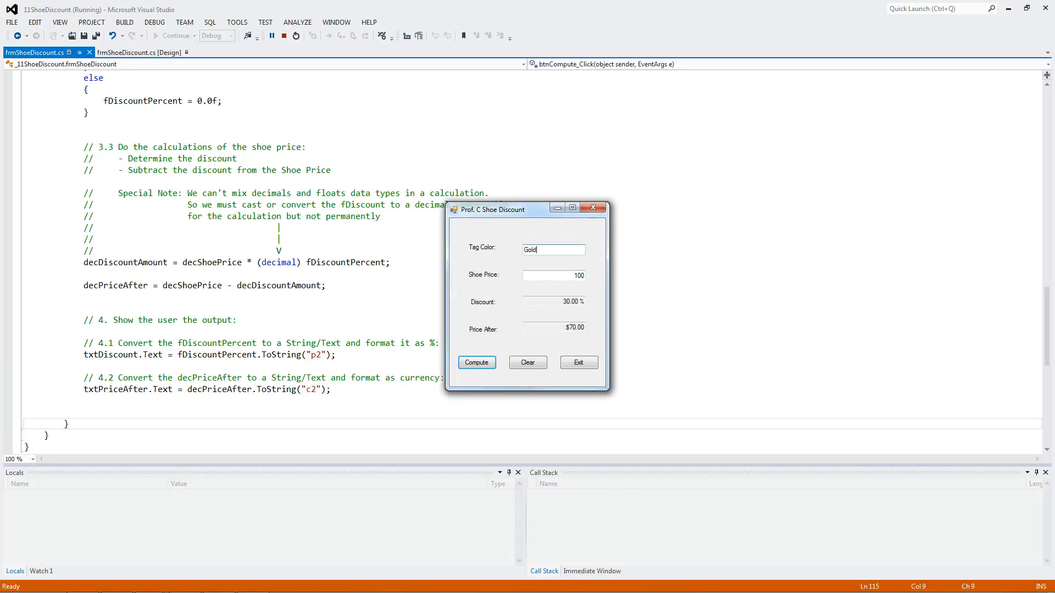
# - Compute and step through for Gold, which falls to the else branch for 0.00 % and $100.00, then enter PURPLE
pyautogui.click(476, 362)
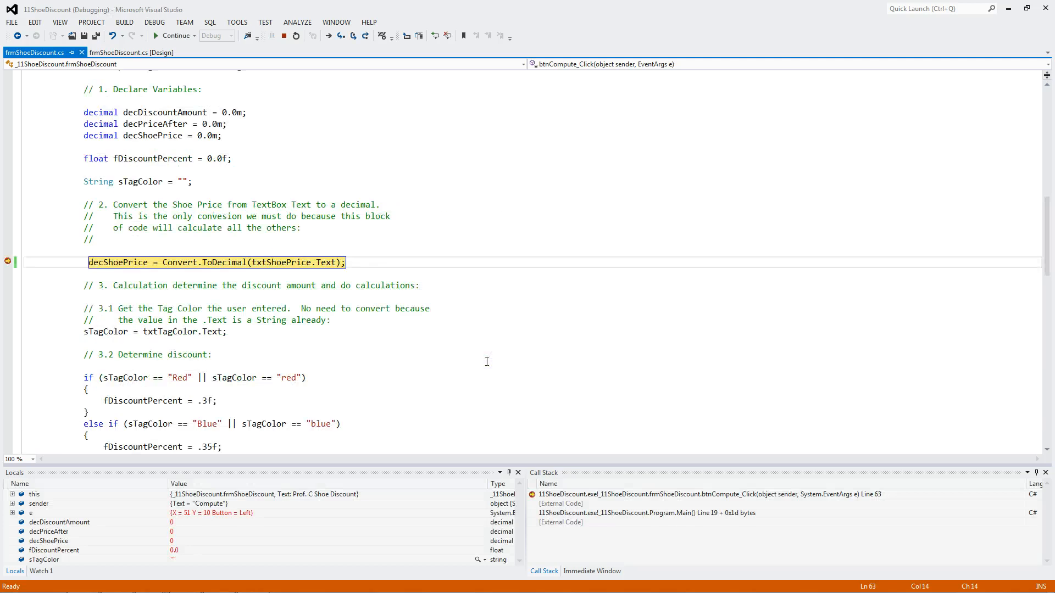
pyautogui.press('F10')
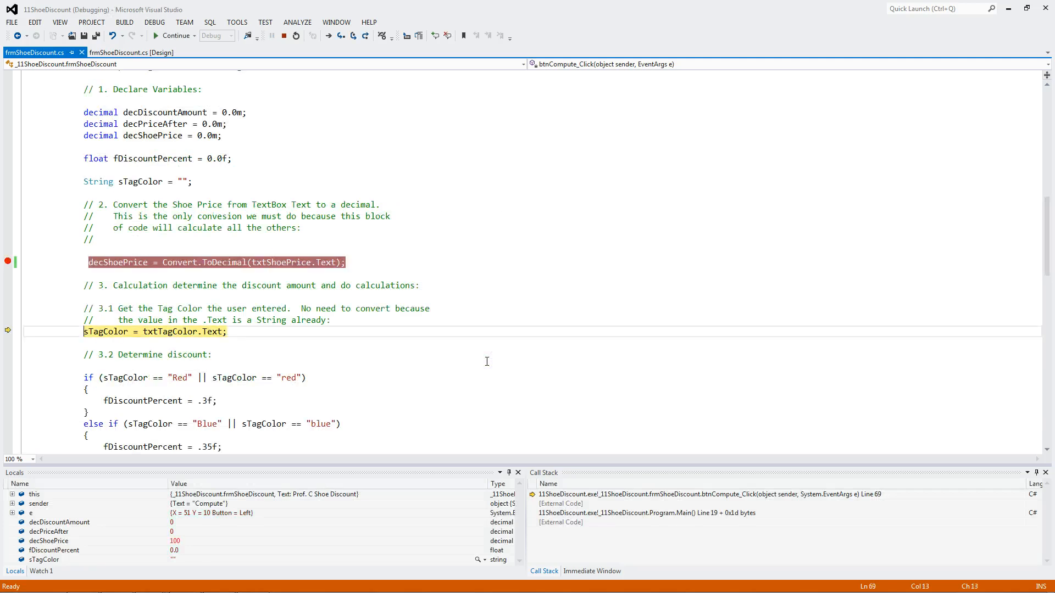
pyautogui.press('F10')
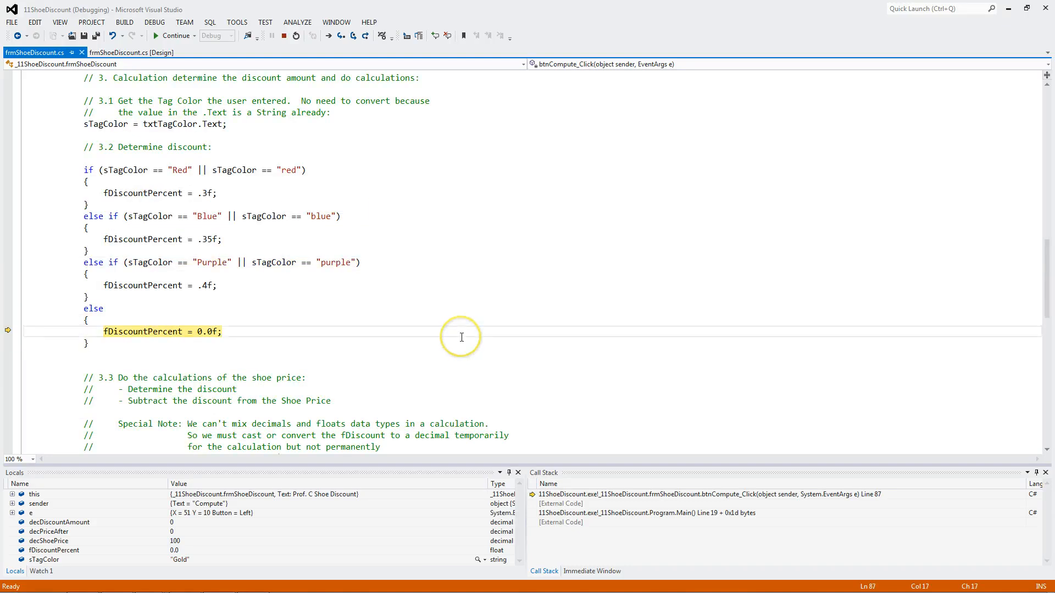
pyautogui.press('F10')
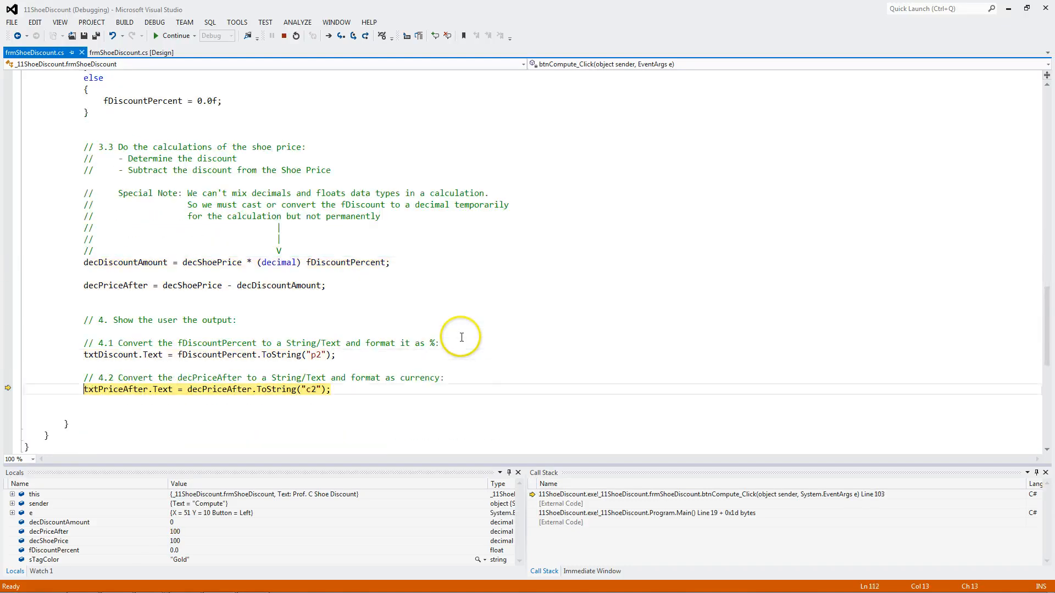
pyautogui.press('F10')
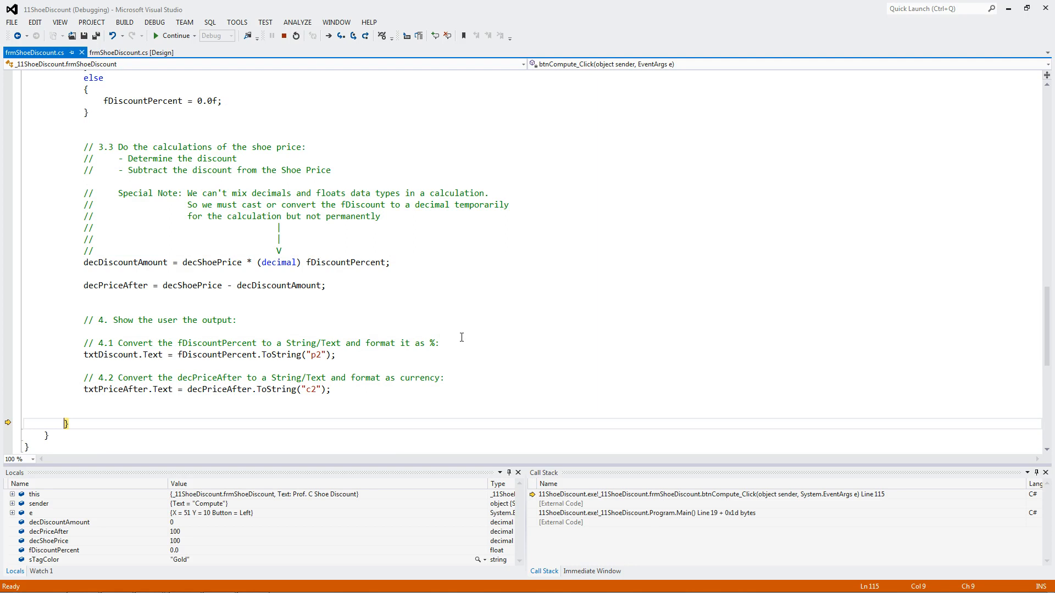
pyautogui.click(174, 35)
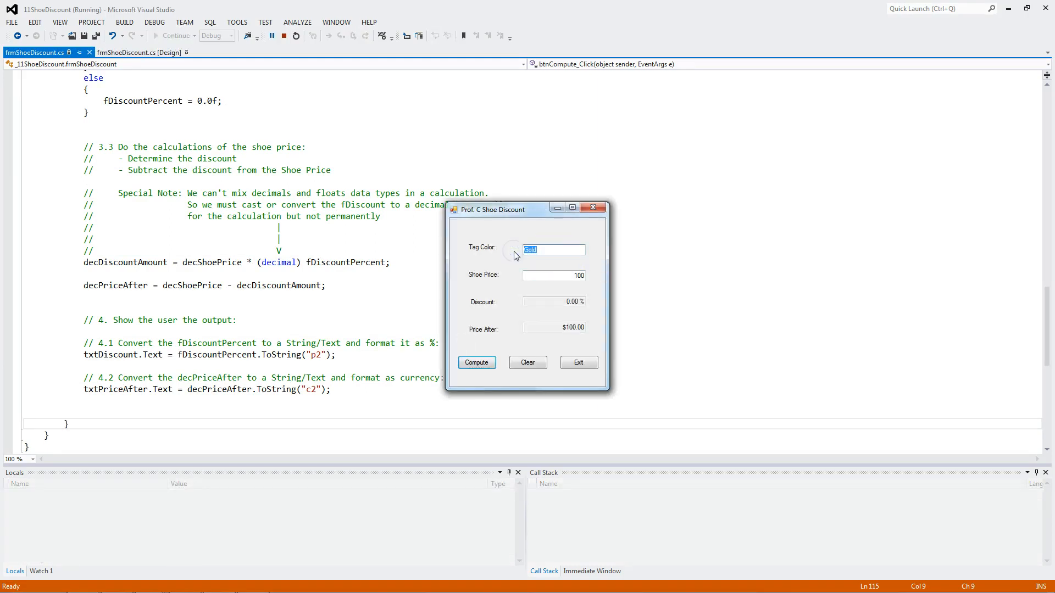
pyautogui.write('PURPLE')
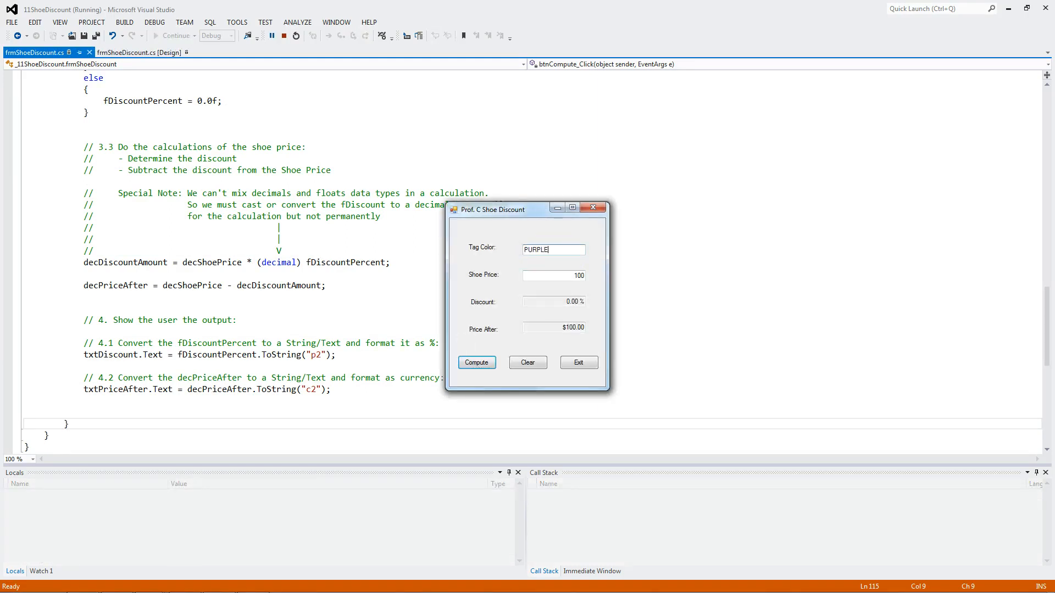
# - Compute and step through for uppercase PURPLE, which fails both Purple checks and gives 0.00 % and $100.00
pyautogui.click(476, 363)
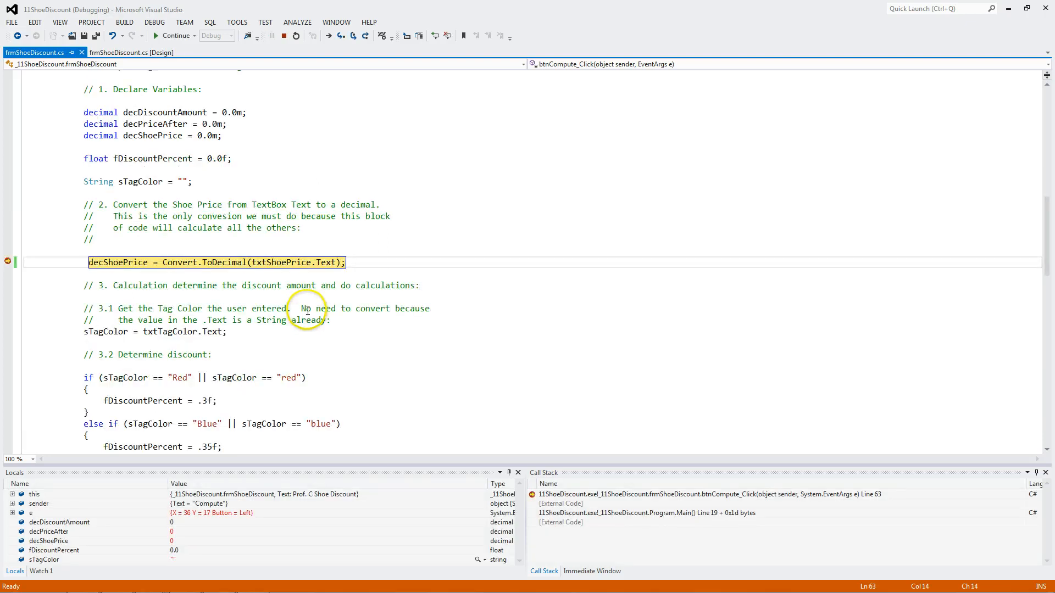
pyautogui.press('F10')
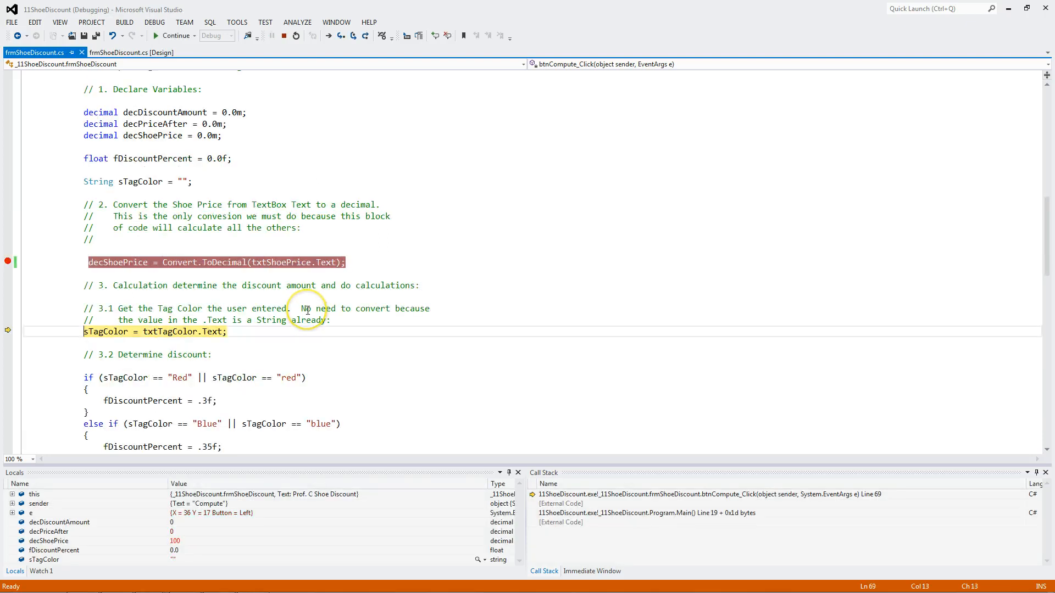
pyautogui.press('F10')
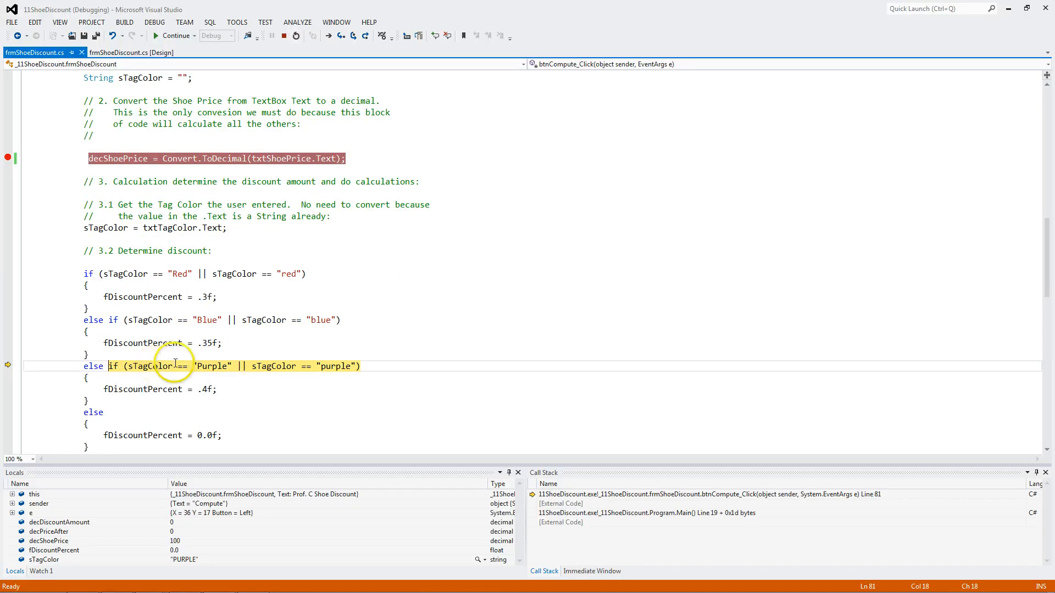
pyautogui.moveTo(317, 365)
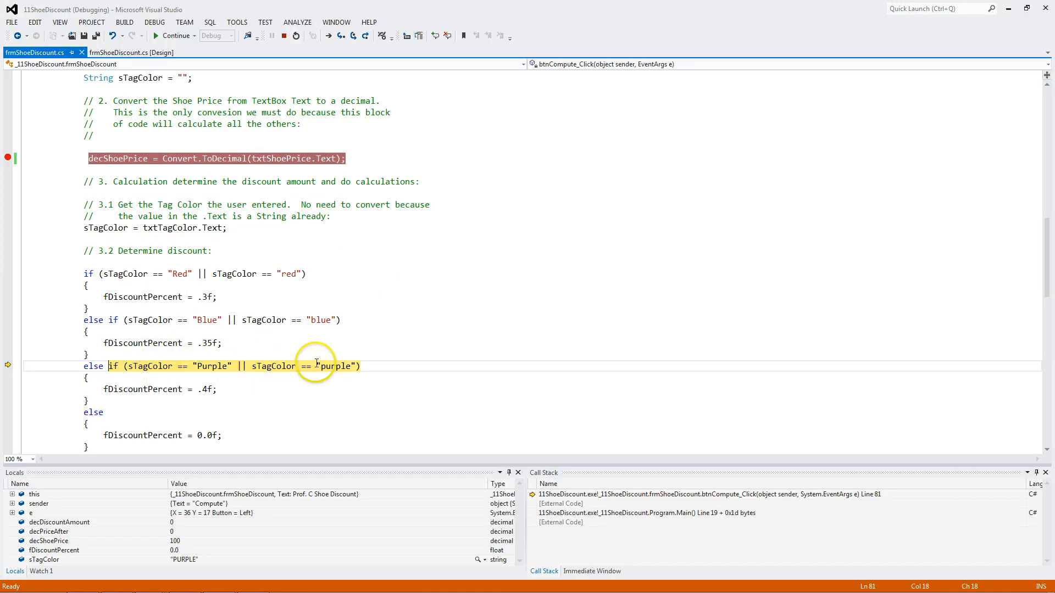
pyautogui.press('F10')
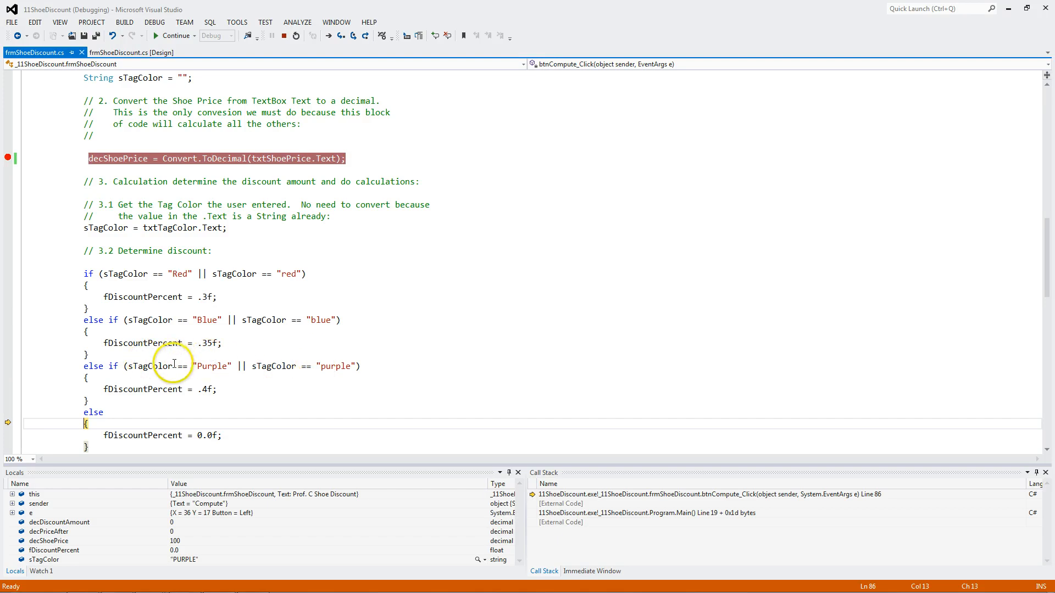
pyautogui.press('F10')
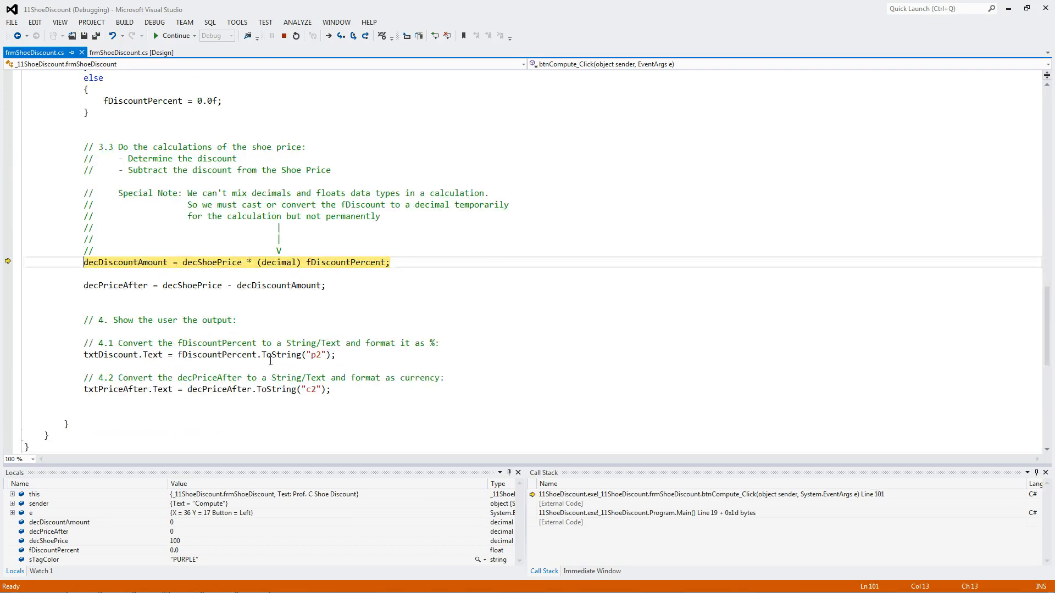
pyautogui.press('F10')
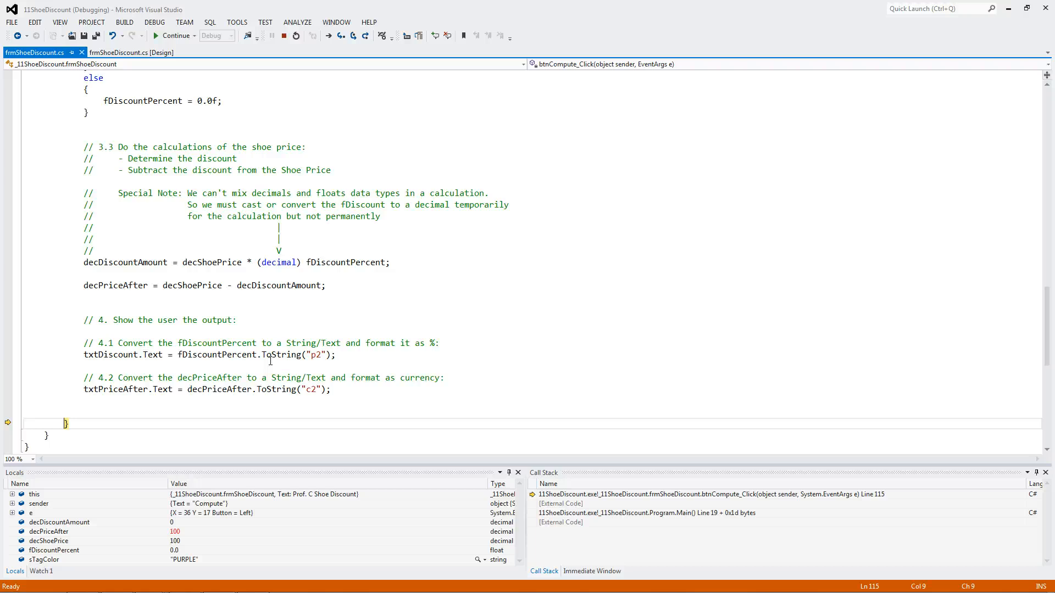
pyautogui.click(173, 35)
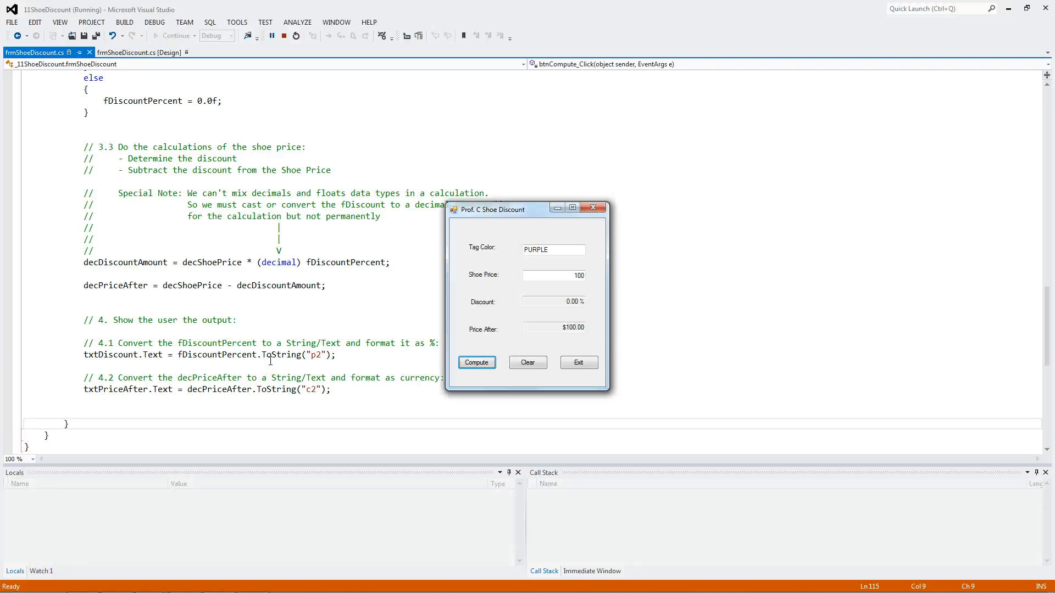
pyautogui.moveTo(533, 377)
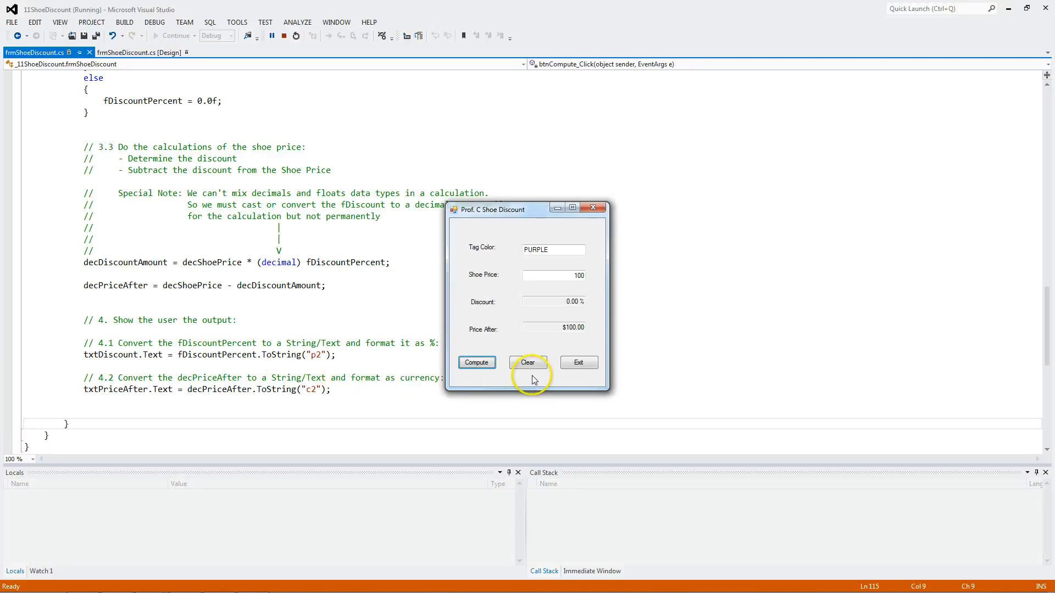
pyautogui.moveTo(464, 340)
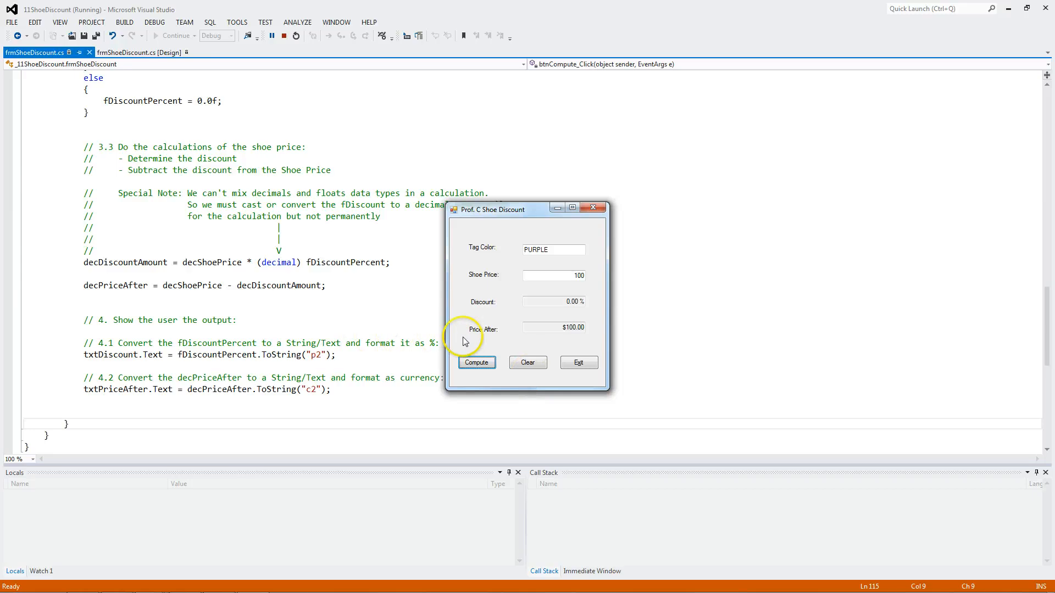
pyautogui.moveTo(500, 355)
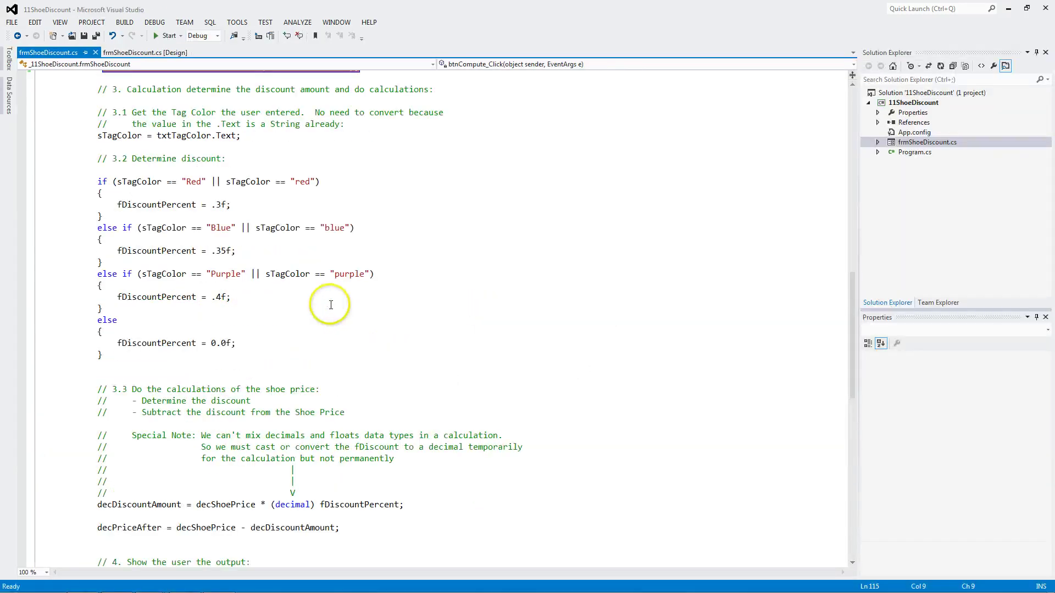
pyautogui.scroll(3)
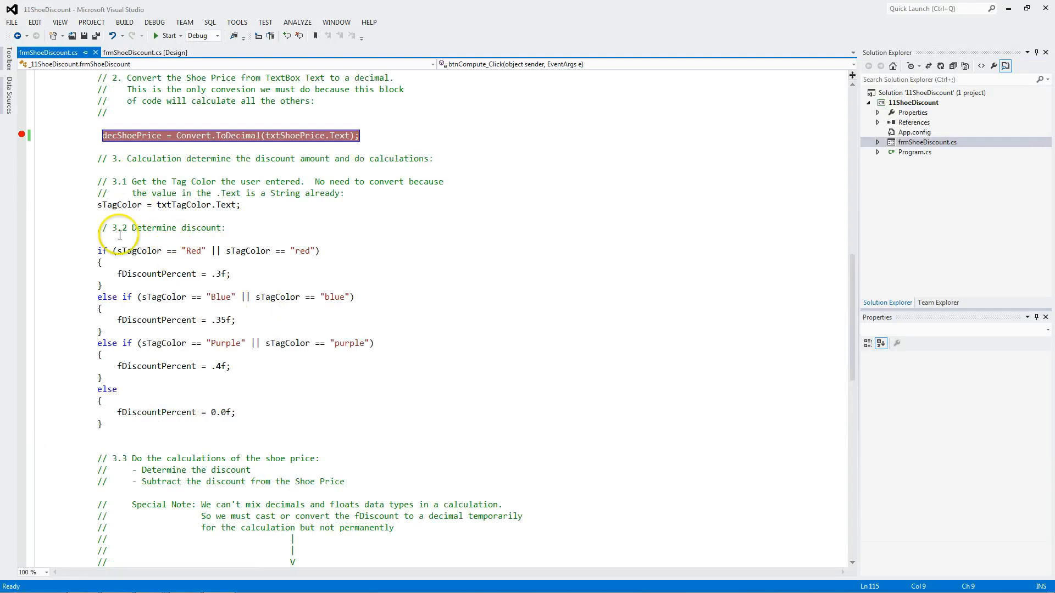
pyautogui.scroll(3)
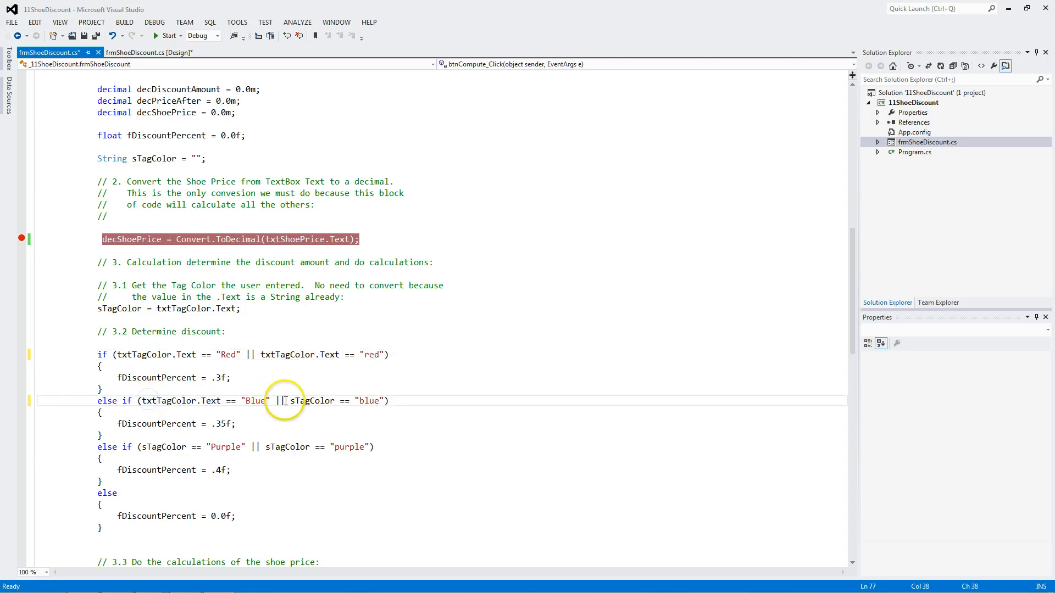
pyautogui.doubleClick(311, 400)
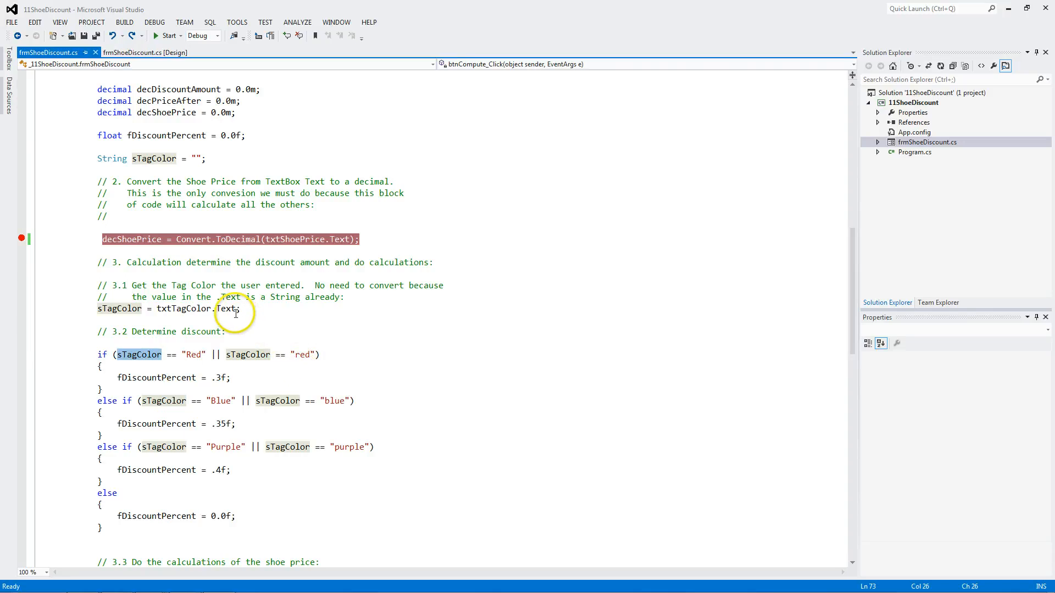
pyautogui.scroll(3)
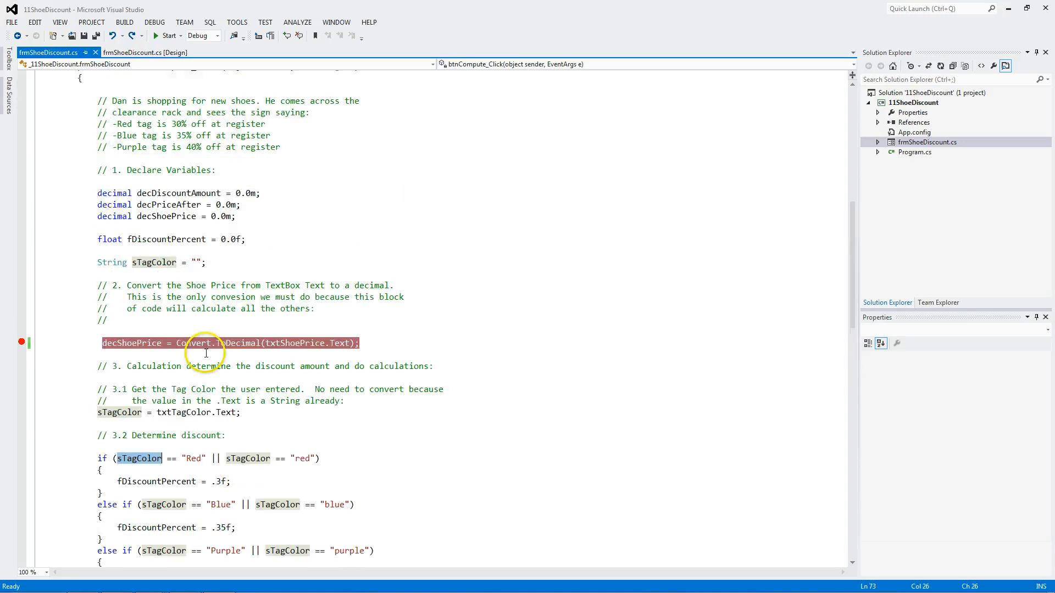
pyautogui.scroll(3)
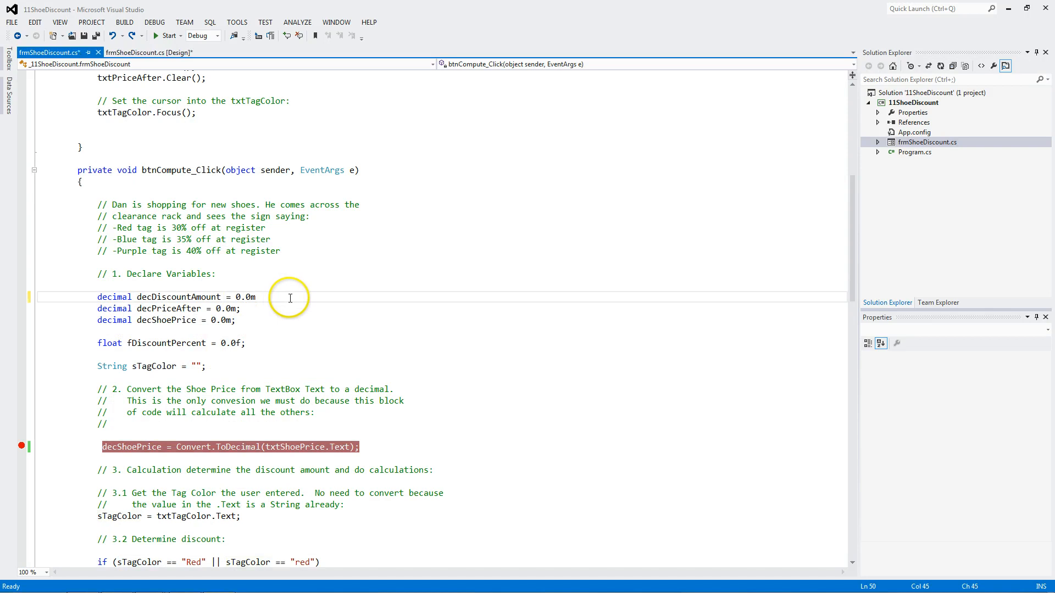
# - Merge decDiscountAmount, decPriceAfter and decShoePrice into one comma-separated decimal declaration, one variable per line
pyautogui.write(',')
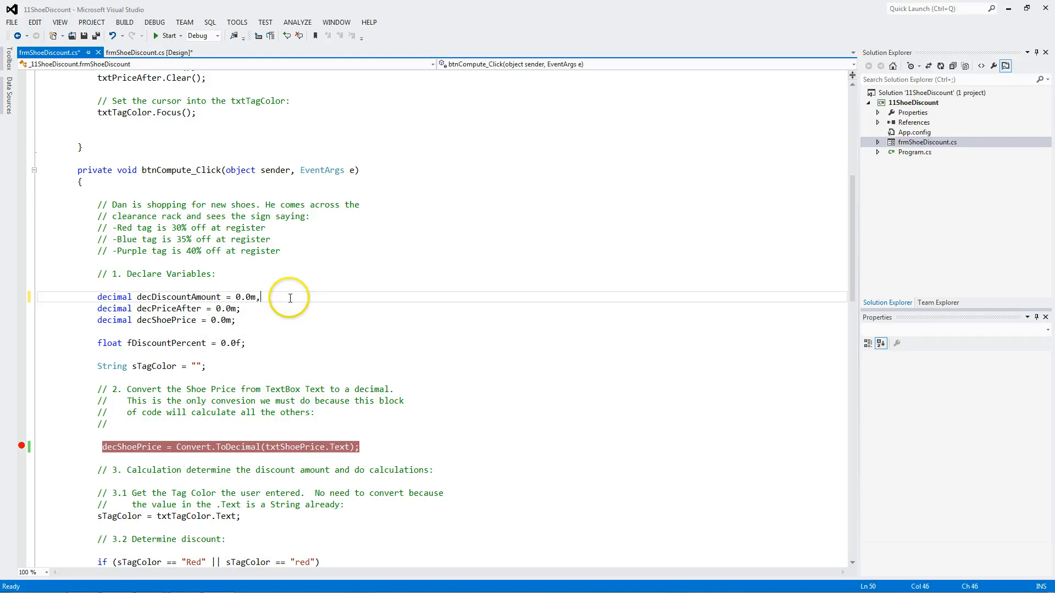
pyautogui.press('Delete')
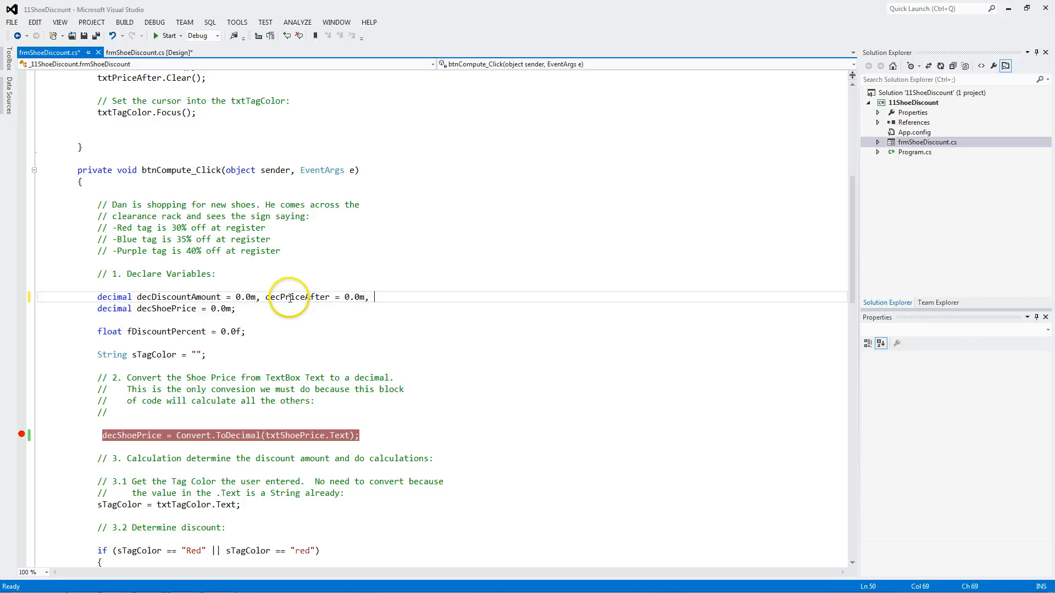
pyautogui.press('Delete')
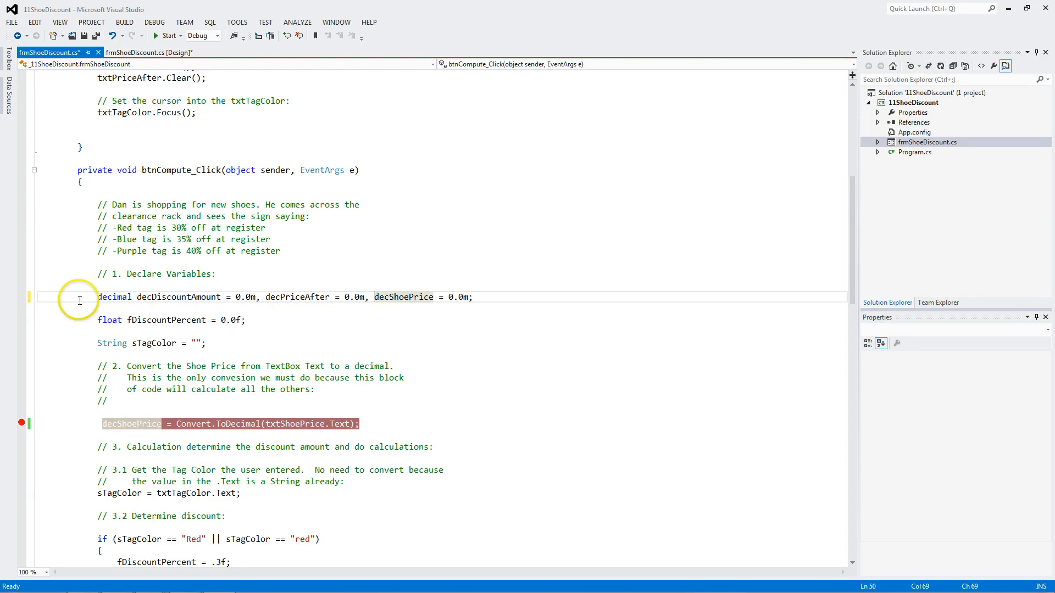
pyautogui.moveTo(244, 297)
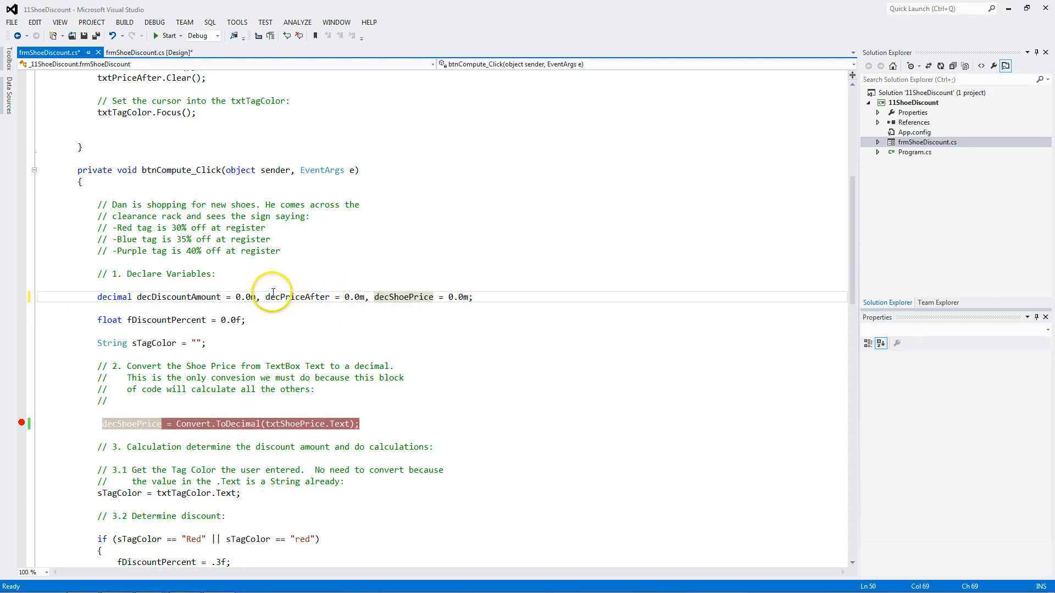
pyautogui.moveTo(131, 297)
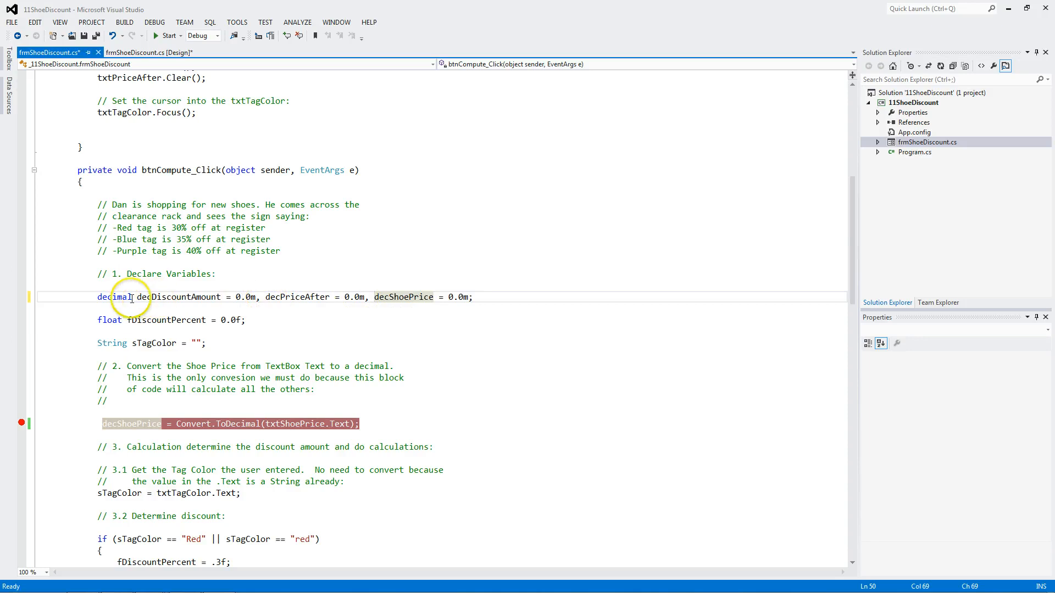
pyautogui.click(474, 296)
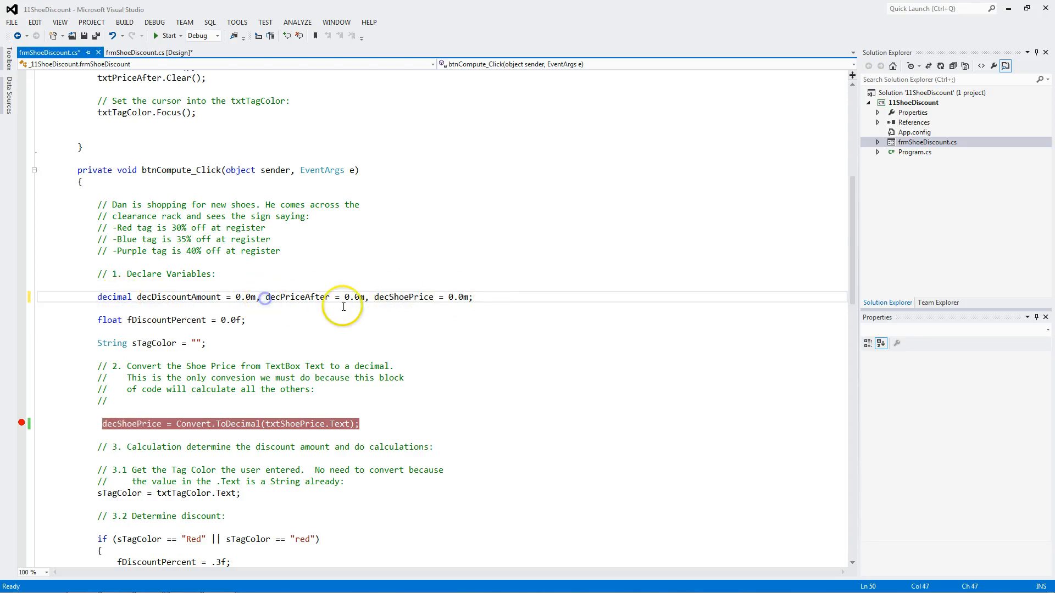
pyautogui.press('Enter')
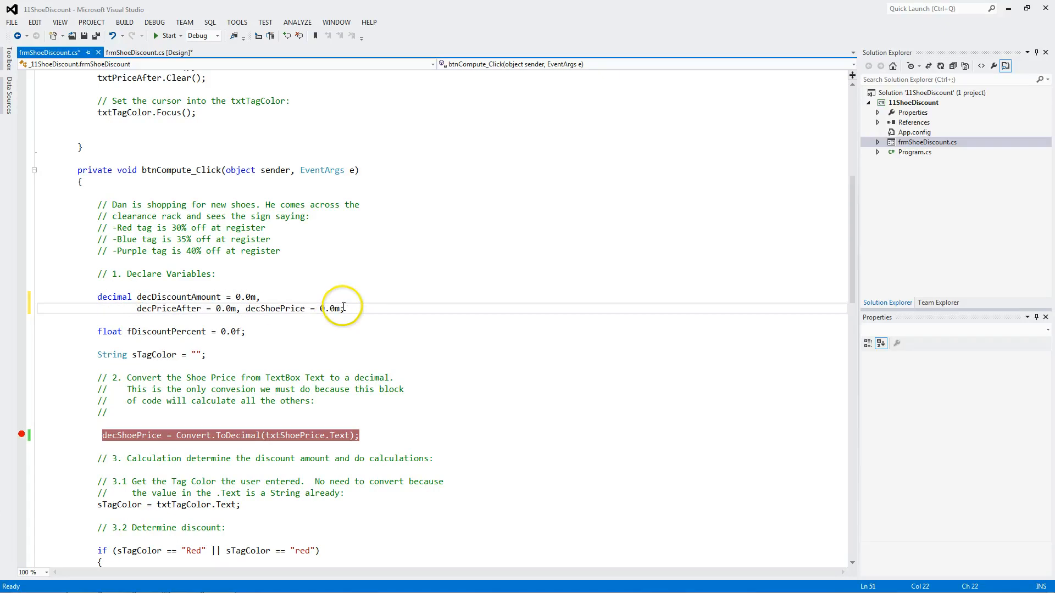
pyautogui.press('Enter')
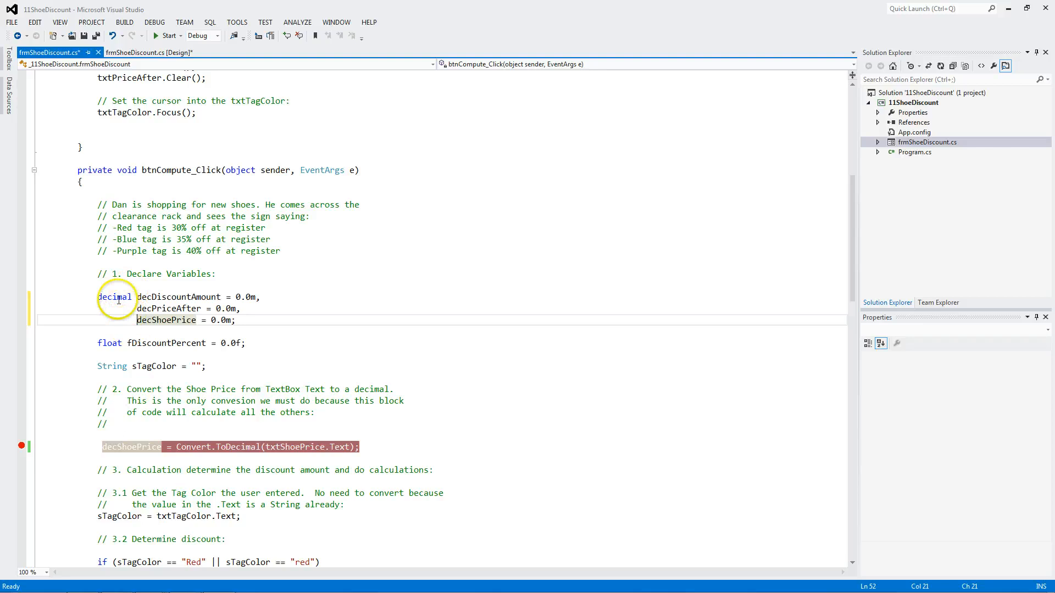
pyautogui.moveTo(115, 297)
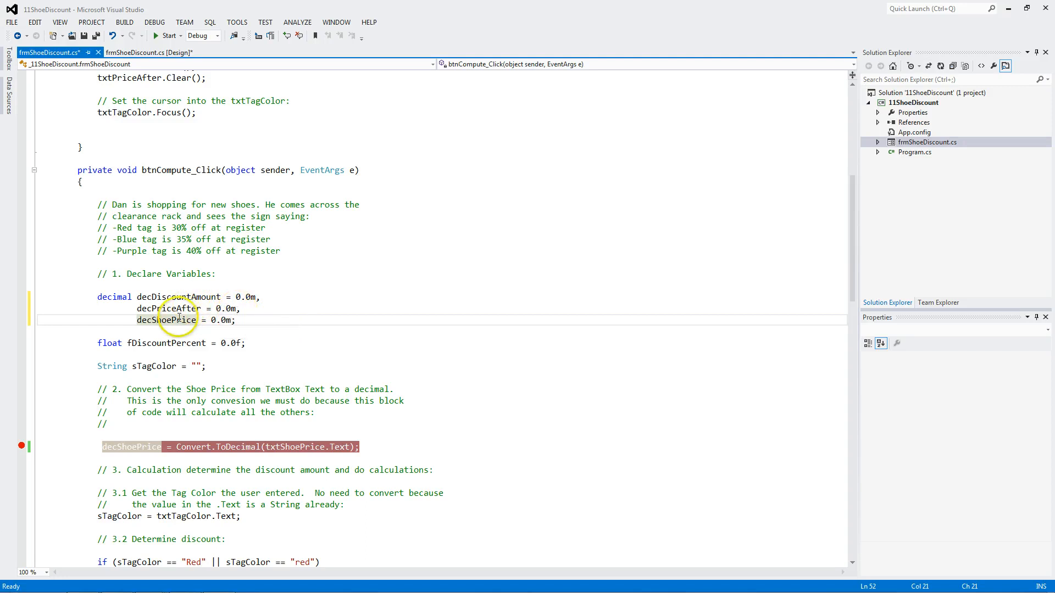
pyautogui.click(238, 320)
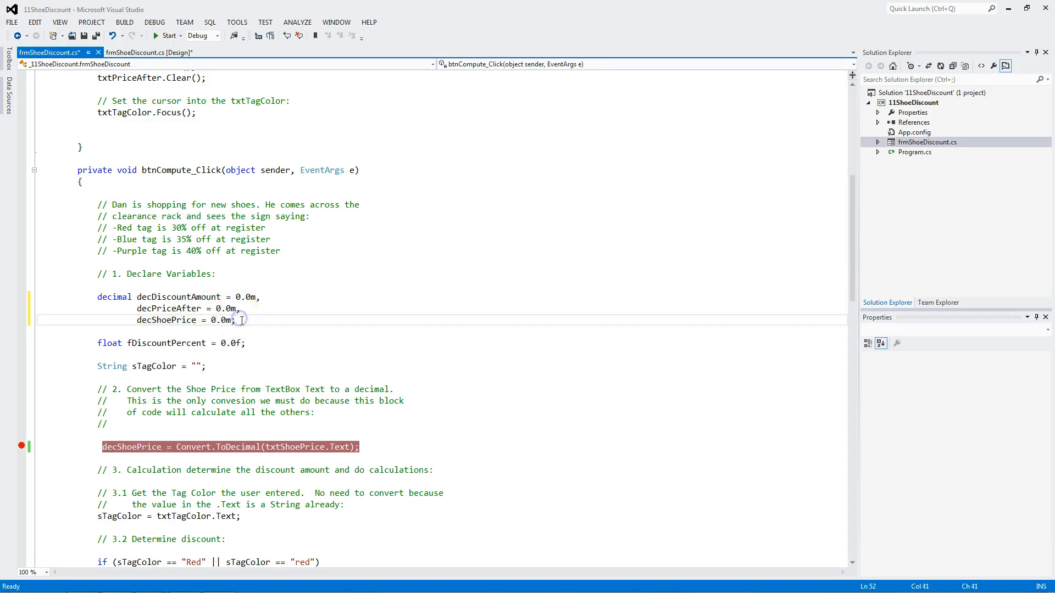
pyautogui.scroll(-3)
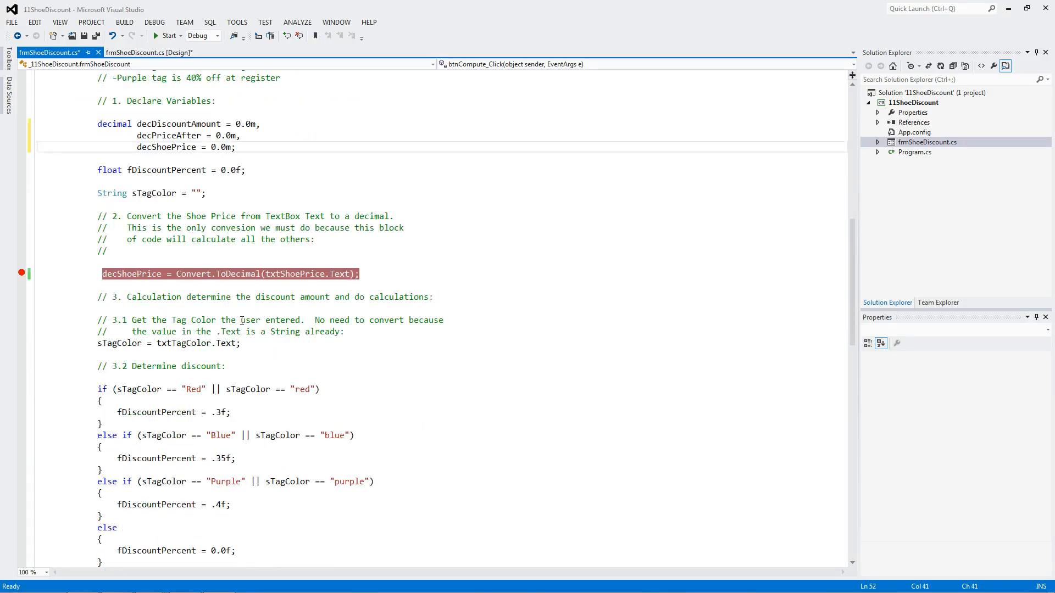
# - Add the line decPriceAfter = decShoePrice - ( decShoePrice * (decimal) fDiscountPercent );
pyautogui.scroll(-3)
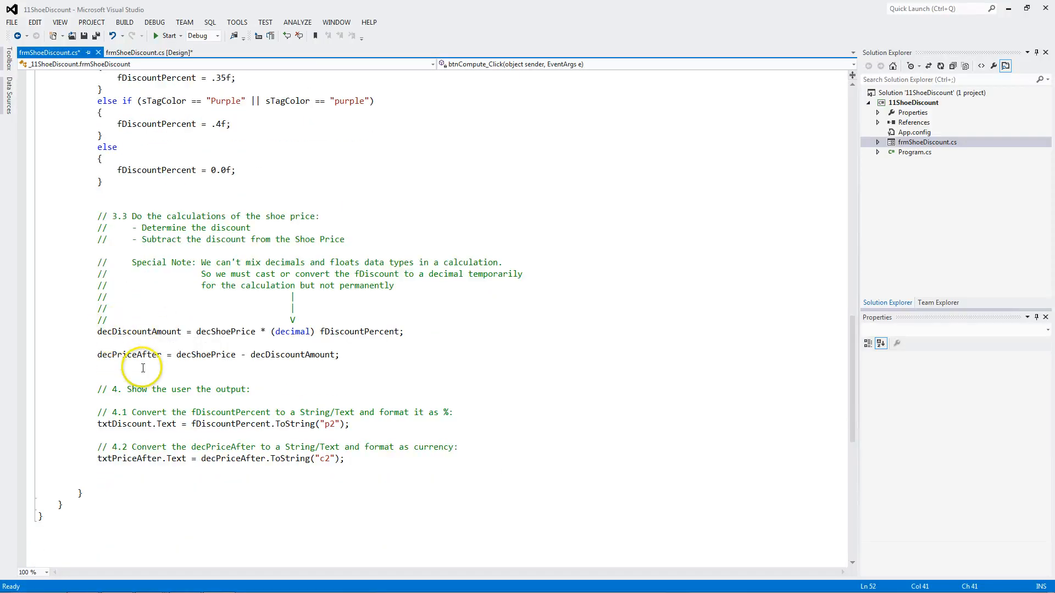
pyautogui.click(124, 365)
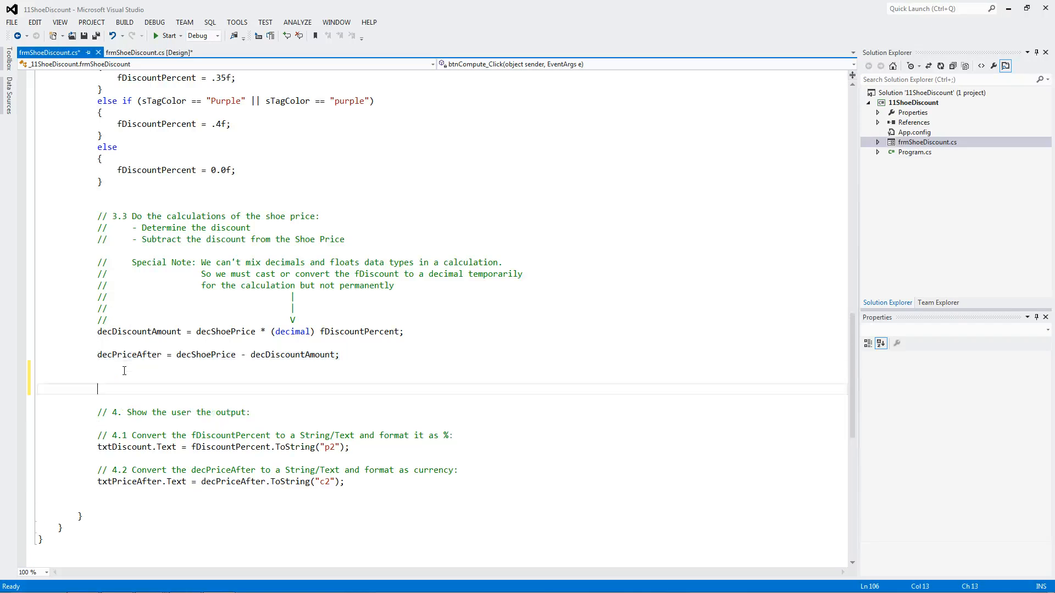
pyautogui.write('decPriceAfter = decShoePrice - decDiscountAmount;')
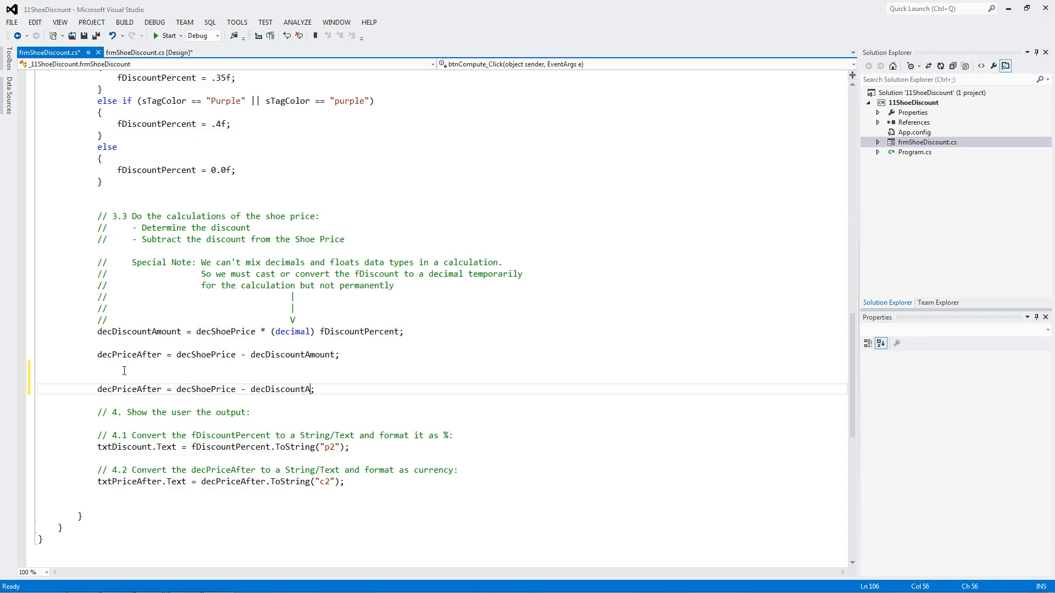
pyautogui.press('BackSpace')
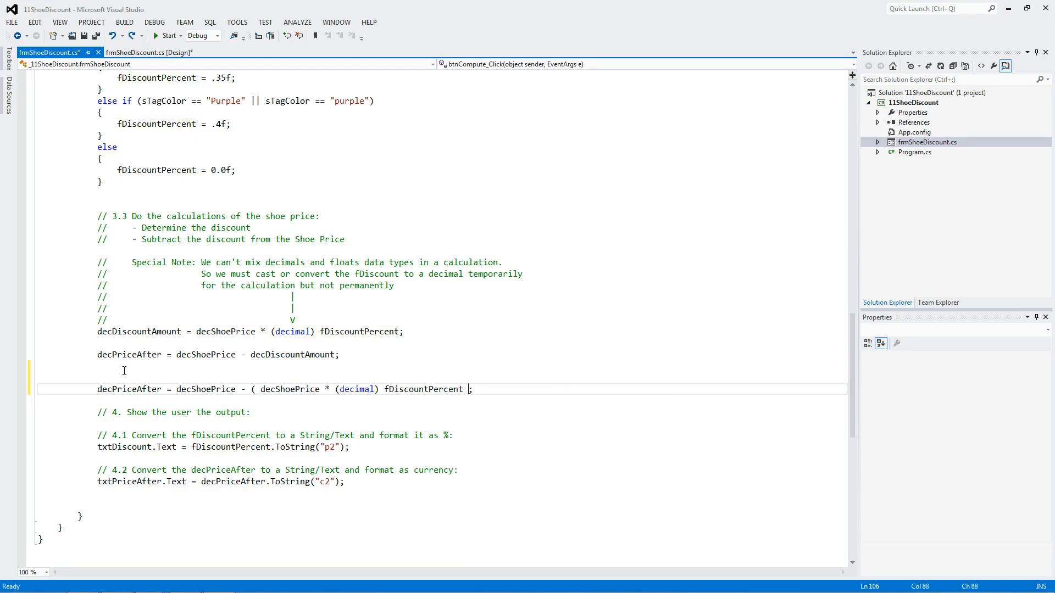
pyautogui.write(')')
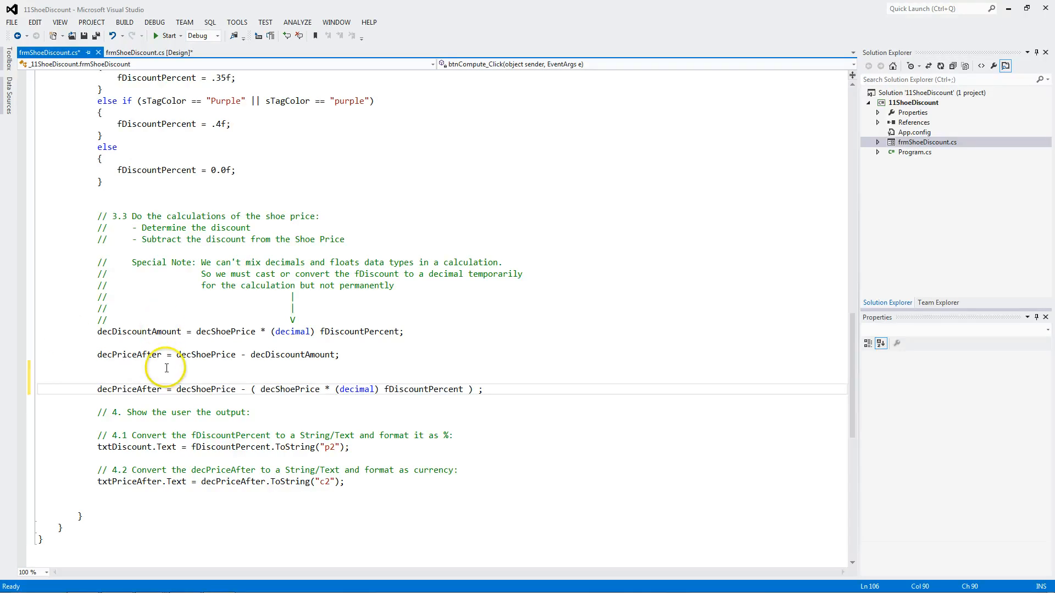
pyautogui.moveTo(322, 389)
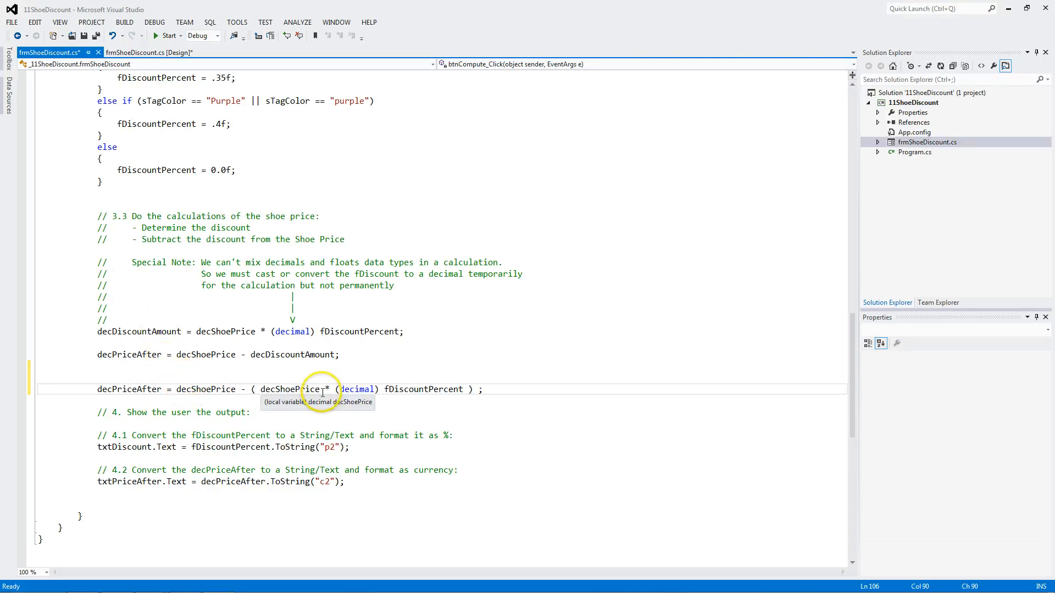
pyautogui.moveTo(280, 390)
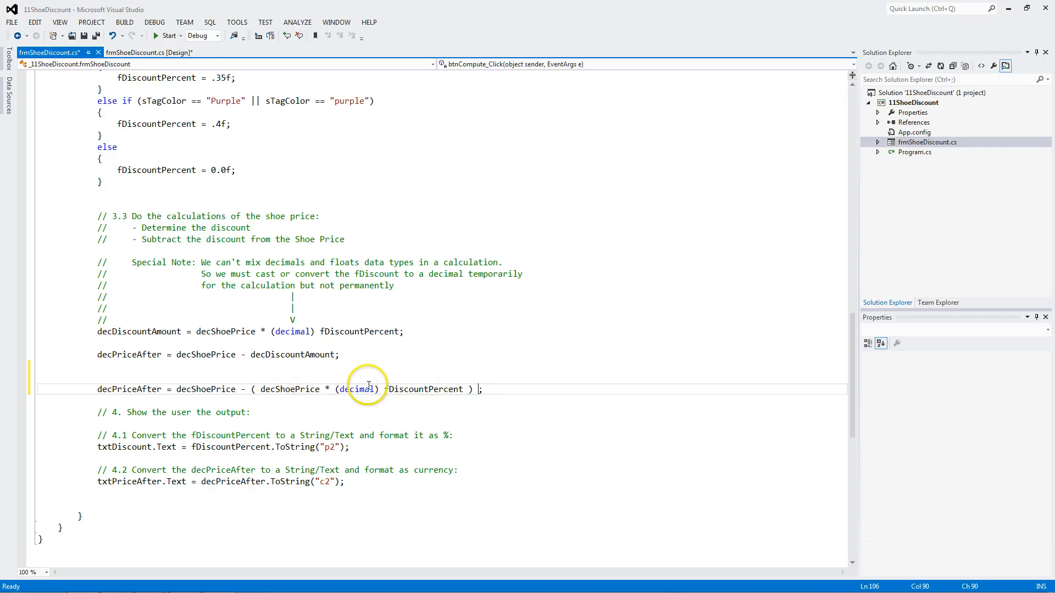
pyautogui.moveTo(293, 389)
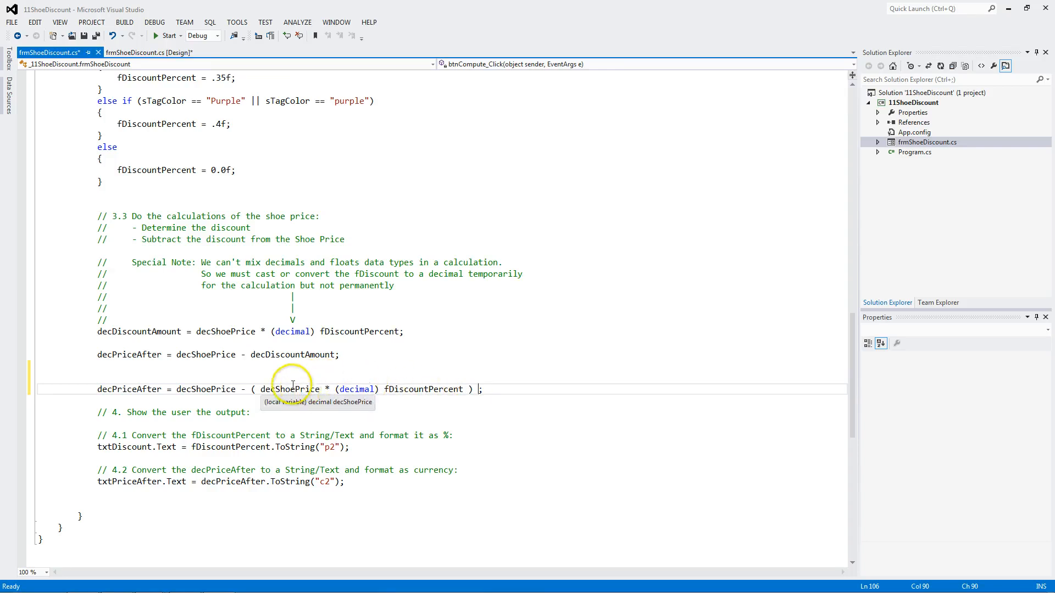
pyautogui.moveTo(284, 372)
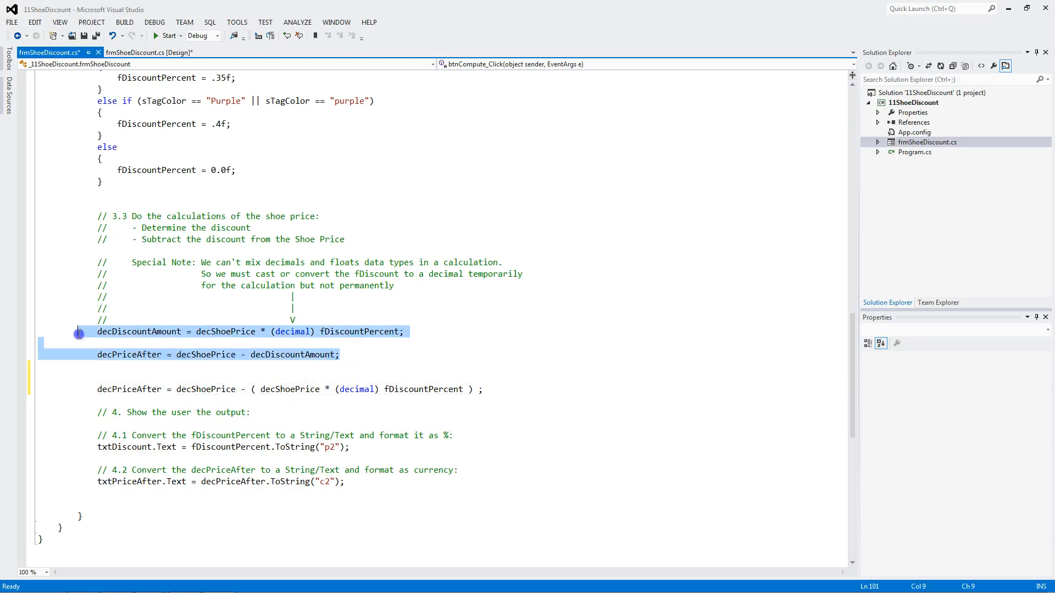
# - Delete the two old calculation lines and the decDiscountAmount declaration, then start the program
pyautogui.press('Delete')
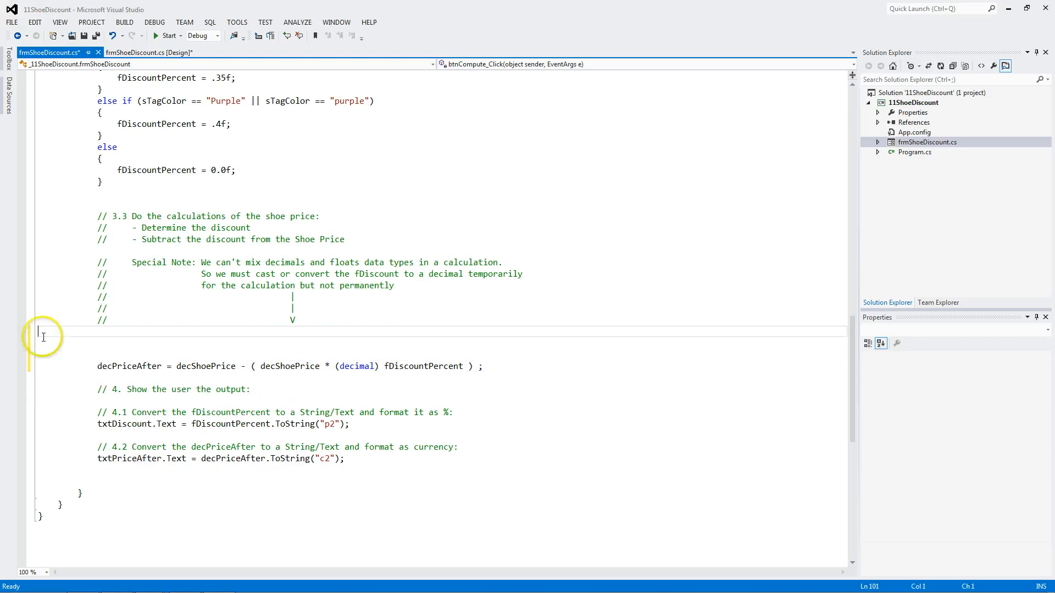
pyautogui.scroll(3)
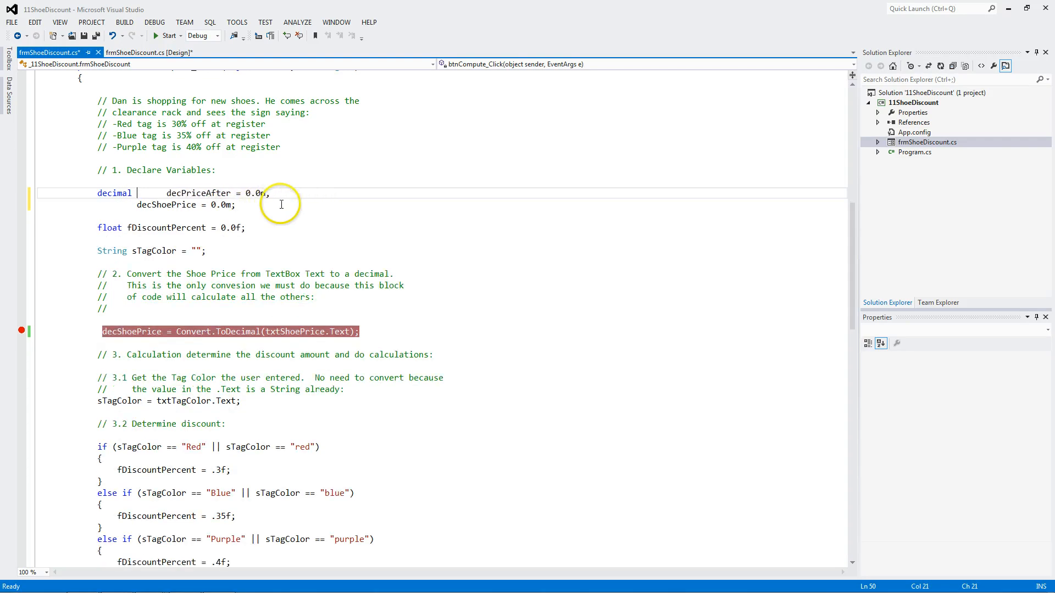
pyautogui.scroll(-3)
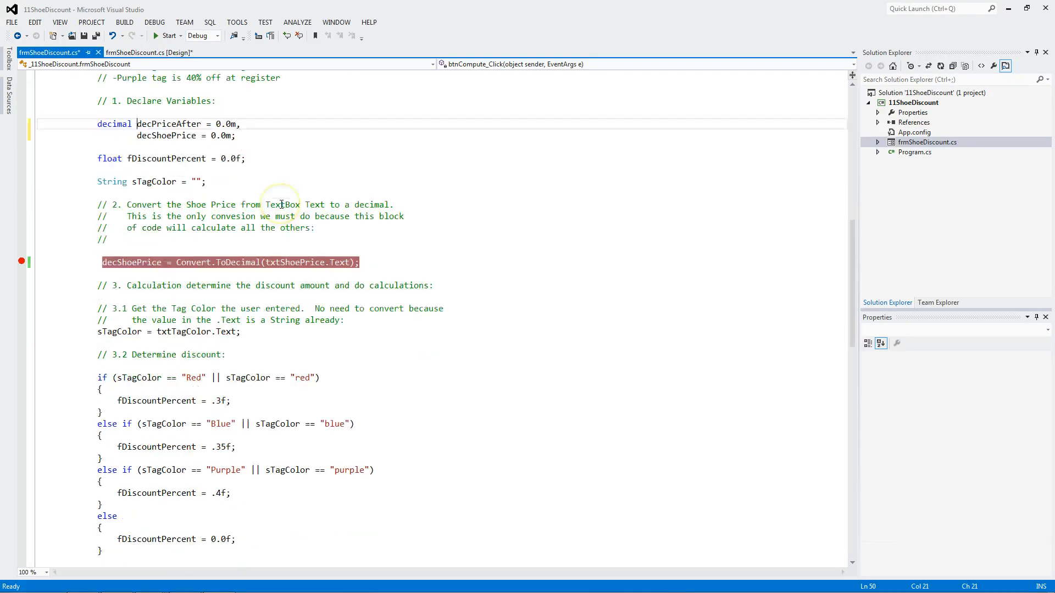
pyautogui.scroll(-3)
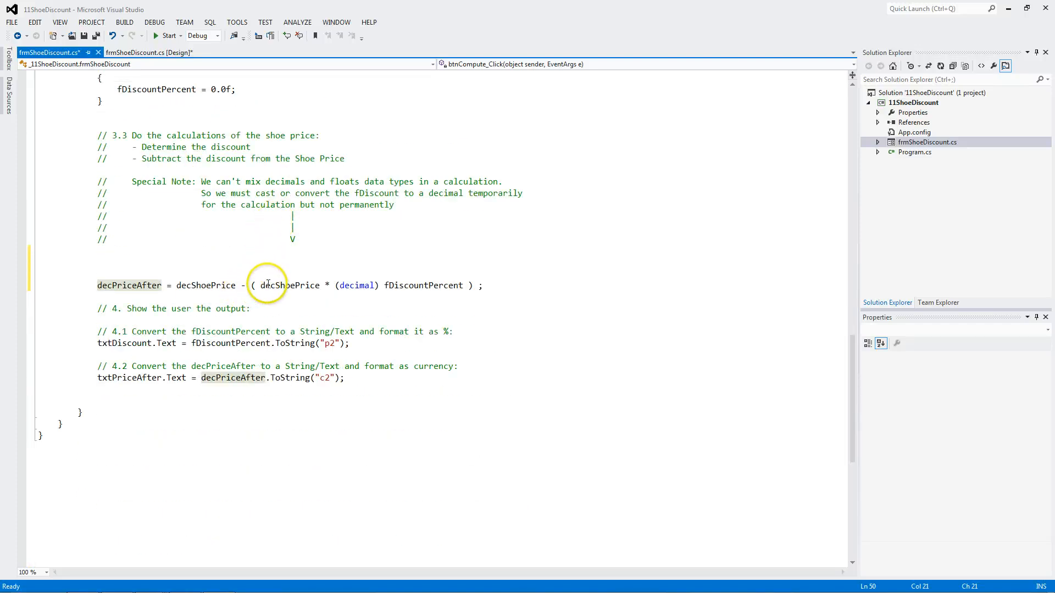
pyautogui.moveTo(422, 285)
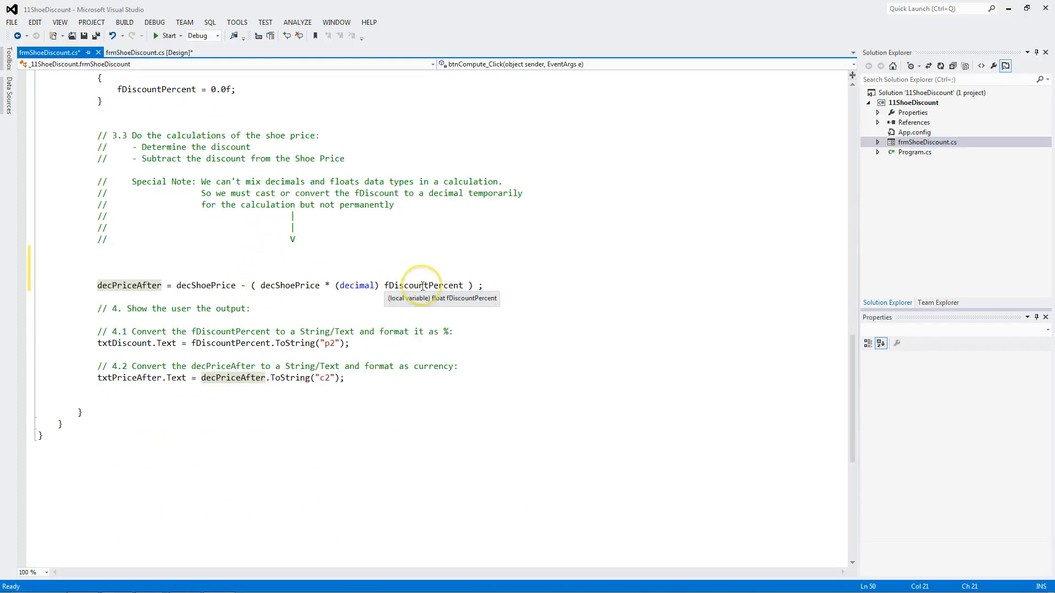
pyautogui.moveTo(422, 286)
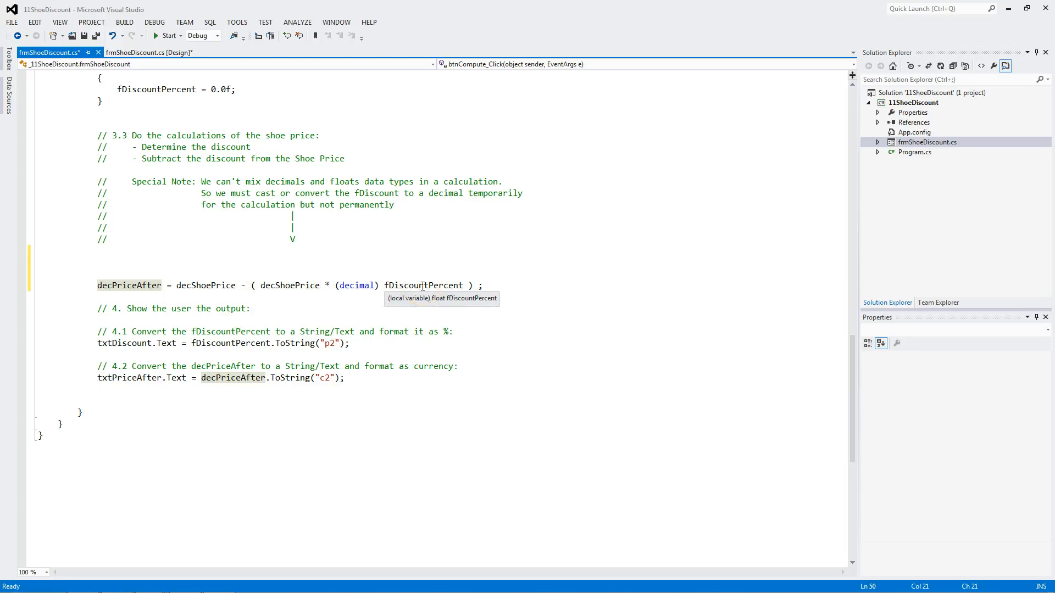
pyautogui.click(168, 35)
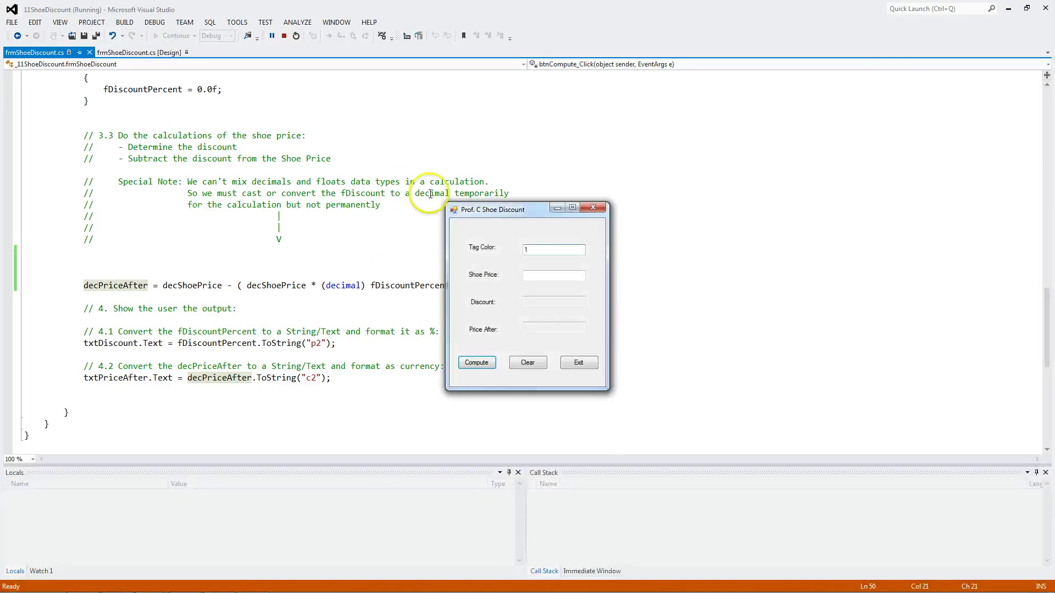
# - Compute the discount for Blue at 100, continuing past the breakpoint to get 35.00 % and $65.00
pyautogui.write('Blue')
pyautogui.click(553, 275)
pyautogui.write('100')
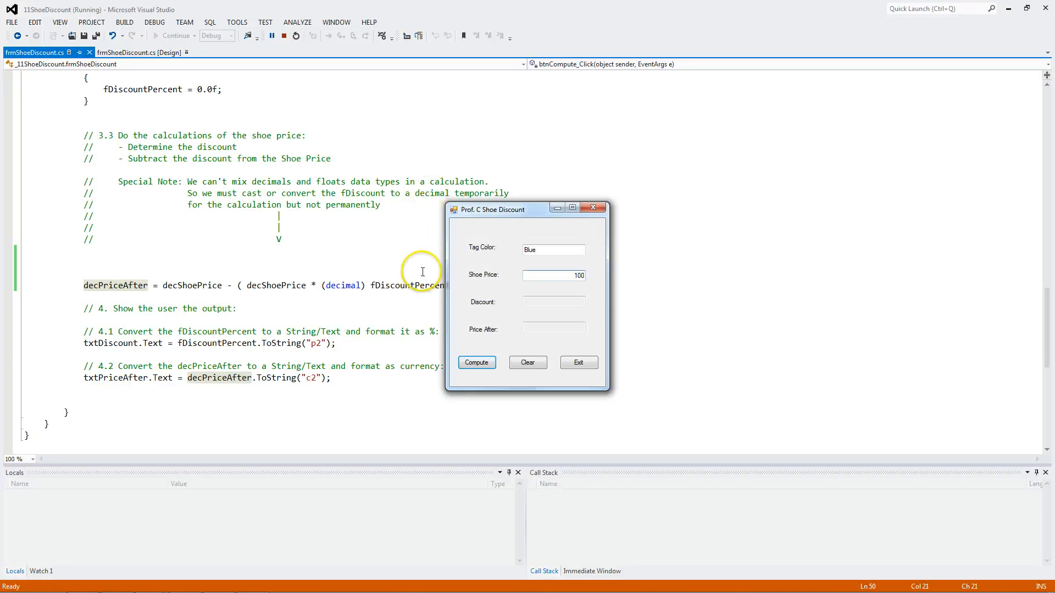
pyautogui.click(476, 361)
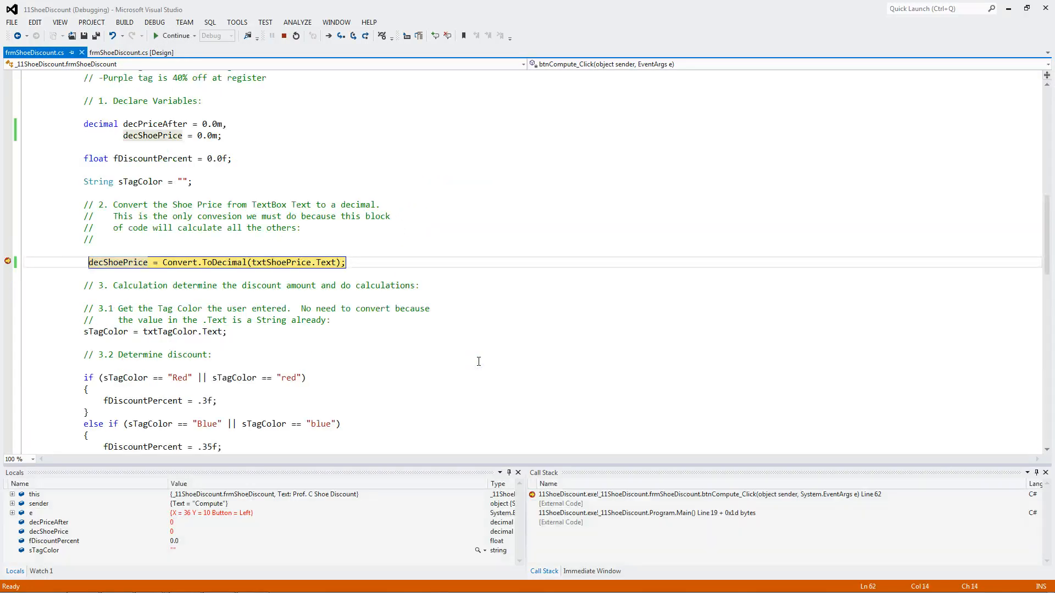
pyautogui.press('F10')
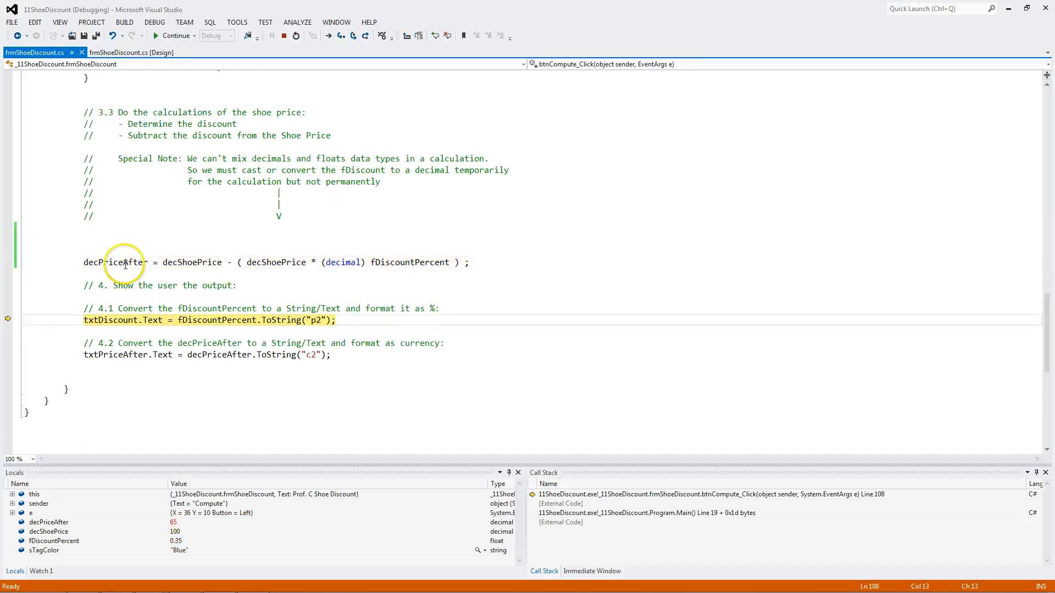
pyautogui.moveTo(118, 261)
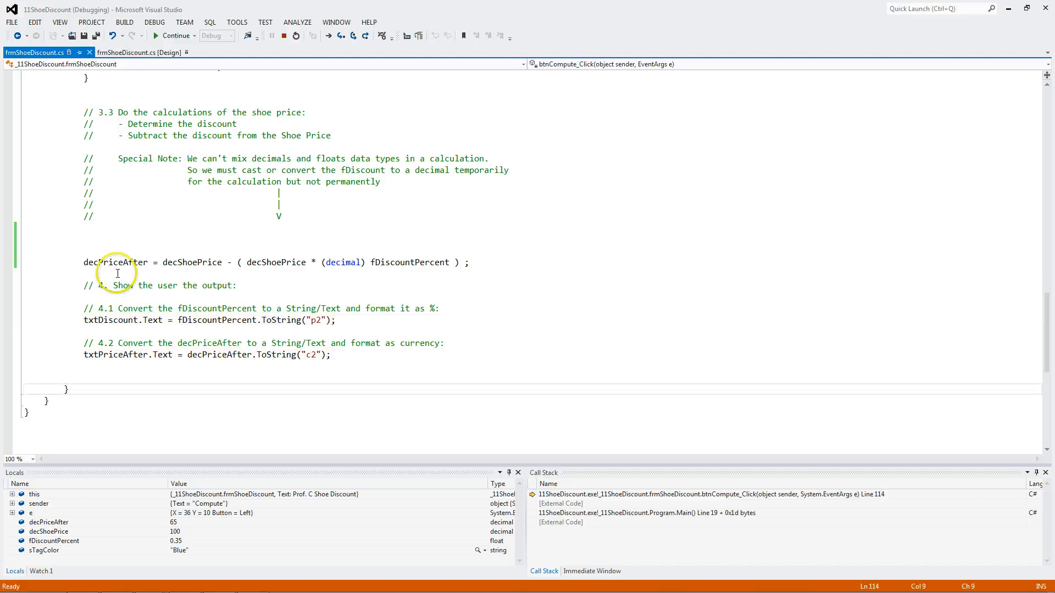
pyautogui.click(172, 35)
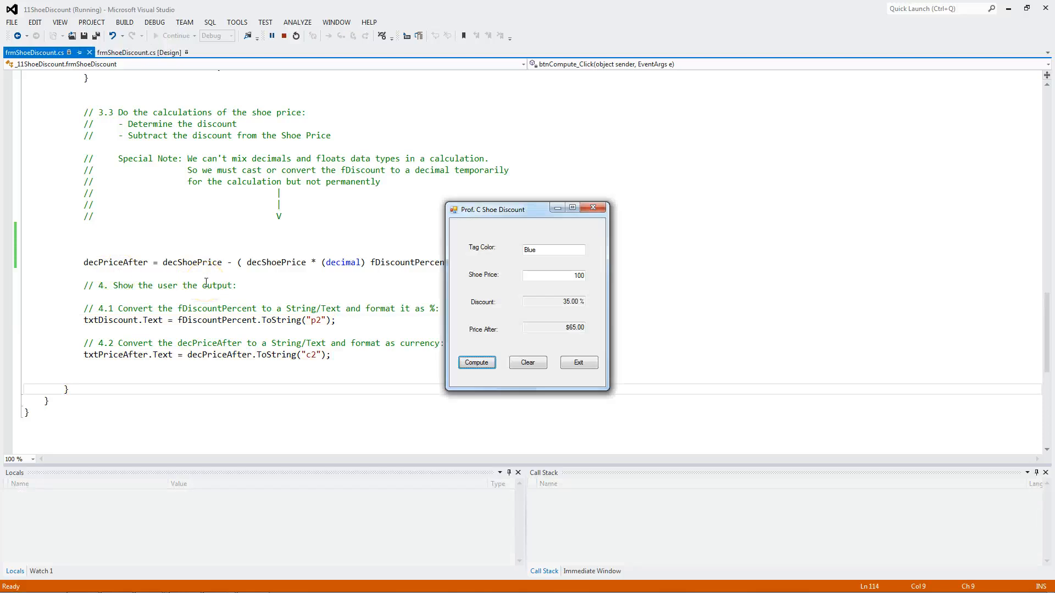